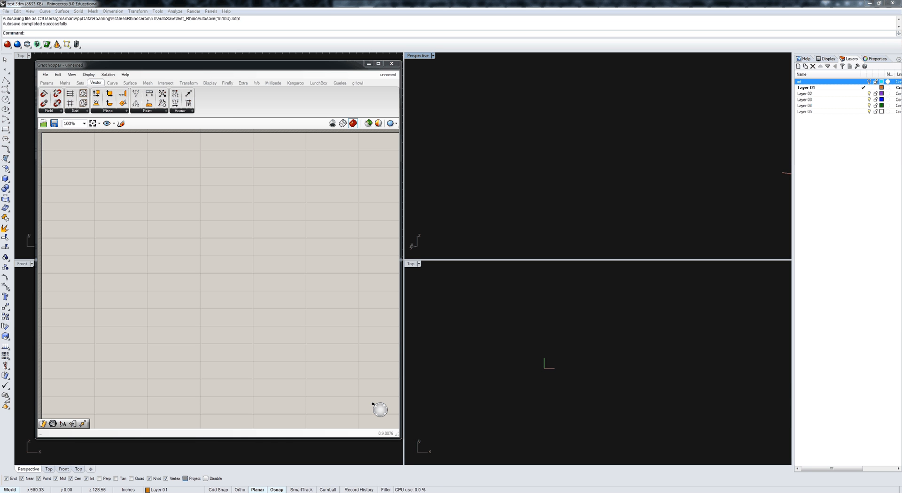
mouse_move(207, 290)
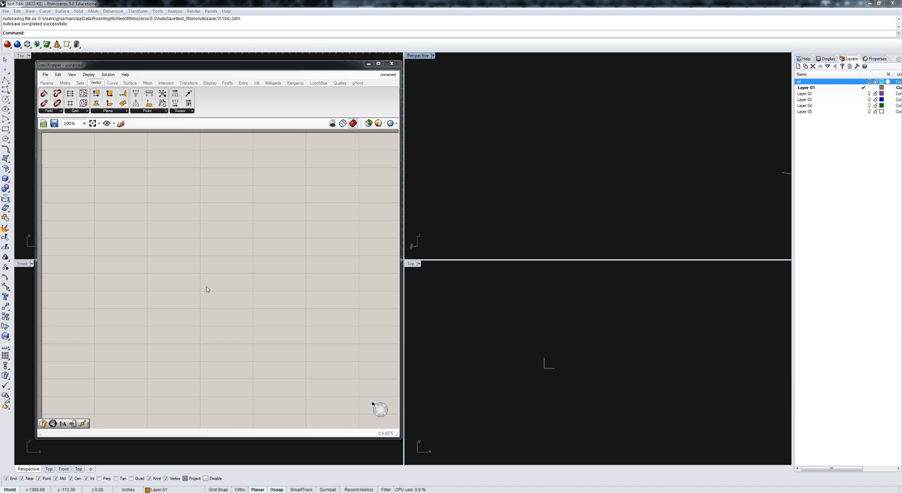
mouse_move(118, 153)
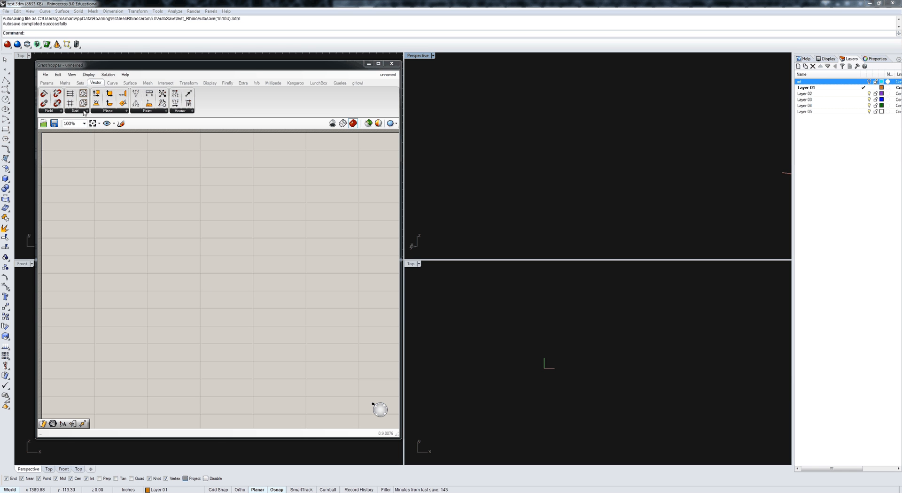
- Place a Hexagonal grid (HexGrid) component from the Vector Grid list and zoom in
click(75, 103)
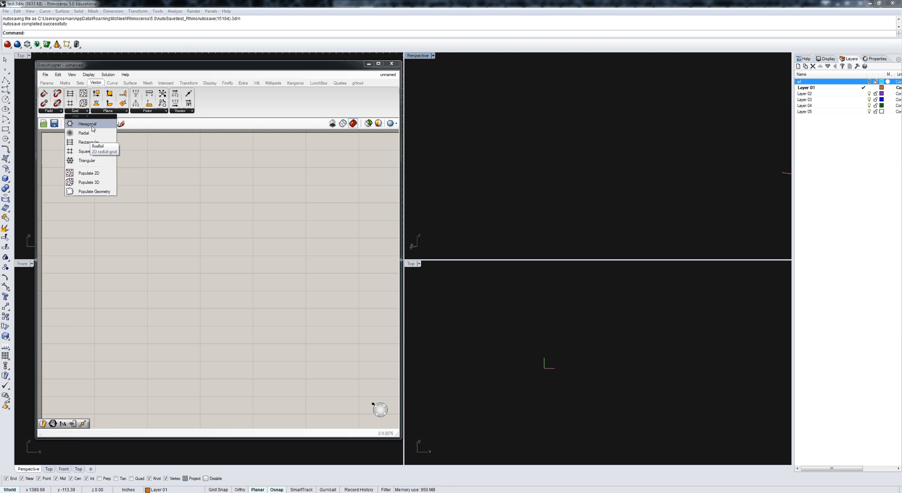
click(87, 124)
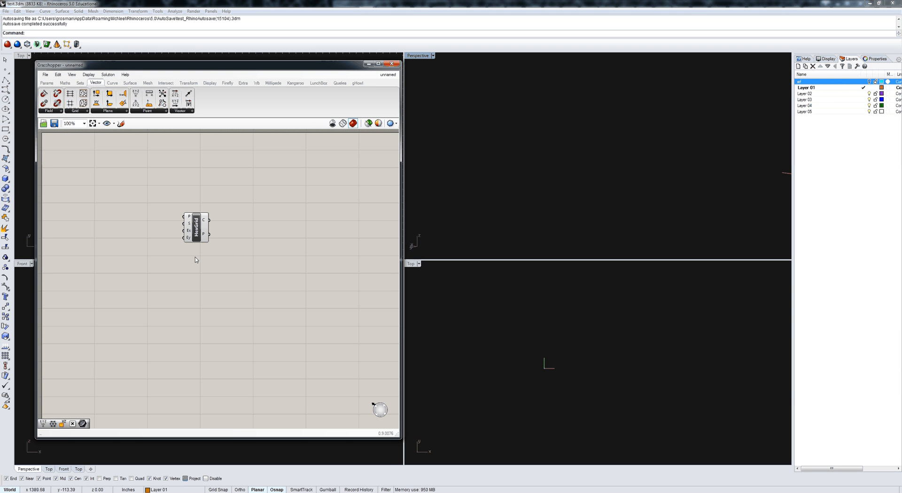
drag(195, 227, 223, 221)
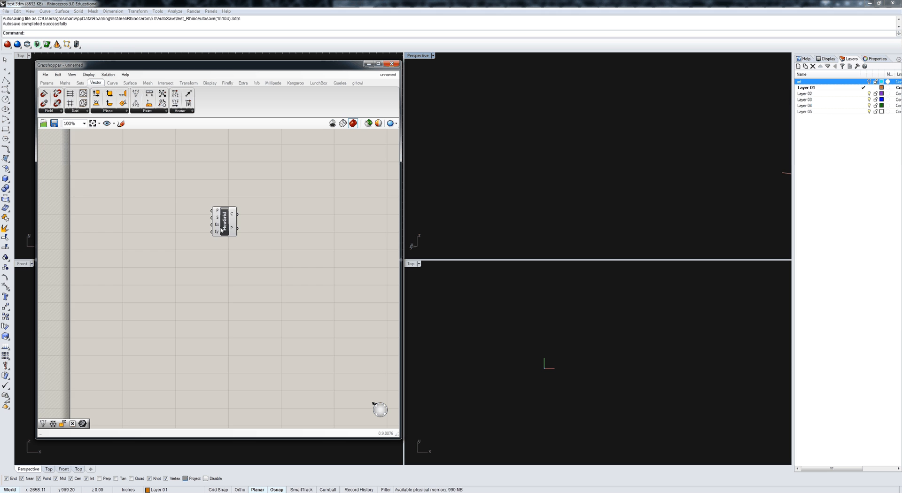
scroll(up, 3)
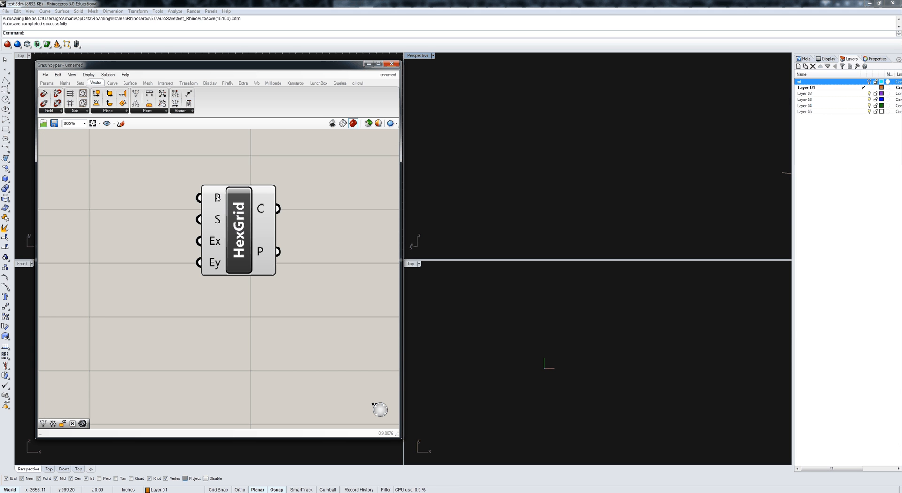
mouse_move(217, 219)
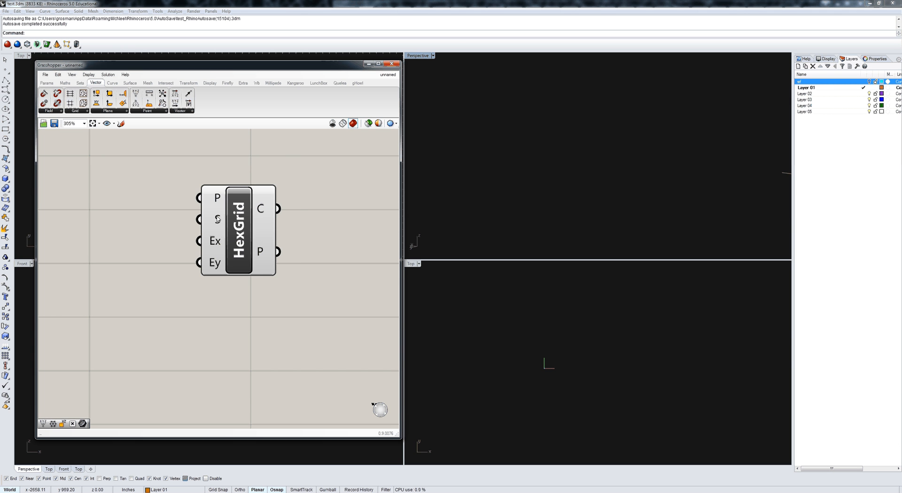
click(47, 83)
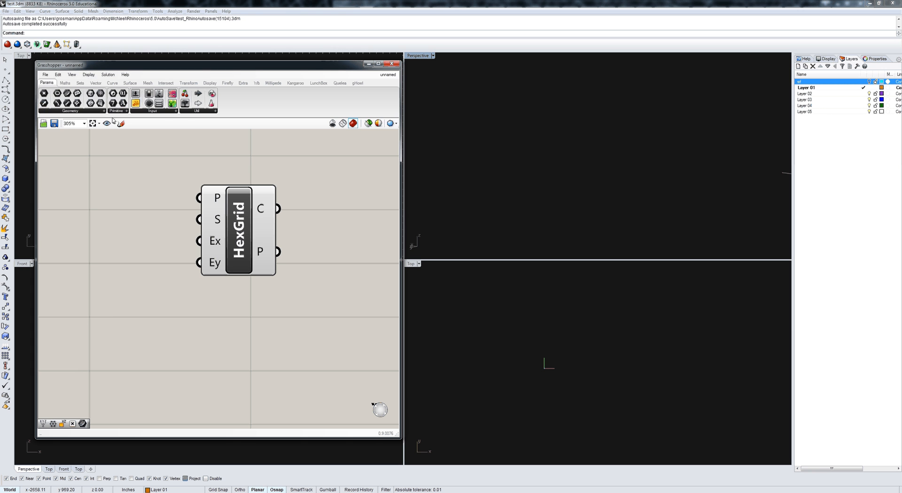
mouse_move(98, 219)
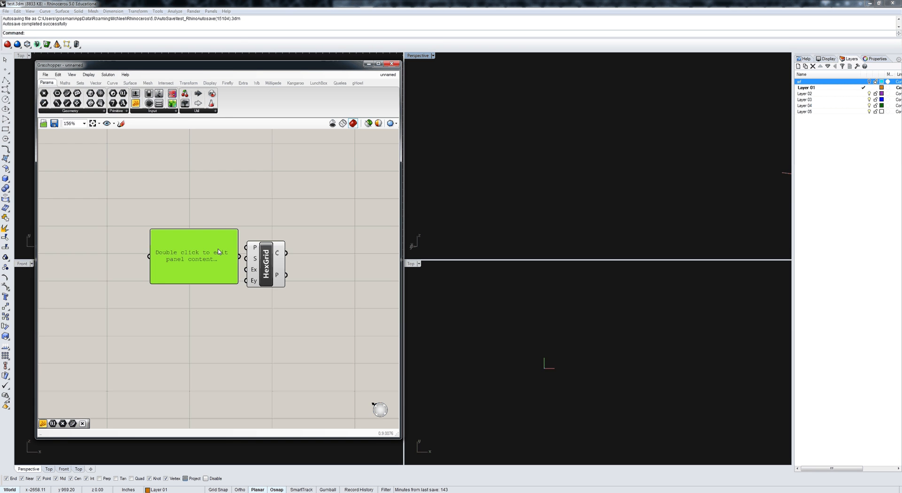
- Drive the HexGrid size with a panel of 12 and add integer params NumAcross and NumDown
double_click(194, 256)
text(12)
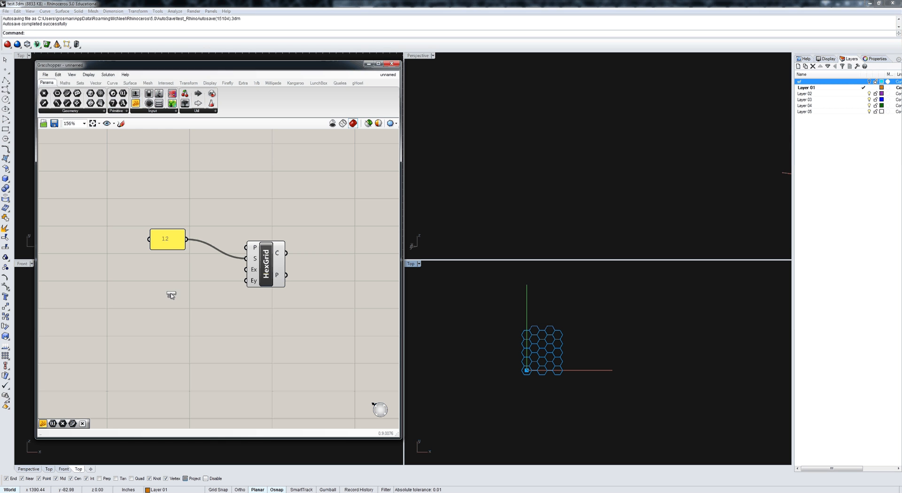
right_click(173, 277)
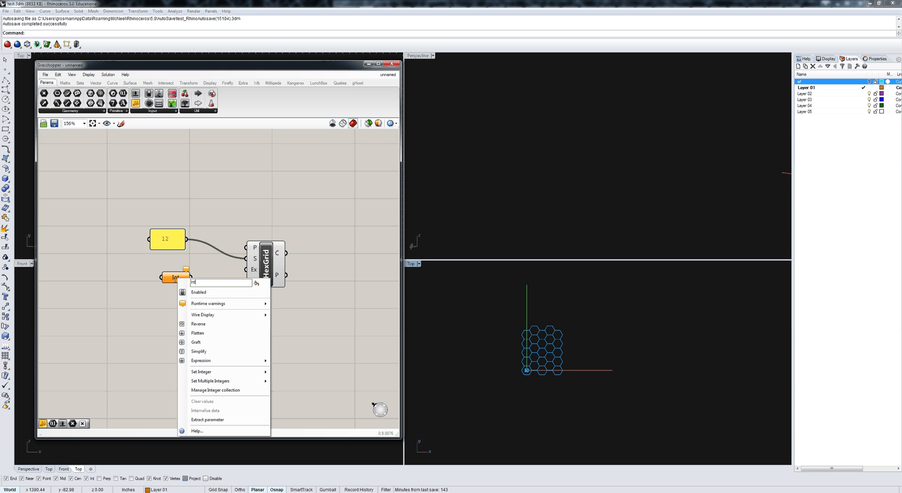
text(NumAcro)
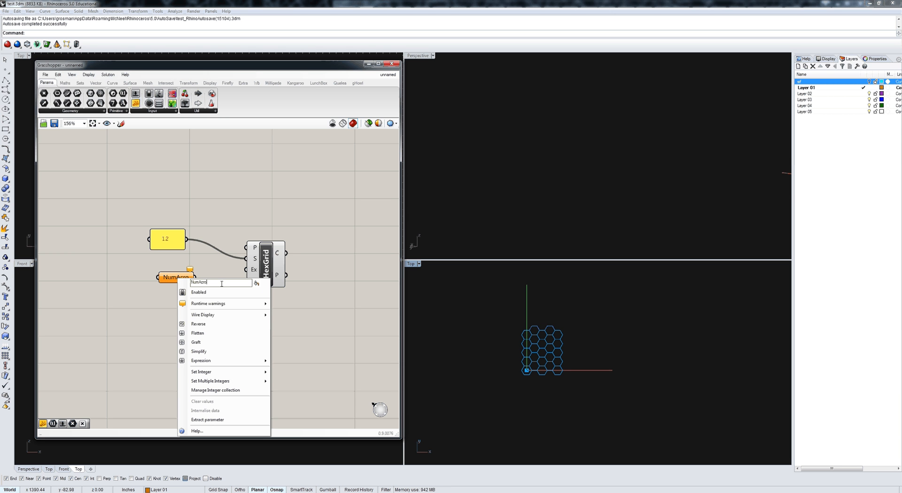
click(225, 290)
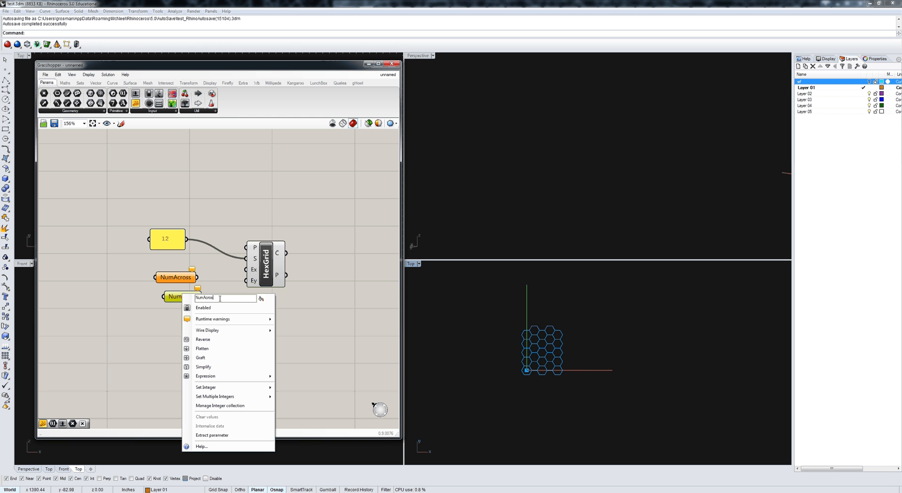
text(NumDown)
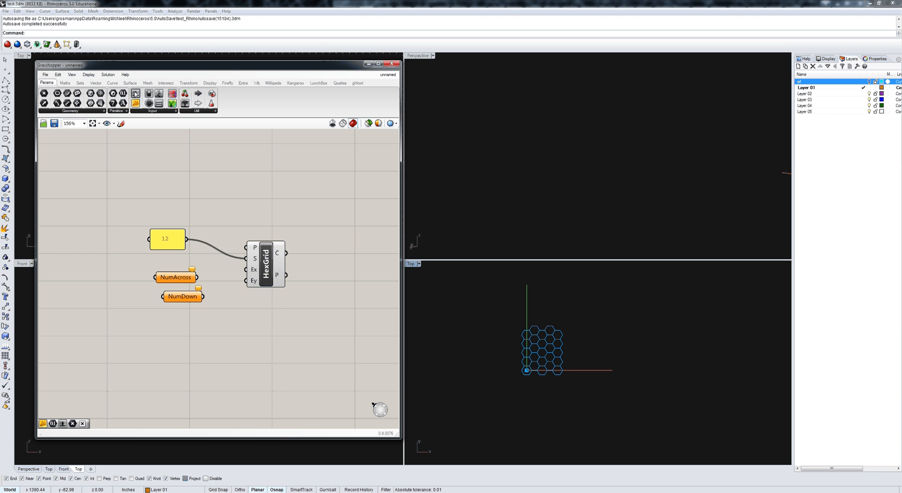
- Set up integer number sliders ranging 1 to 25 for the grid counts
double_click(166, 239)
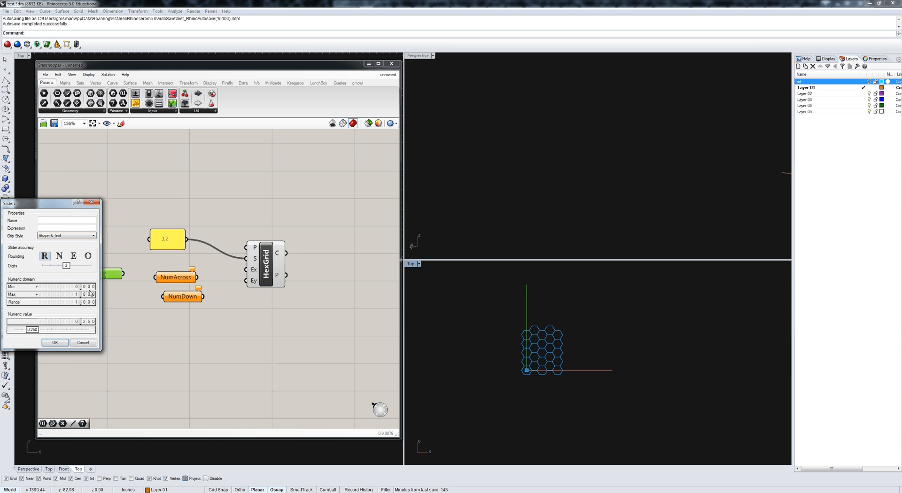
click(46, 287)
text(25)
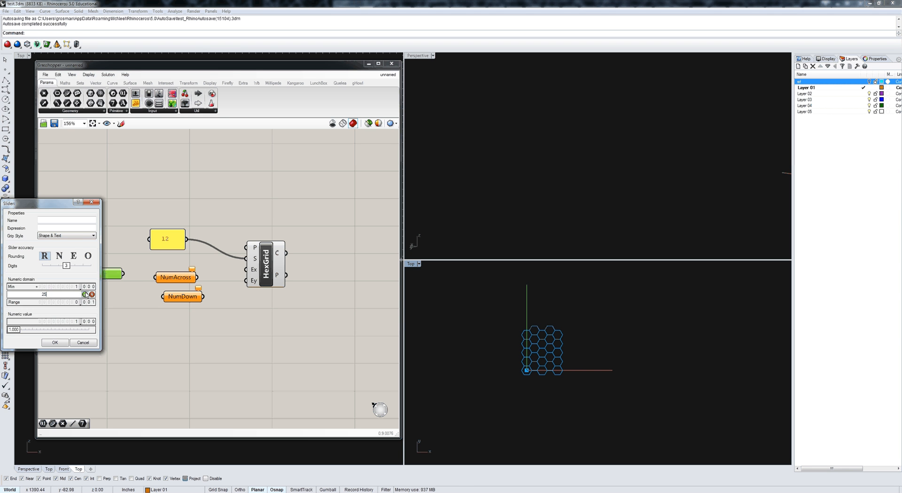
click(59, 256)
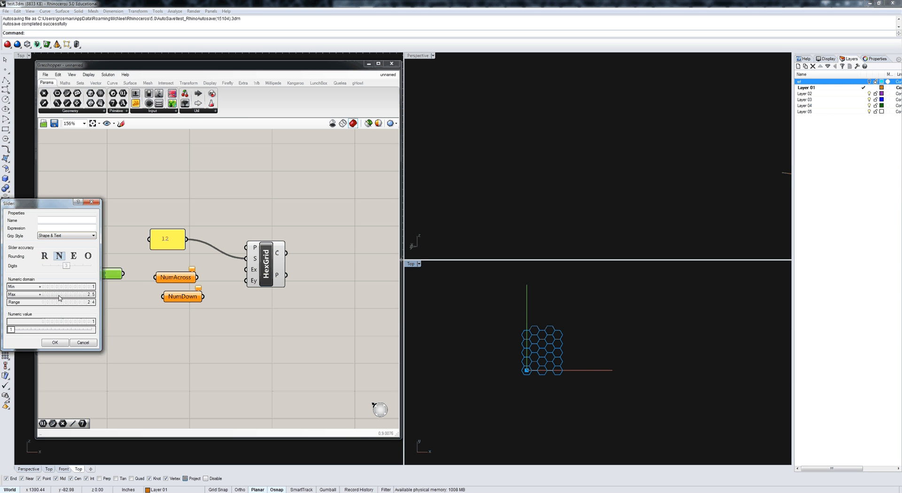
click(55, 343)
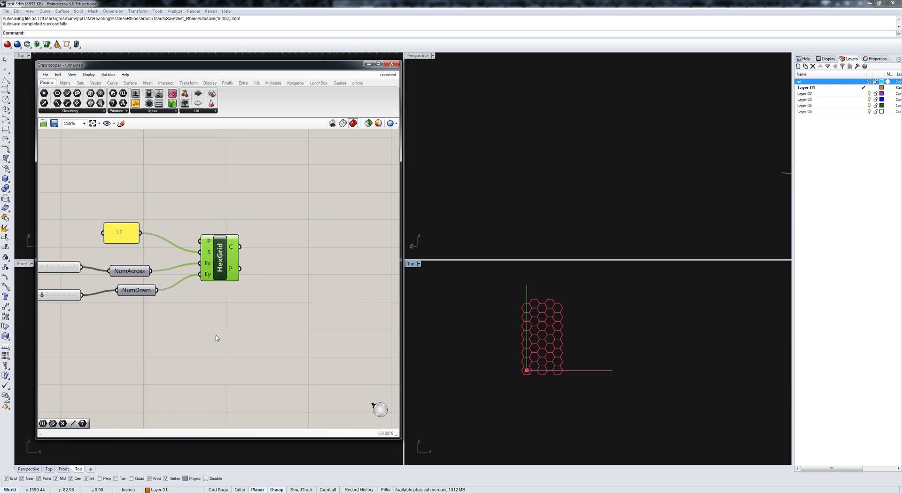
- Add a Bounding Box component and a Curve parameter named ReferenceHexes
scroll(down, 3)
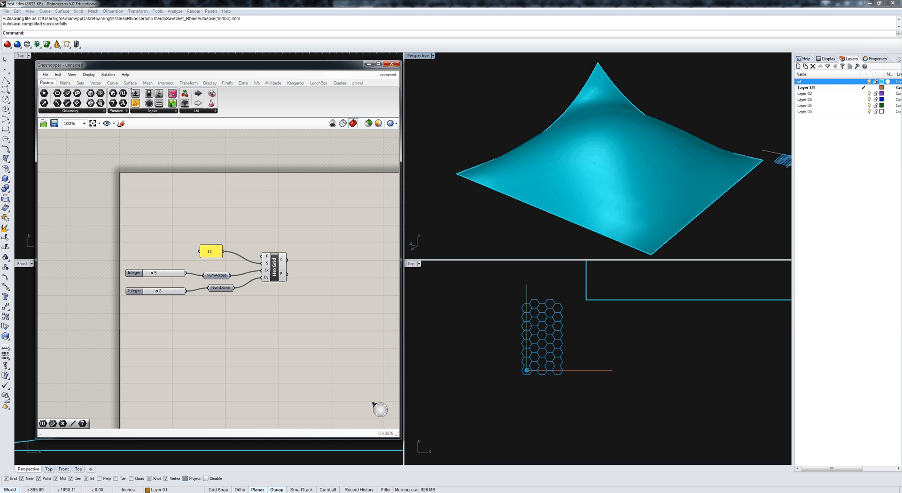
click(129, 82)
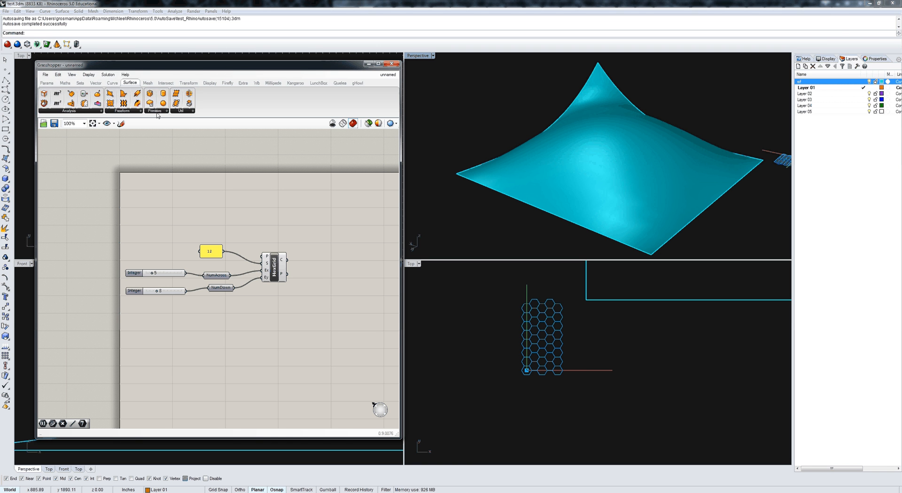
click(156, 110)
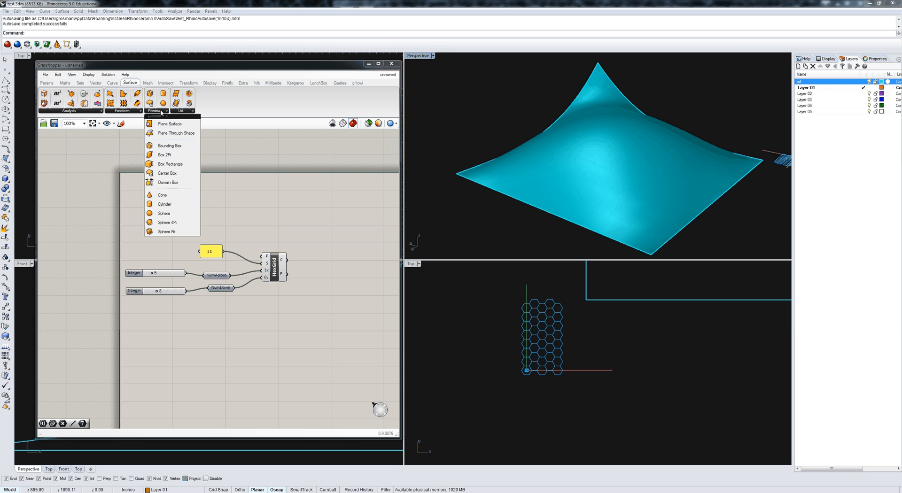
mouse_move(169, 146)
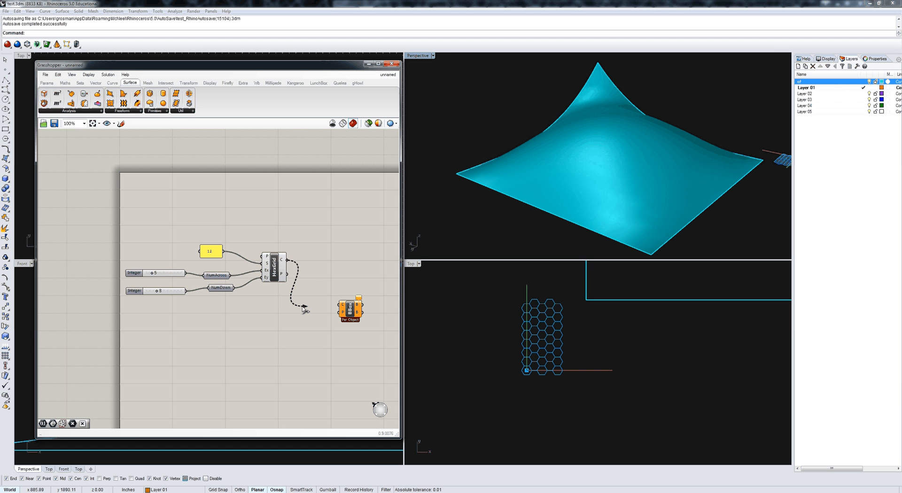
click(47, 83)
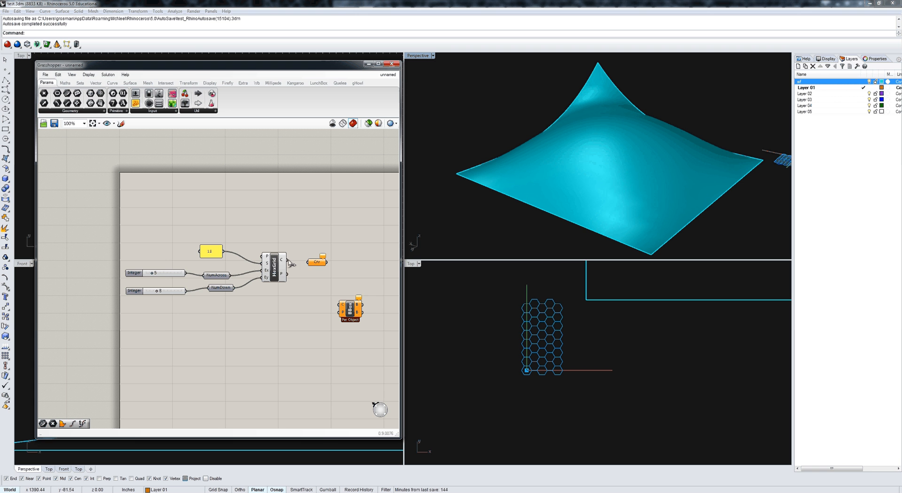
right_click(316, 262)
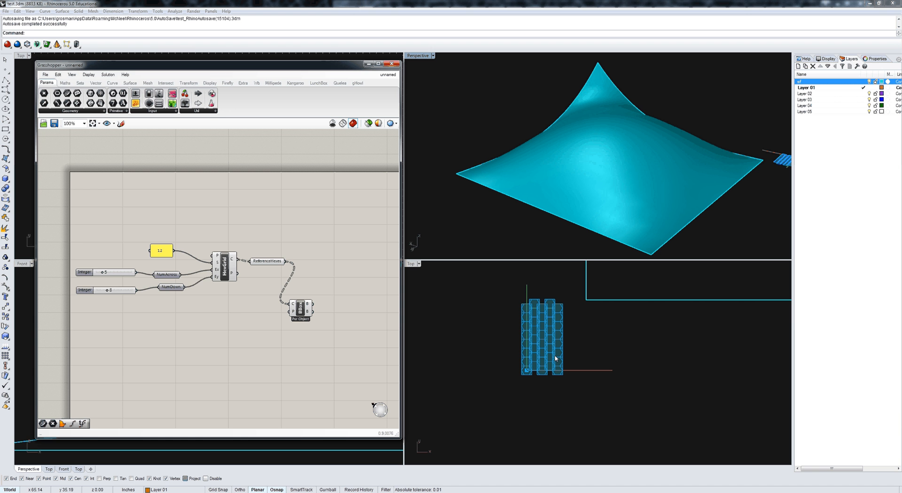
mouse_move(299, 310)
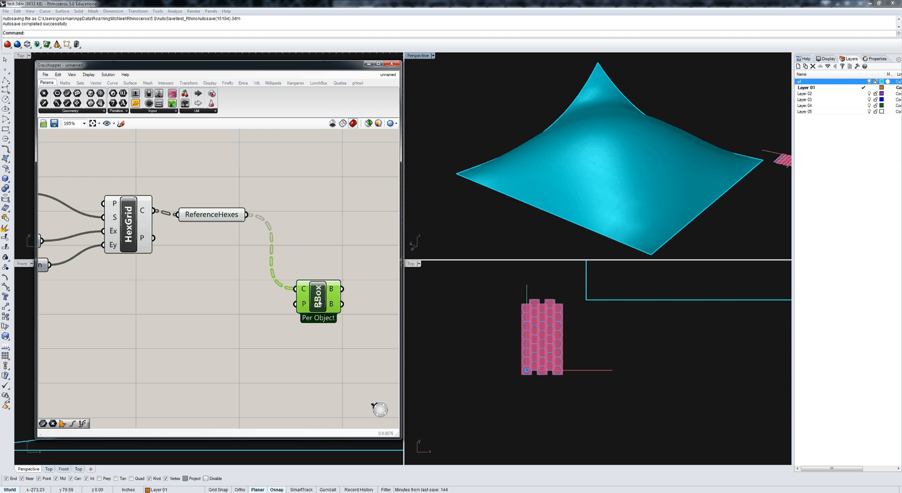
- Switch Bounding Box to Union Box, flatten its curve input, and set sliders to 7 and 9
right_click(318, 299)
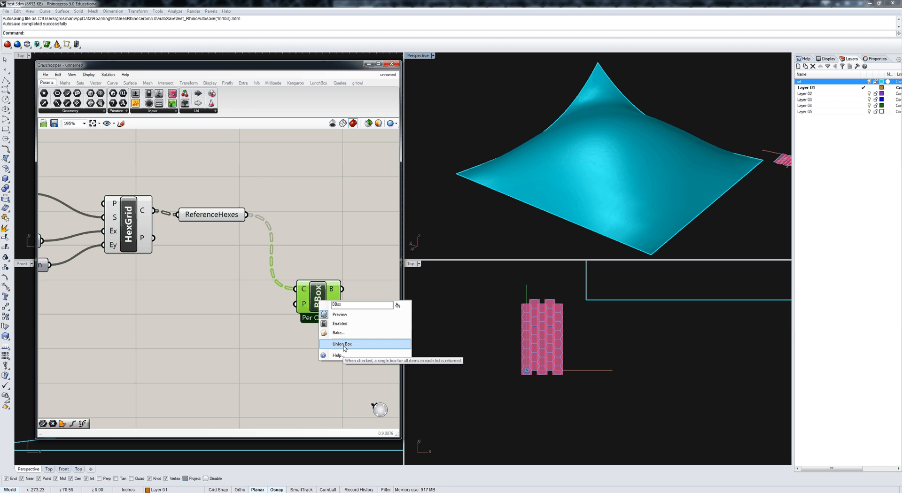
click(342, 344)
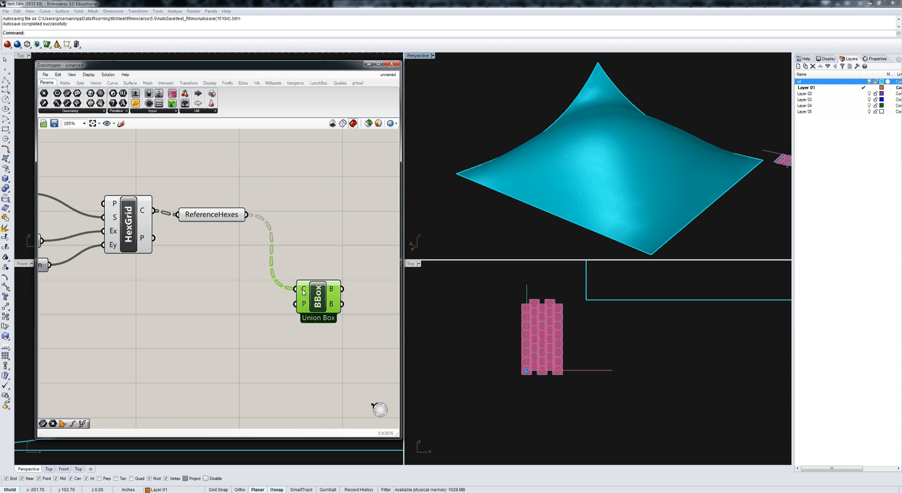
right_click(304, 289)
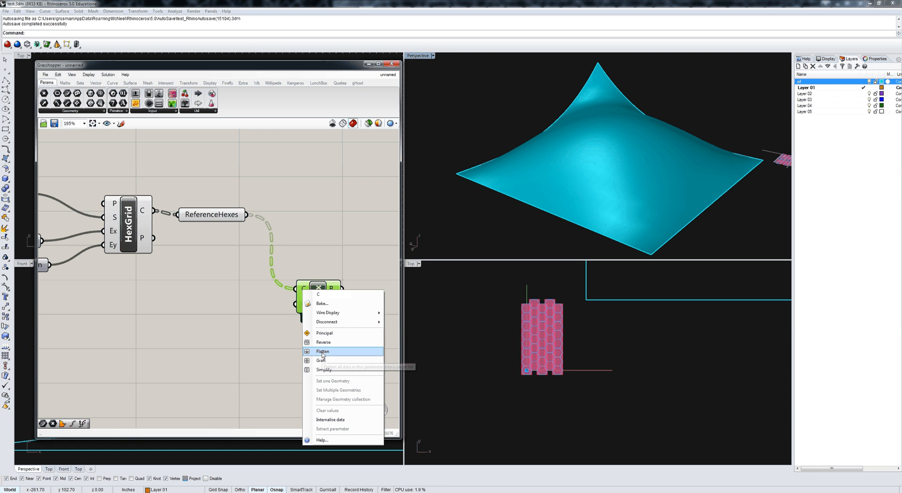
click(323, 351)
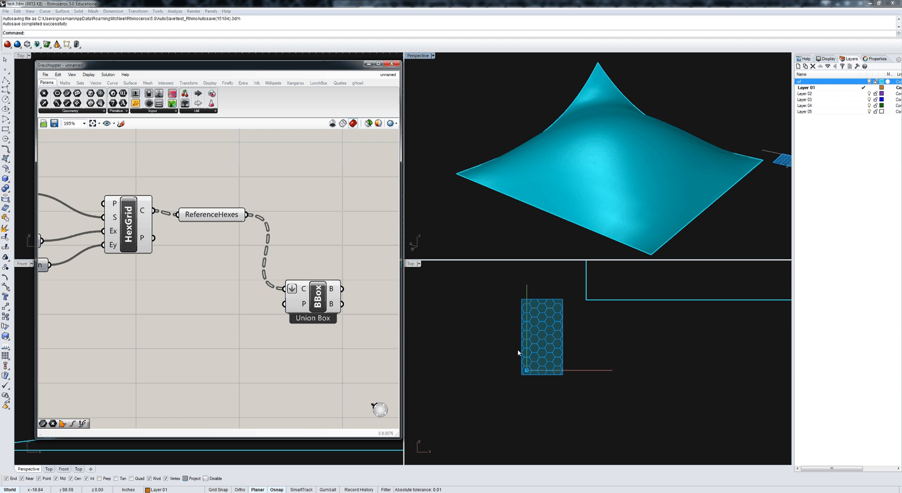
mouse_move(561, 344)
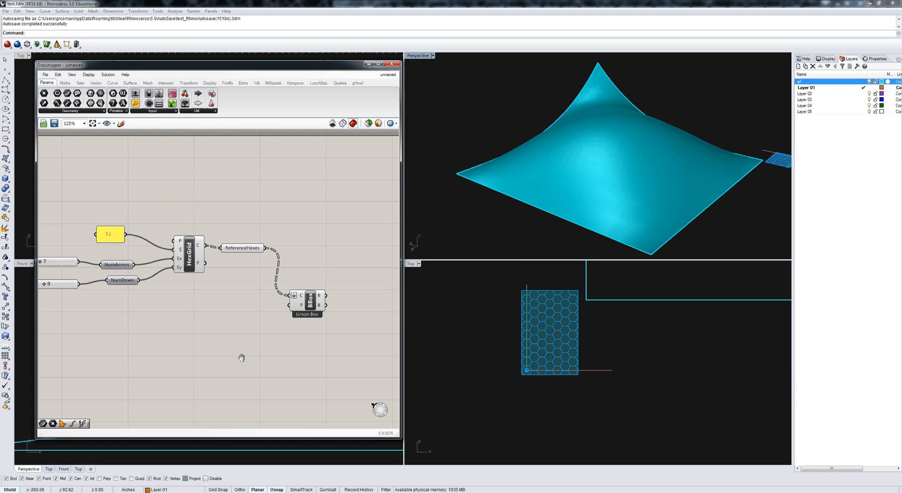
scroll(up, 3)
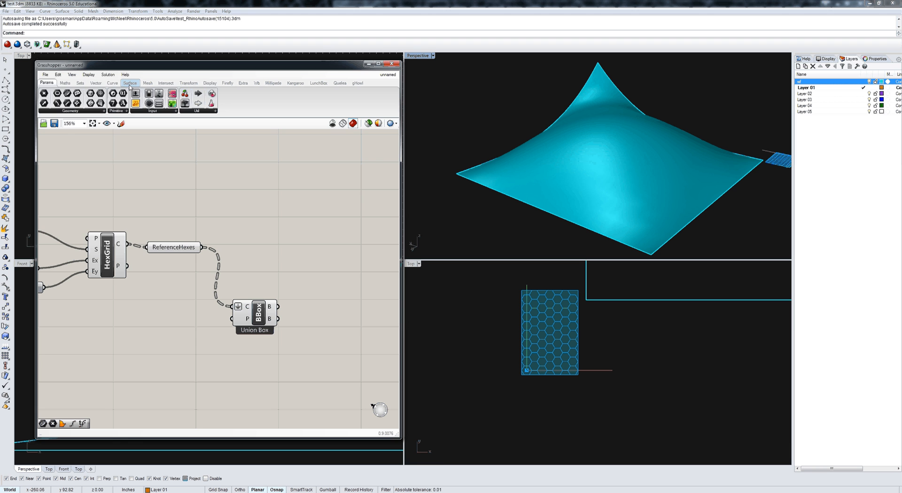
- Add Deconstruct Brep after the union box and a Surface parameter named HexRefSurf for its faces
click(129, 83)
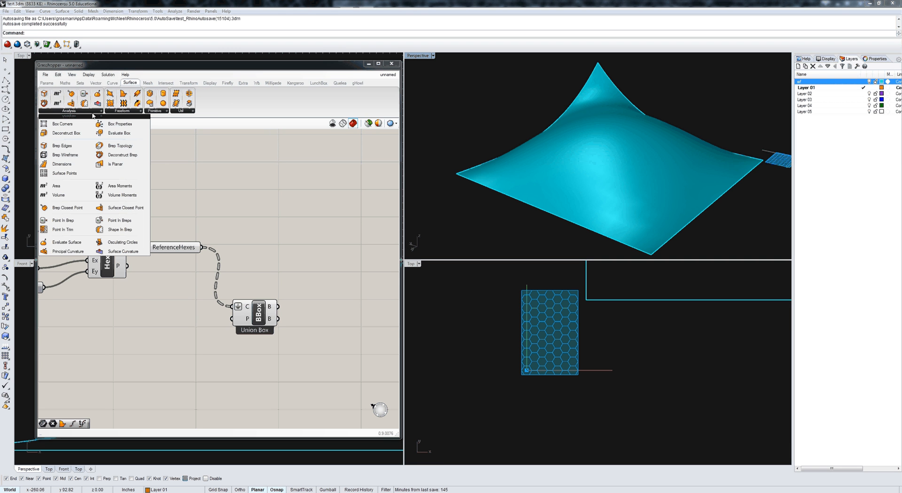
mouse_move(122, 155)
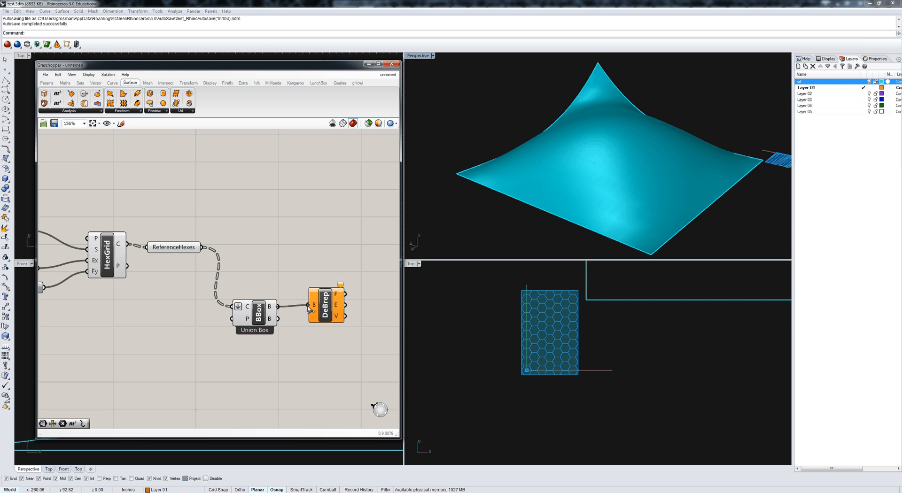
mouse_move(337, 295)
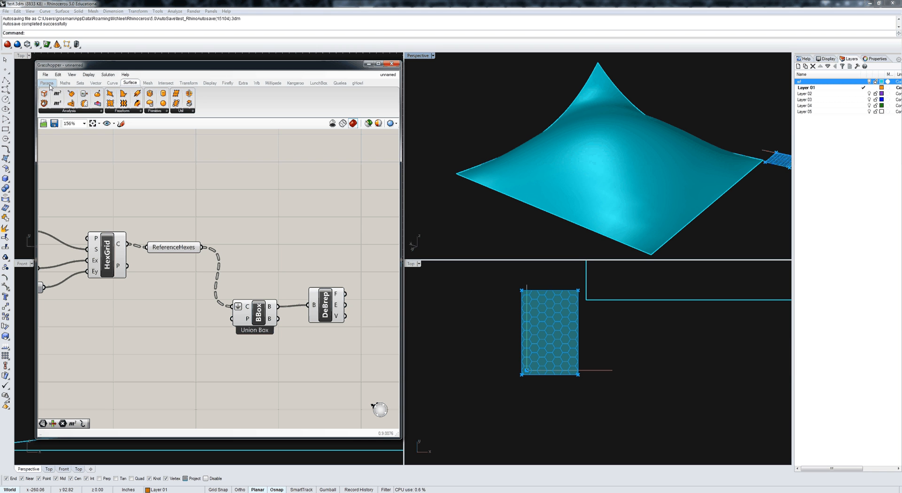
click(47, 83)
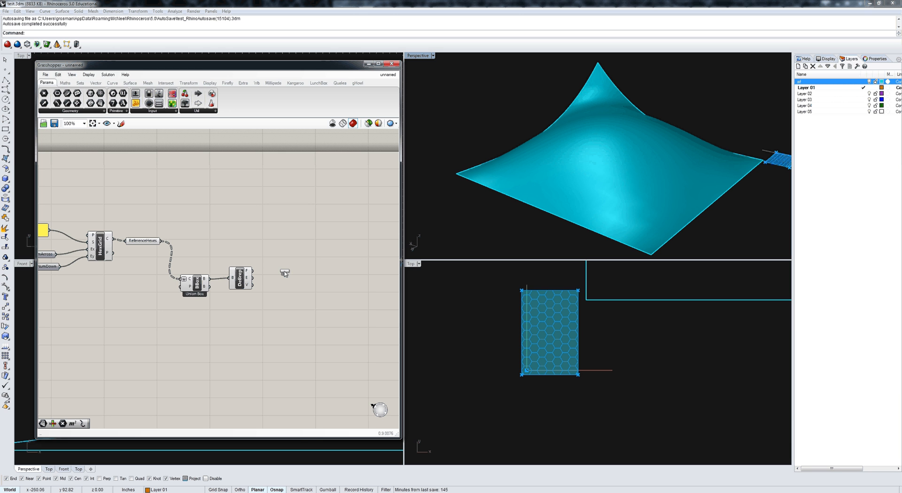
right_click(285, 272)
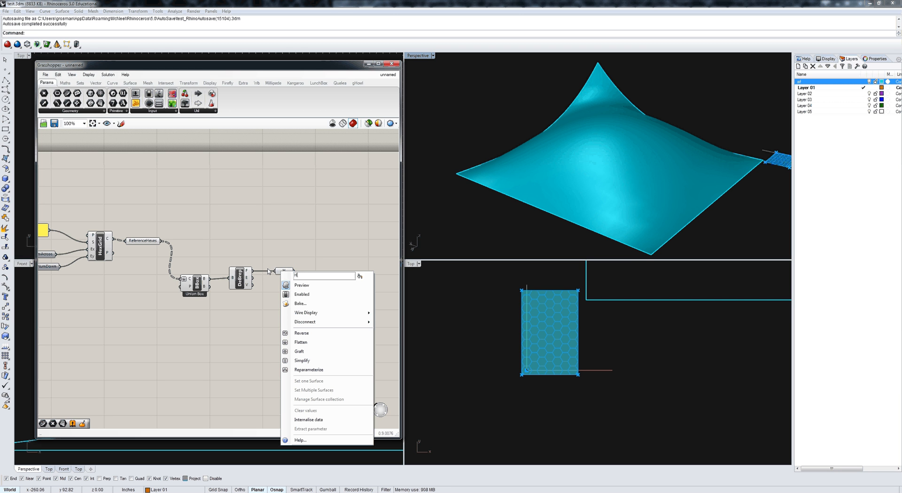
text(HexRef)
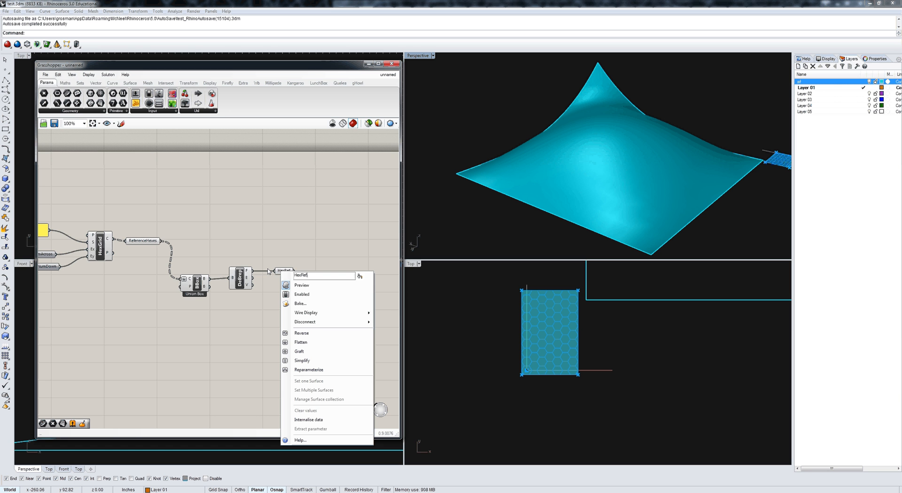
click(270, 243)
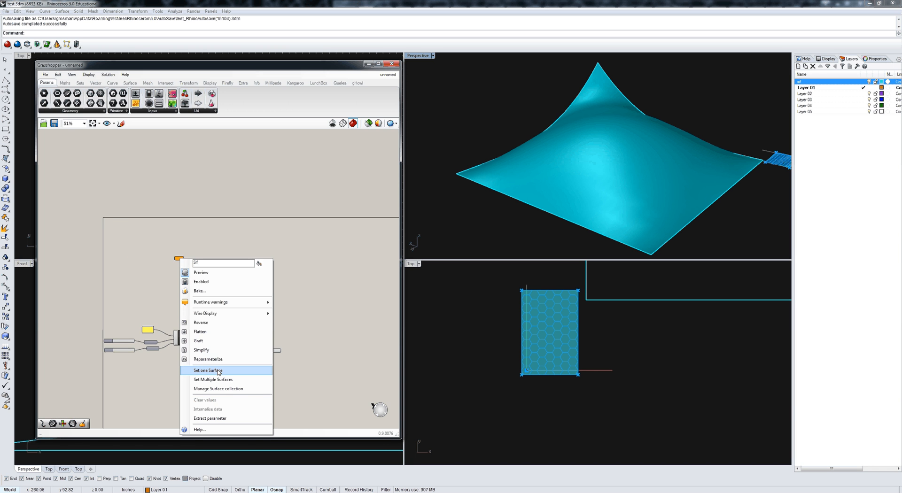
- Reference the curved Rhino surface into a Surface parameter named HexSurfaceBottom
click(208, 370)
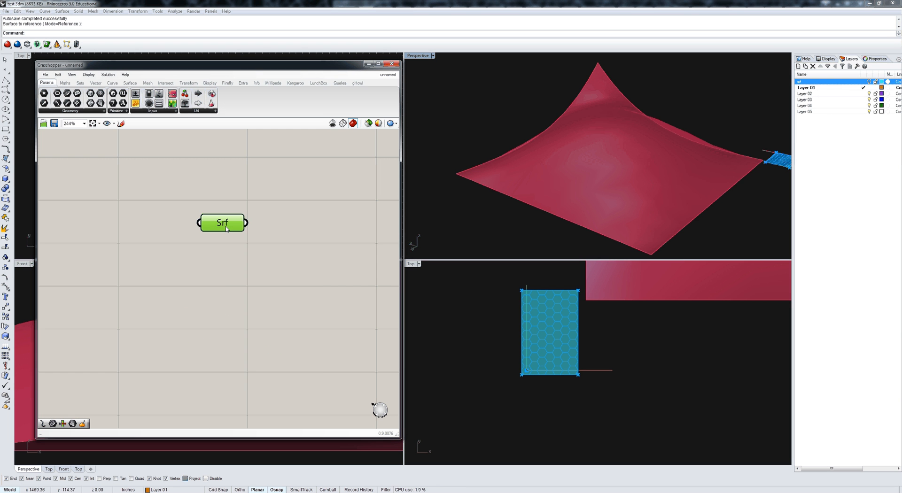
right_click(222, 223)
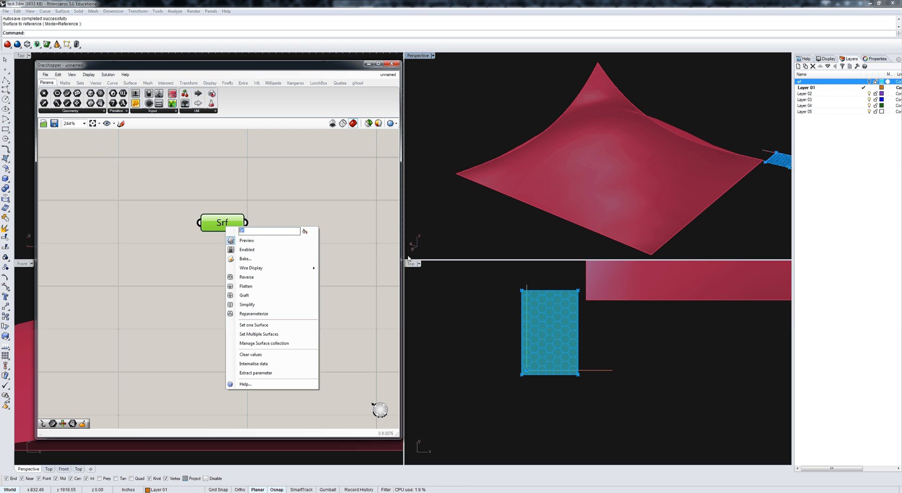
text(HexSurface)
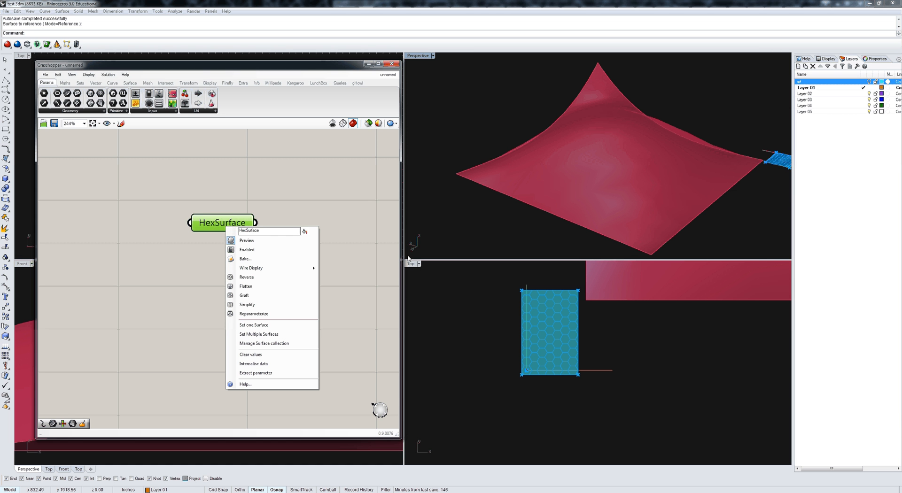
text(Bo)
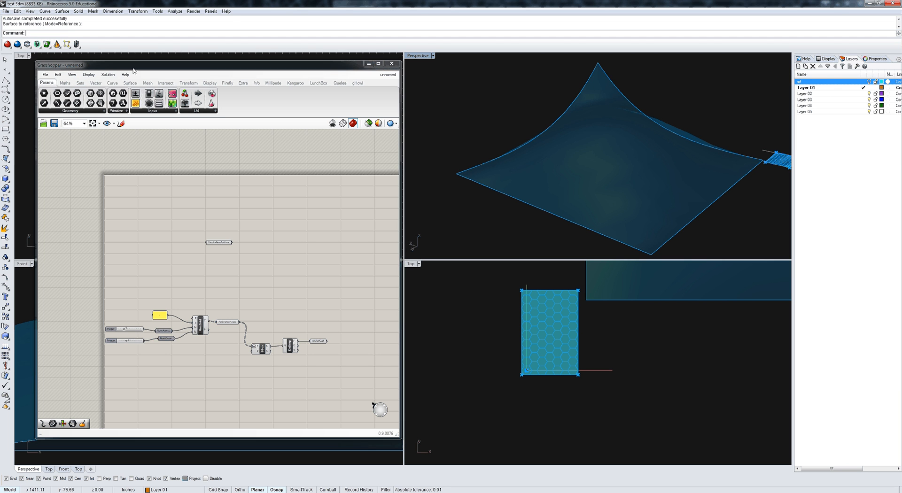
click(219, 242)
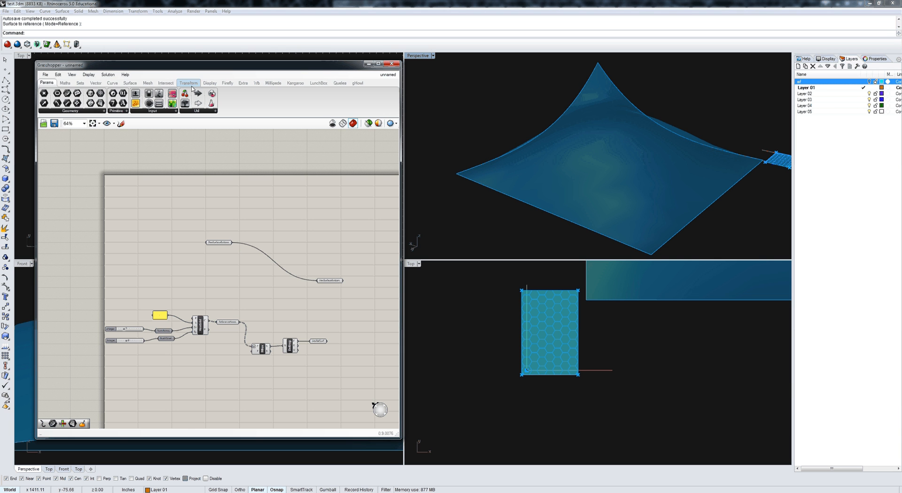
- Add Map to Surface fed by ReferenceHexes, HexRefSurf and HexSurfaceBottom
click(188, 83)
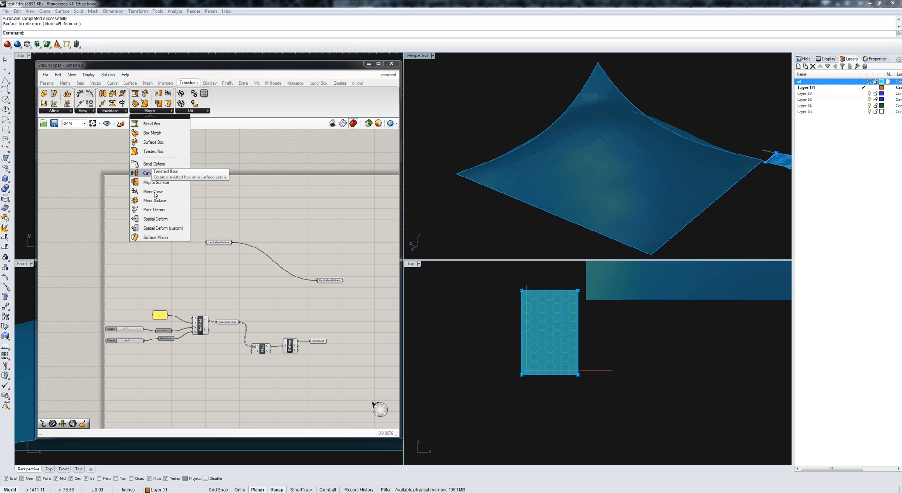
mouse_move(154, 182)
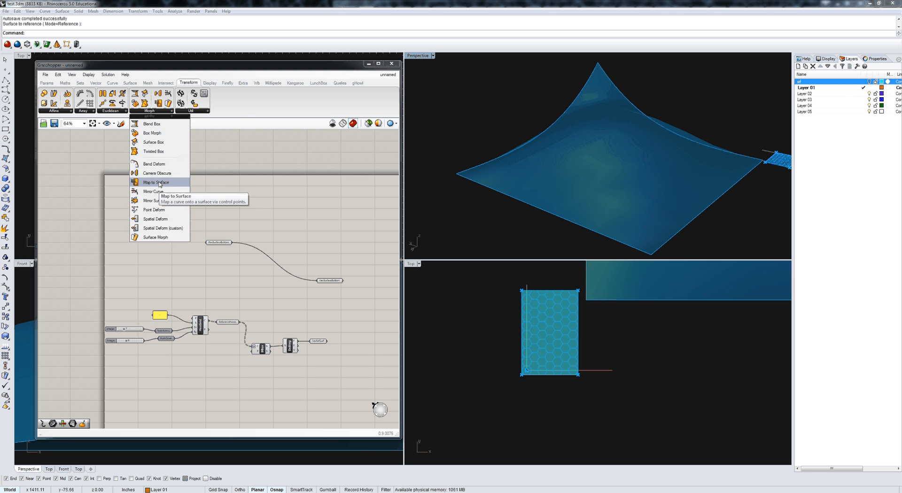
click(156, 182)
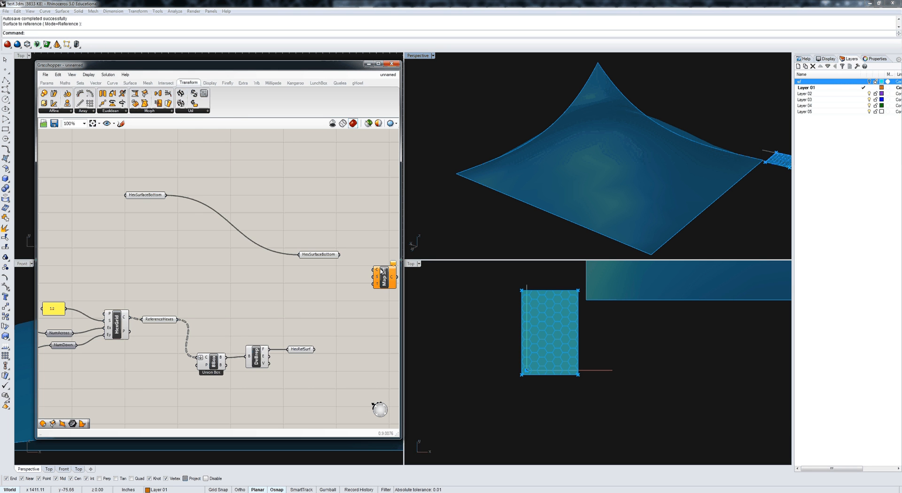
click(160, 320)
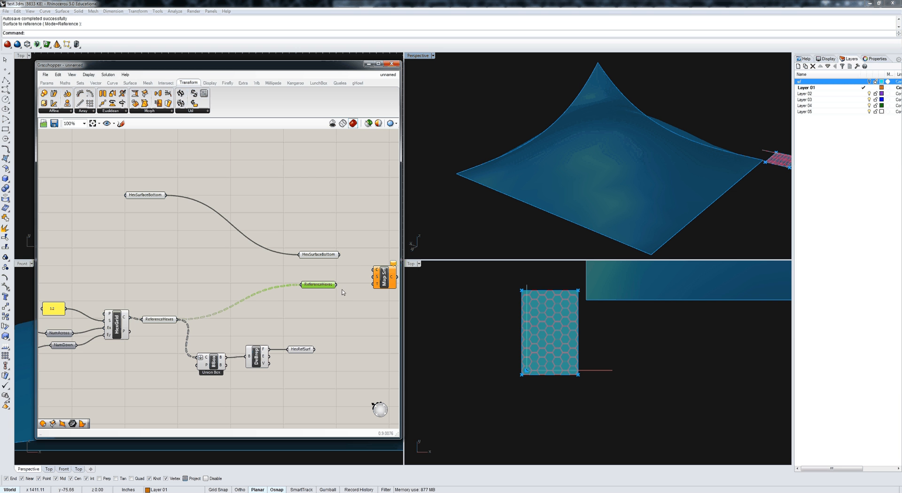
mouse_move(374, 277)
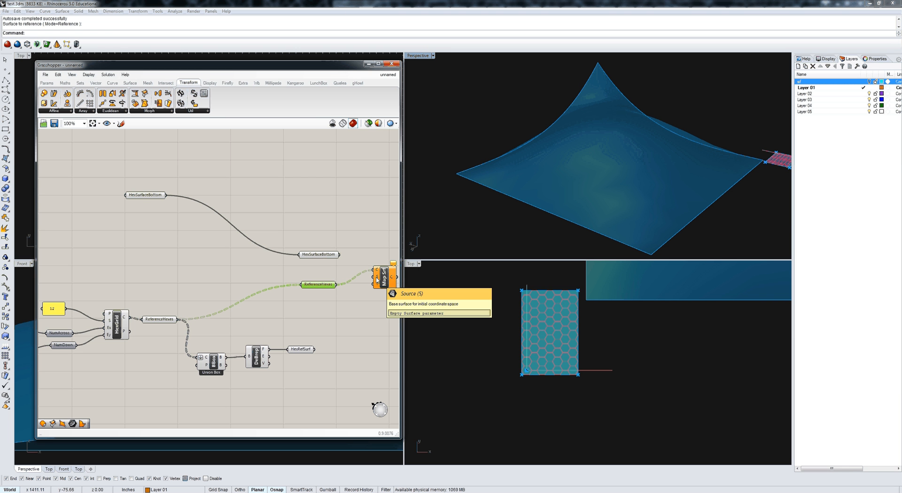
click(301, 350)
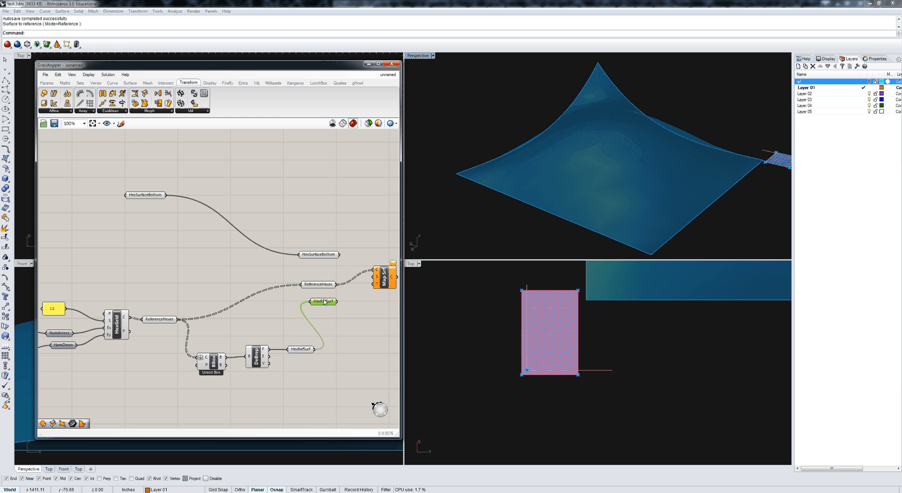
click(323, 302)
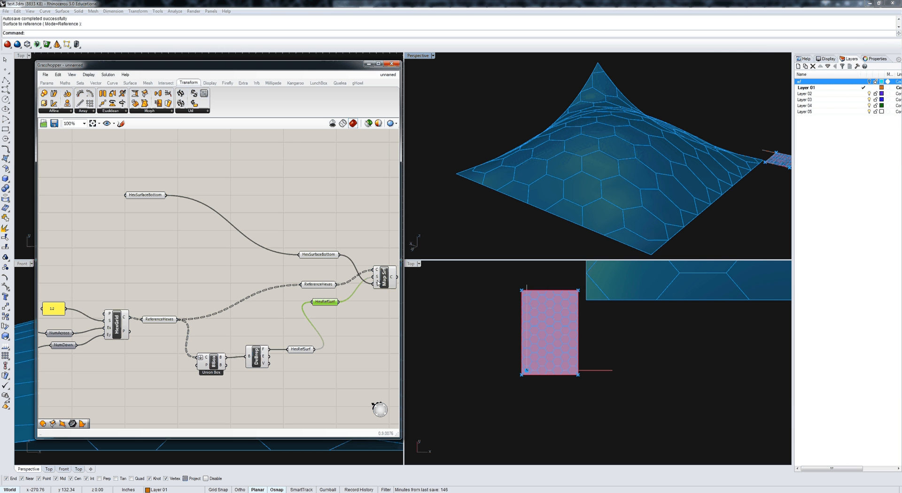
click(346, 270)
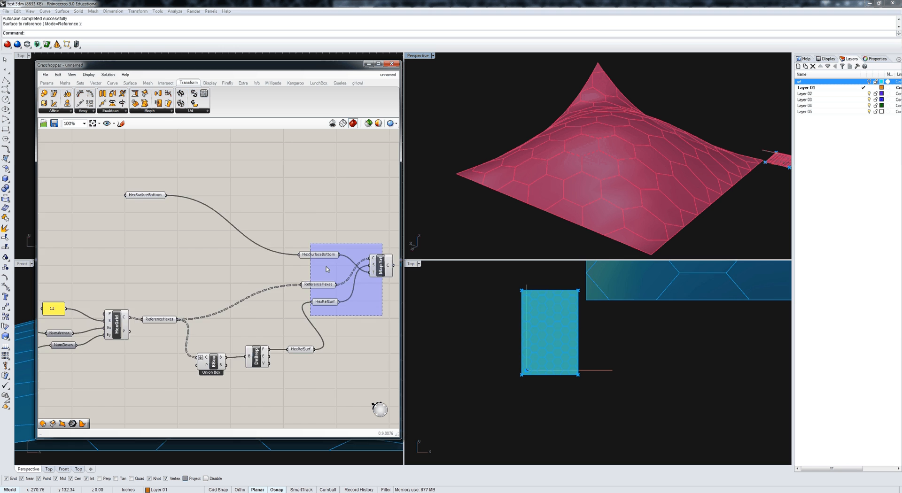
scroll(down, 3)
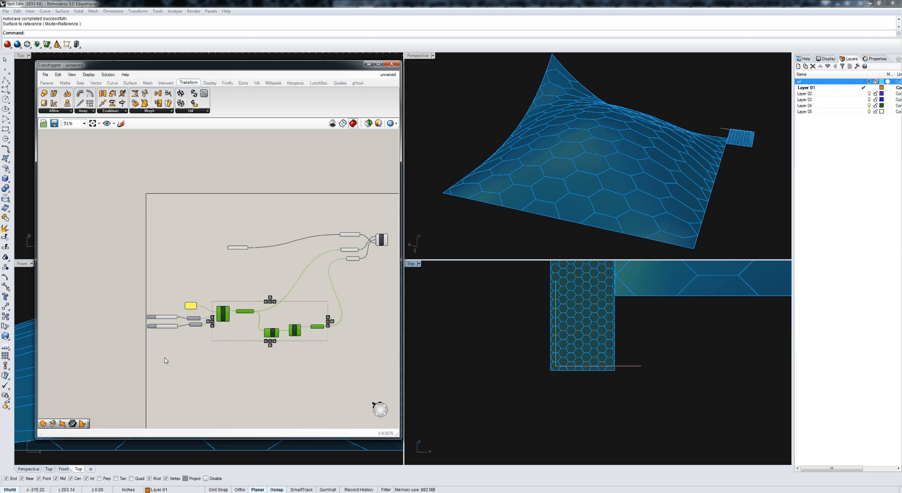
scroll(up, 3)
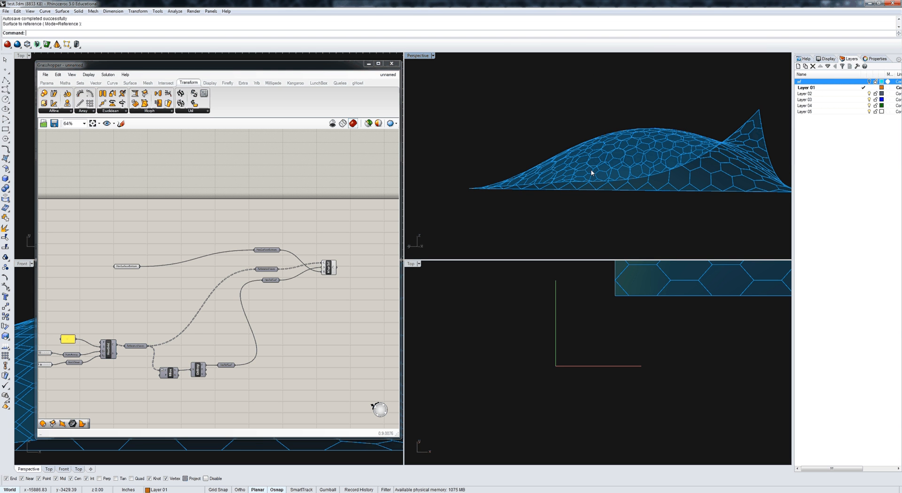
mouse_move(658, 177)
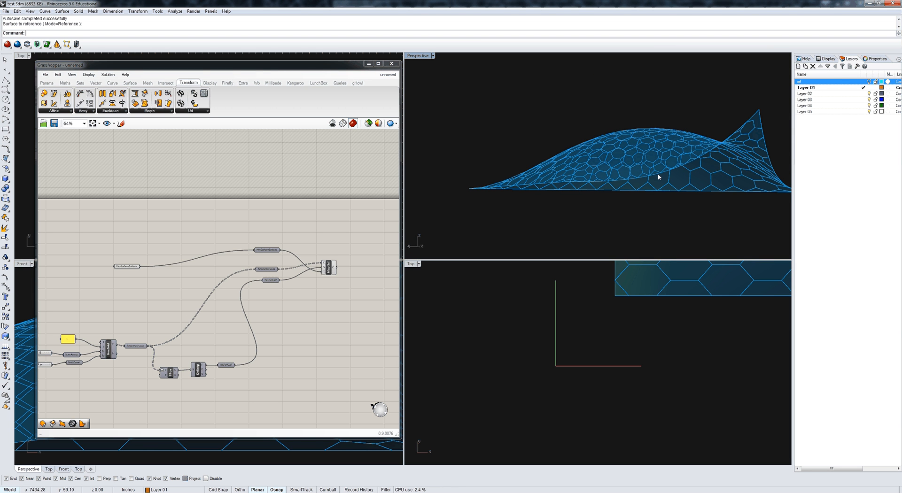
click(264, 251)
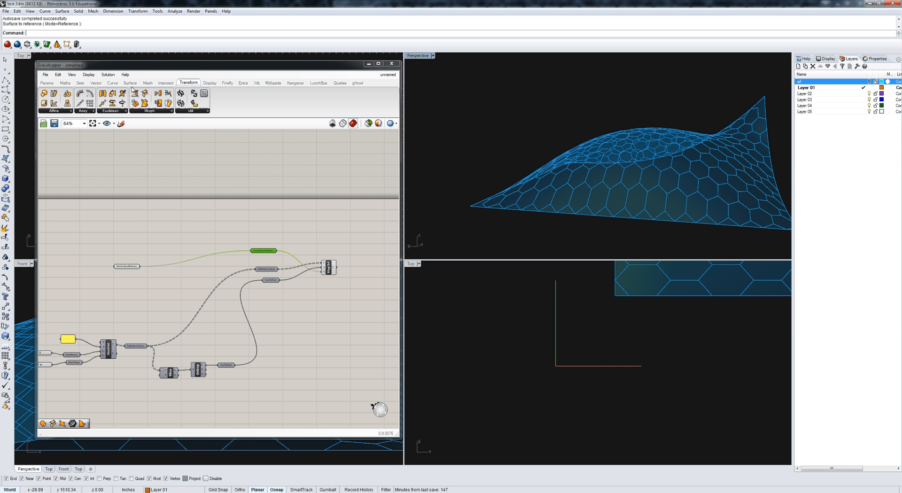
- Add a surface Offset component from Surface Util
click(129, 83)
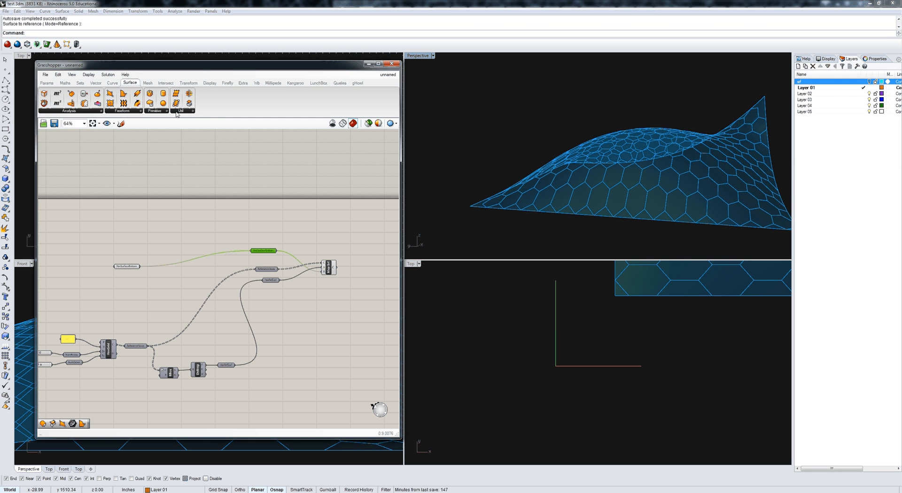
click(181, 111)
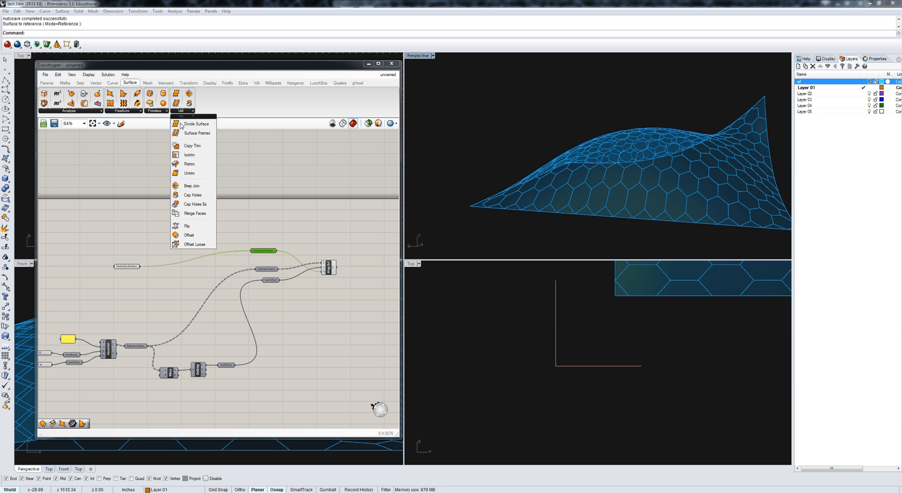
mouse_move(189, 236)
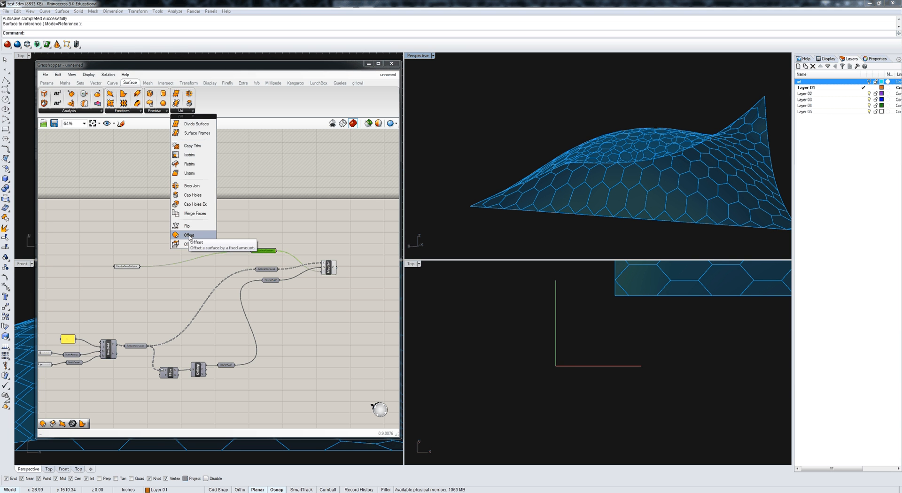
click(188, 234)
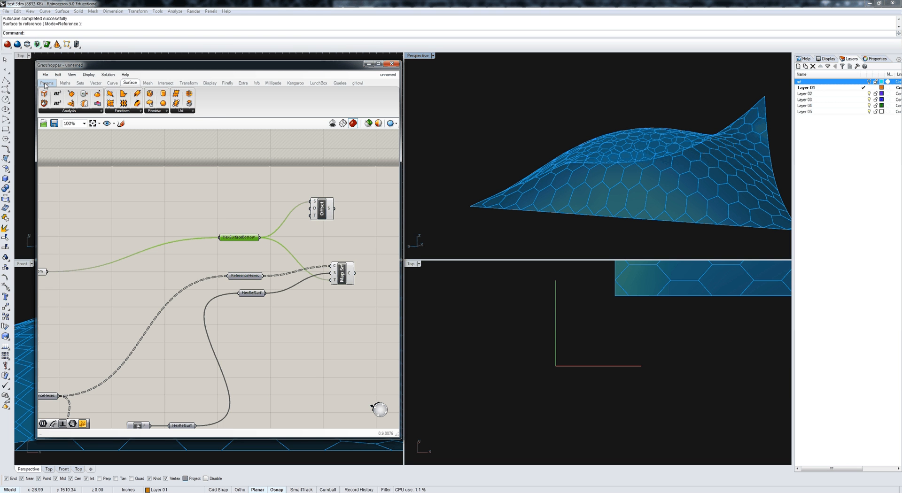
- Create a Thickness number parameter driven by an integer slider with maximum 12
click(46, 83)
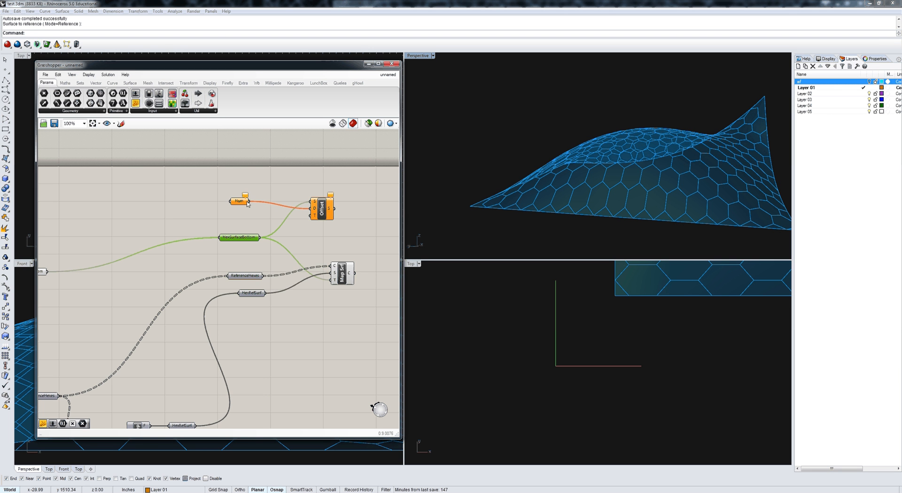
right_click(240, 201)
text(12)
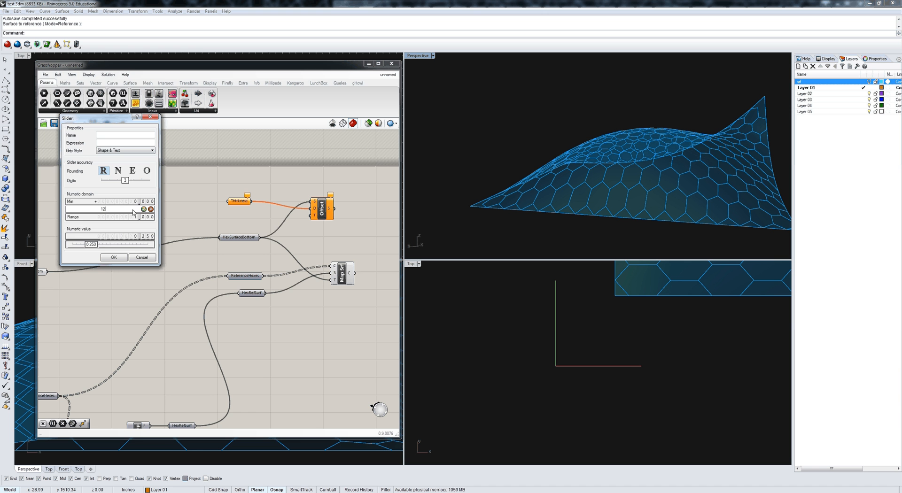
click(118, 171)
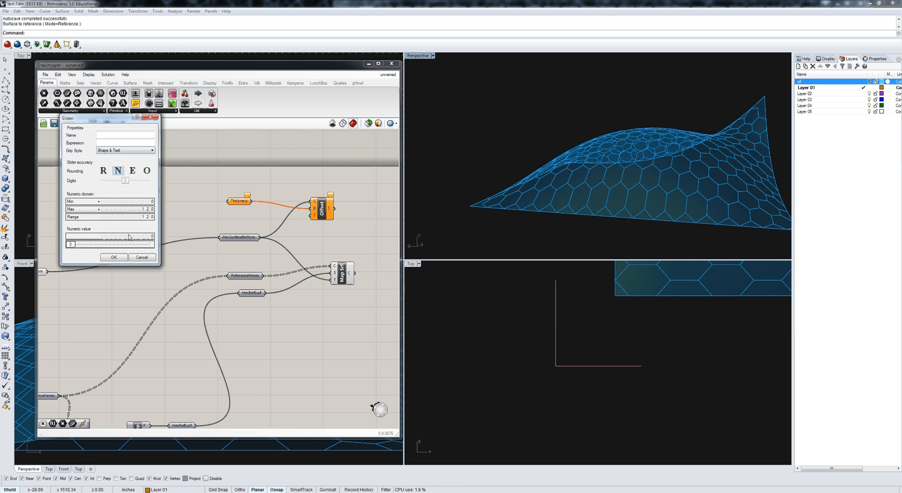
click(114, 257)
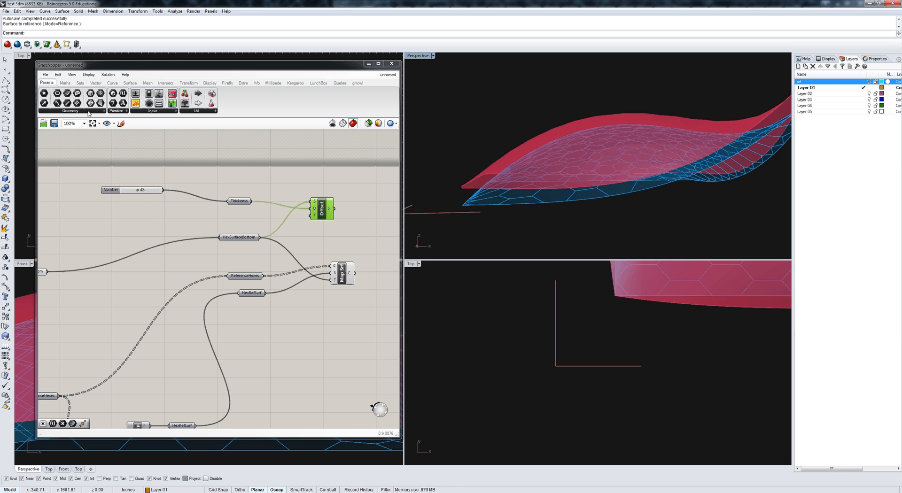
- Add and name a Surface parameter holding the offset surface
click(70, 110)
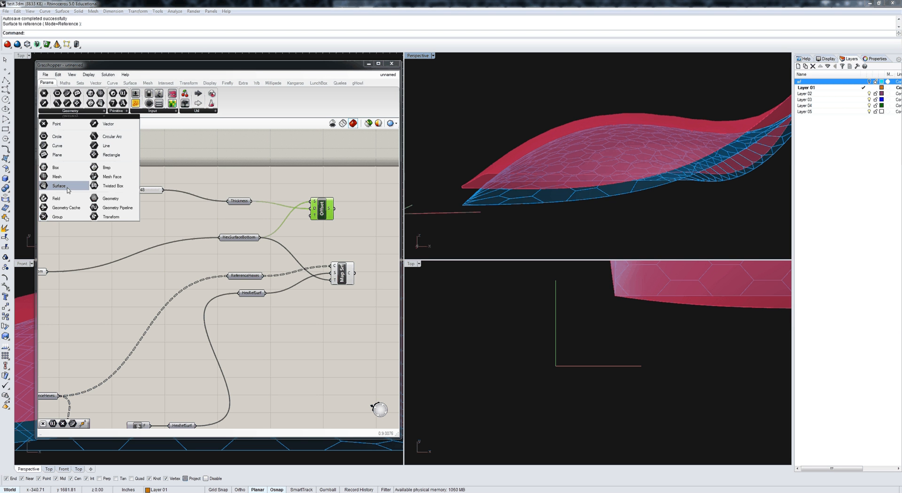
click(59, 185)
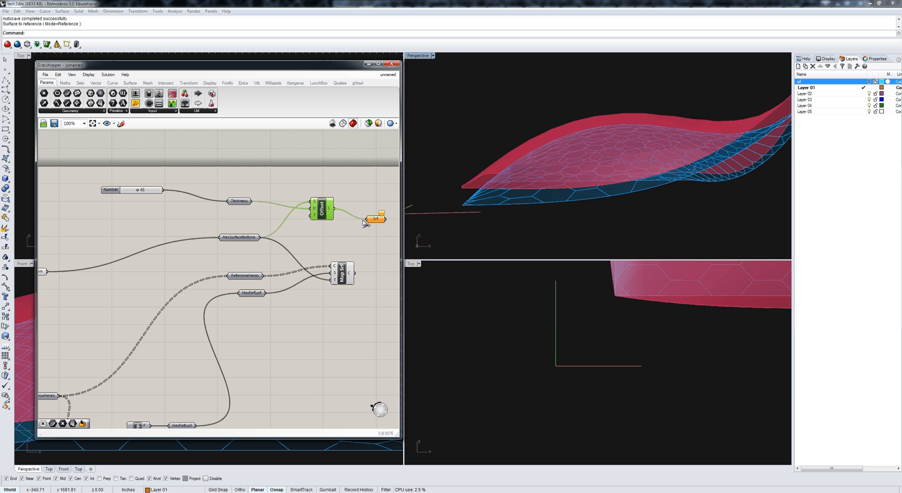
right_click(374, 220)
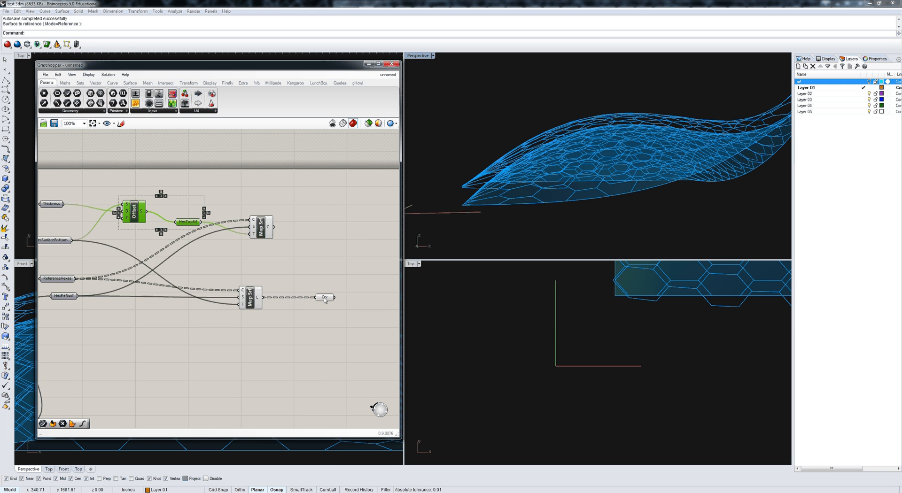
- Rename the mapped curve parameters BottomHexes and TopHexes
right_click(325, 298)
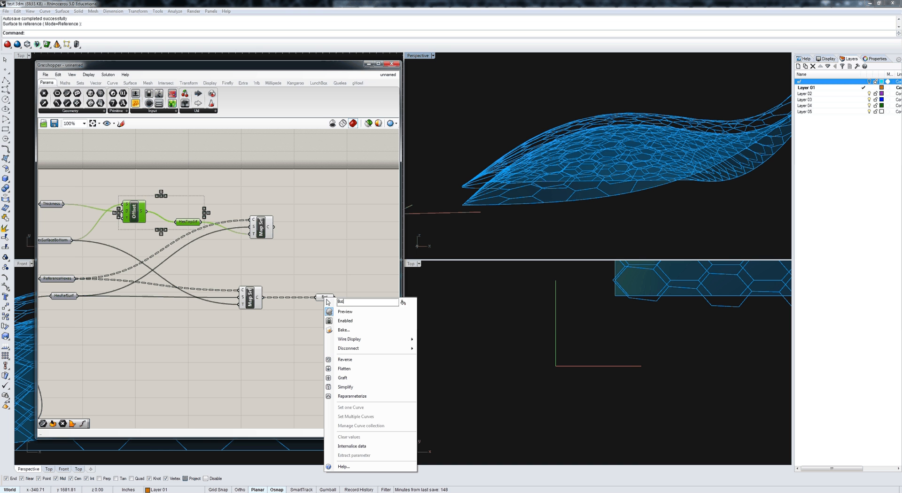
text(BottomHexes)
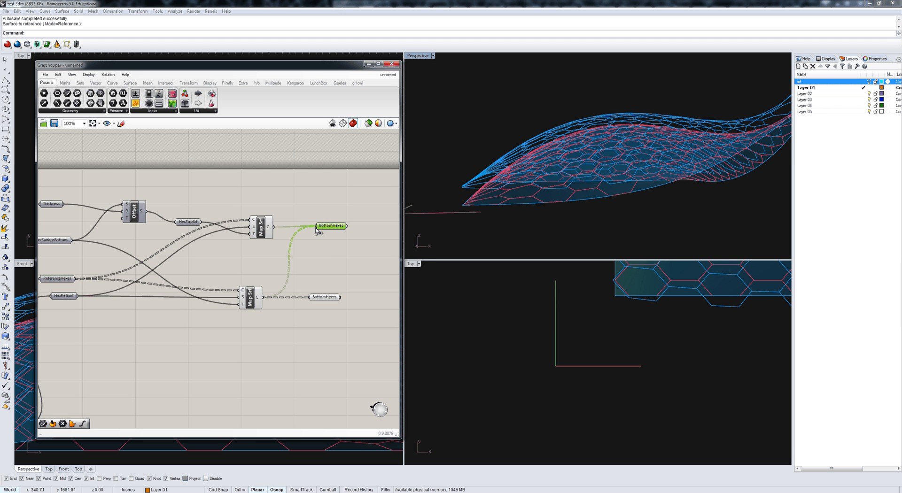
right_click(331, 226)
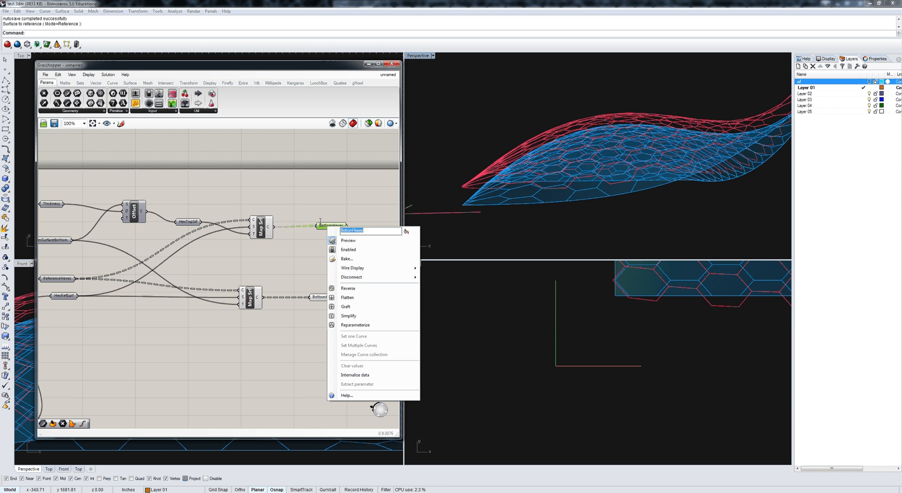
text(TopHe)
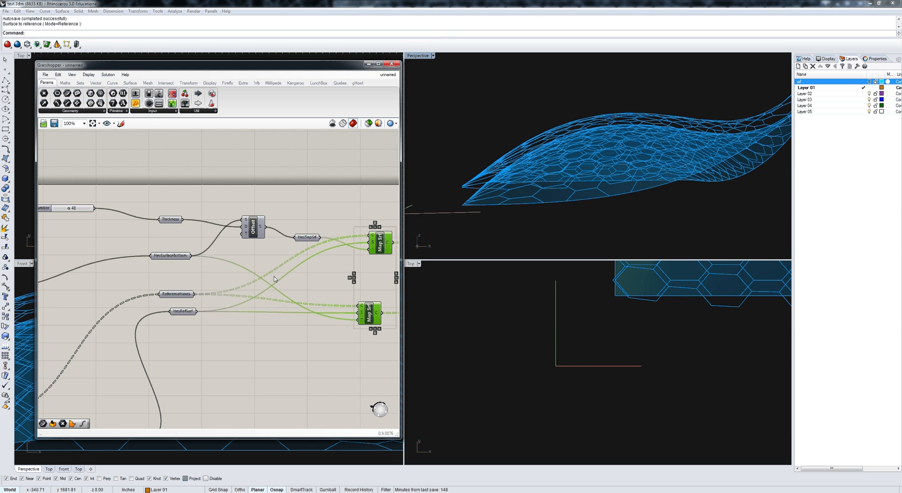
scroll(down, 3)
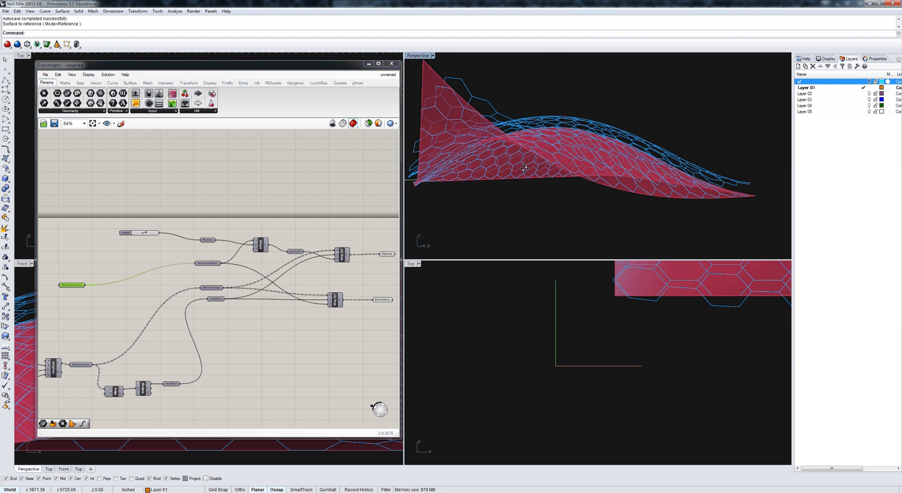
double_click(124, 257)
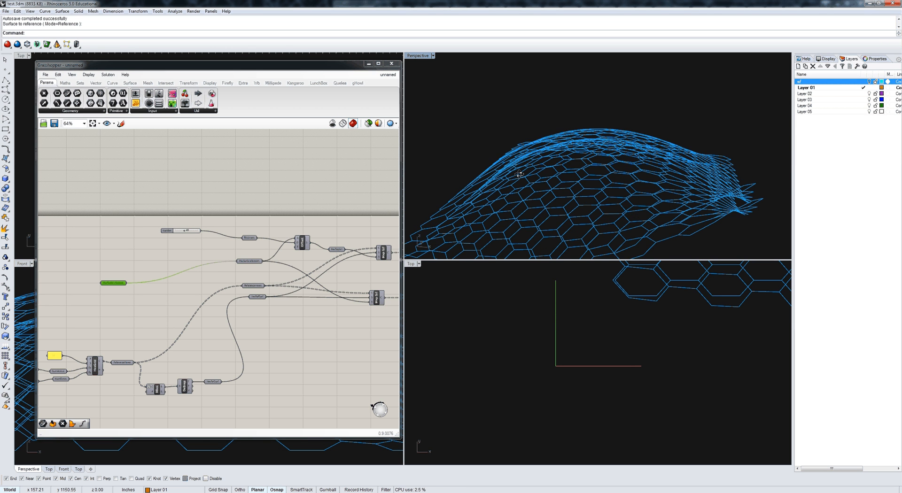
scroll(down, 3)
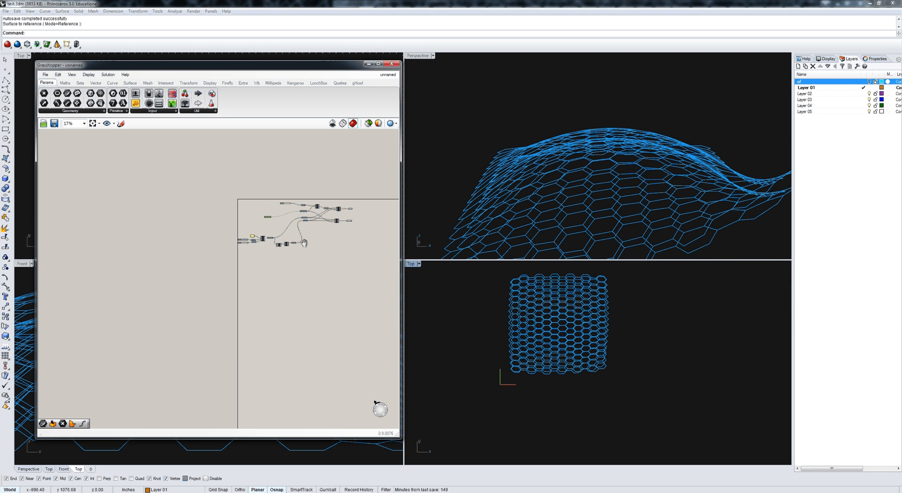
- Set a Point parameter to one point picked in Rhino
scroll(up, 3)
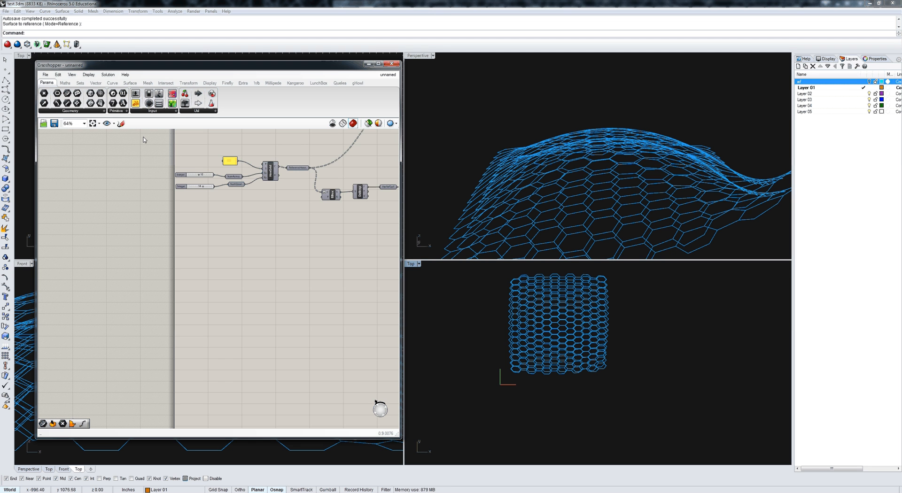
mouse_move(73, 142)
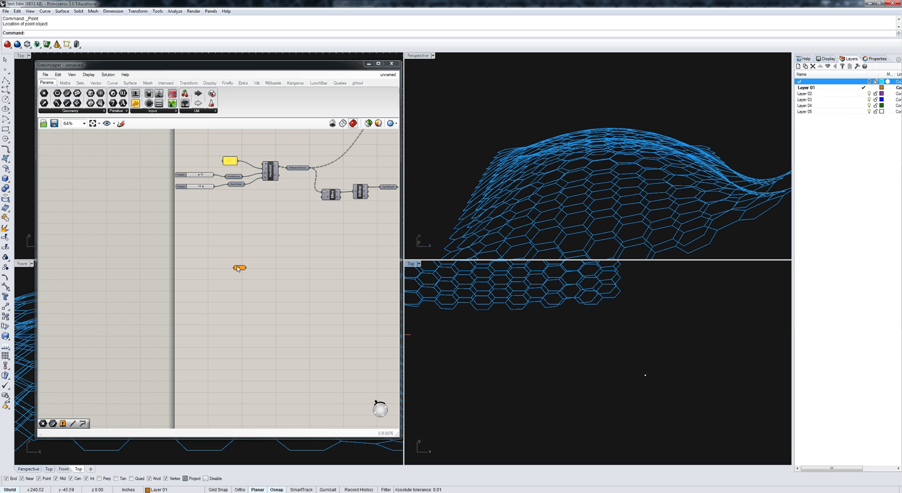
right_click(239, 268)
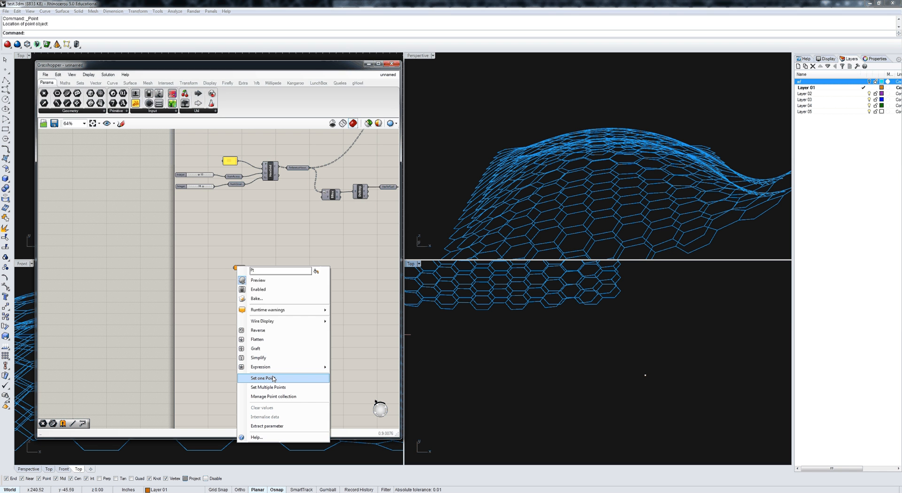
click(264, 379)
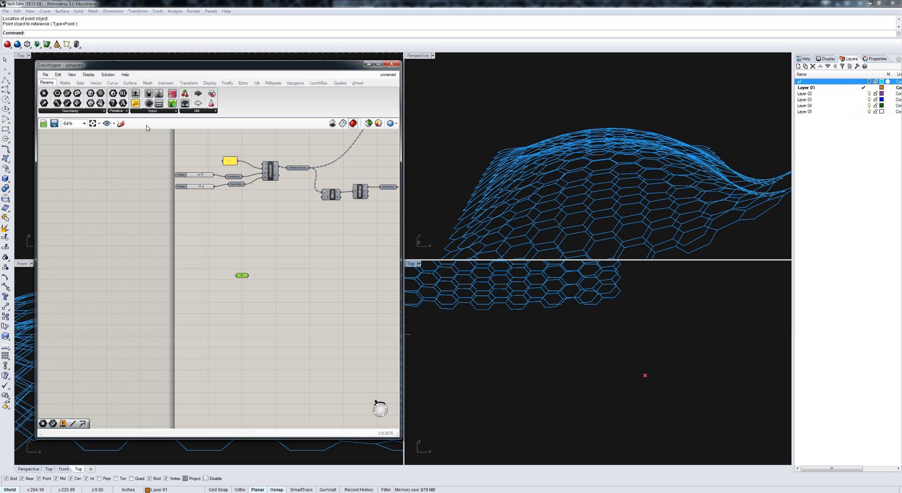
- Add an XY Plane component and a Polygon component for the point
click(95, 82)
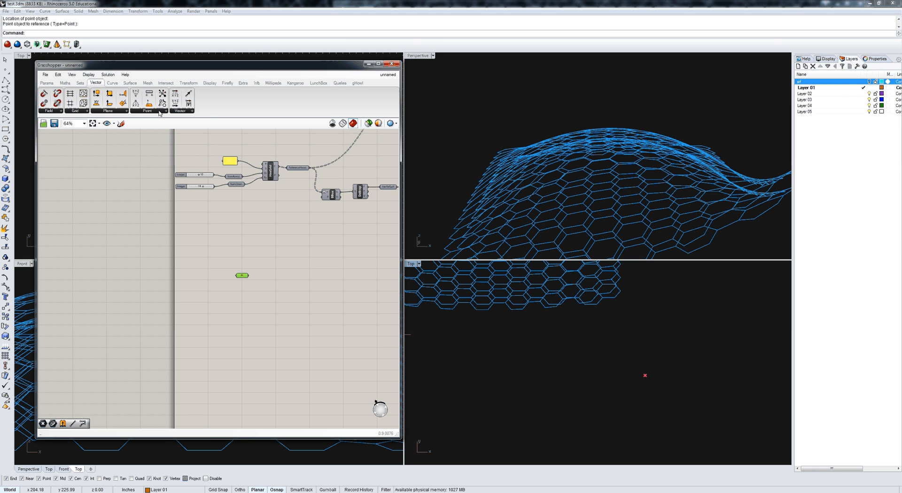
click(108, 104)
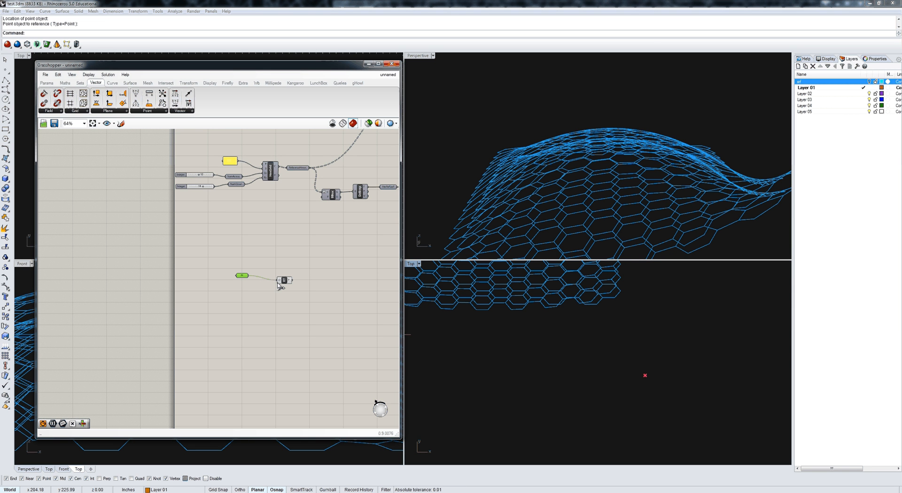
click(112, 83)
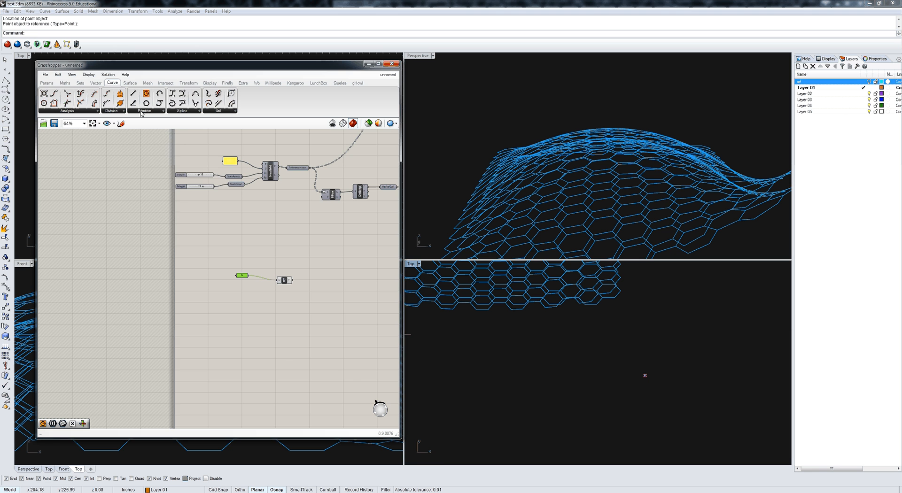
click(144, 103)
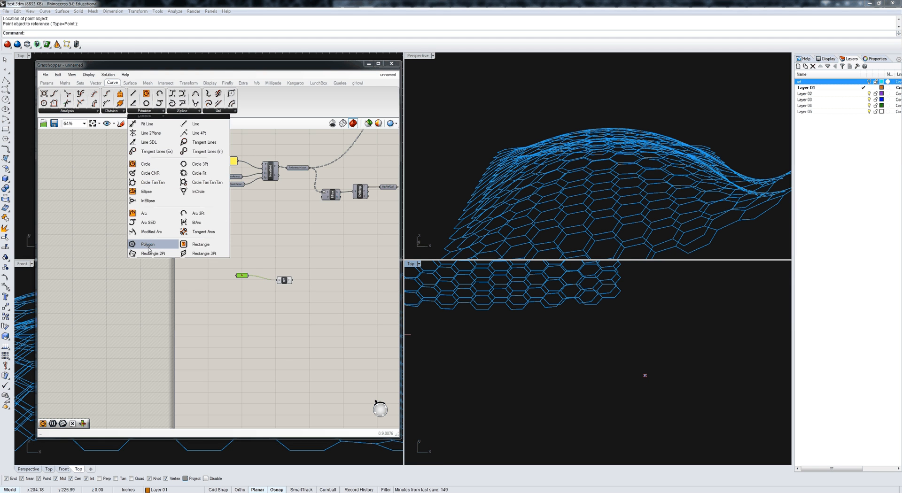
click(147, 244)
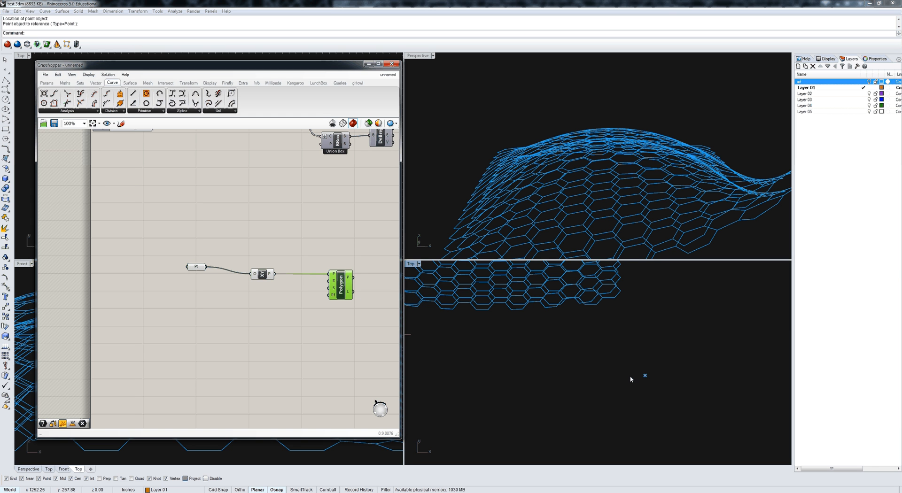
- Drive the hexagon's radius with a panel value of 13 and name its curve BottomHex
click(46, 82)
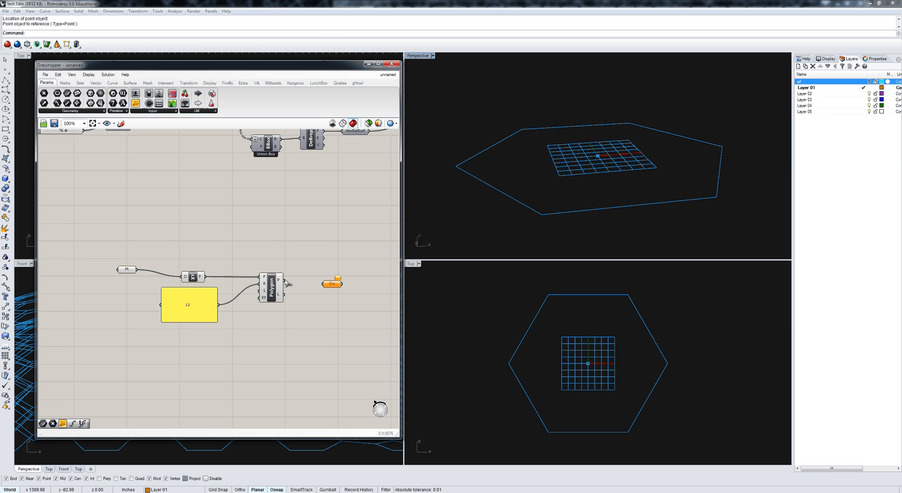
right_click(333, 284)
text(BottomHex)
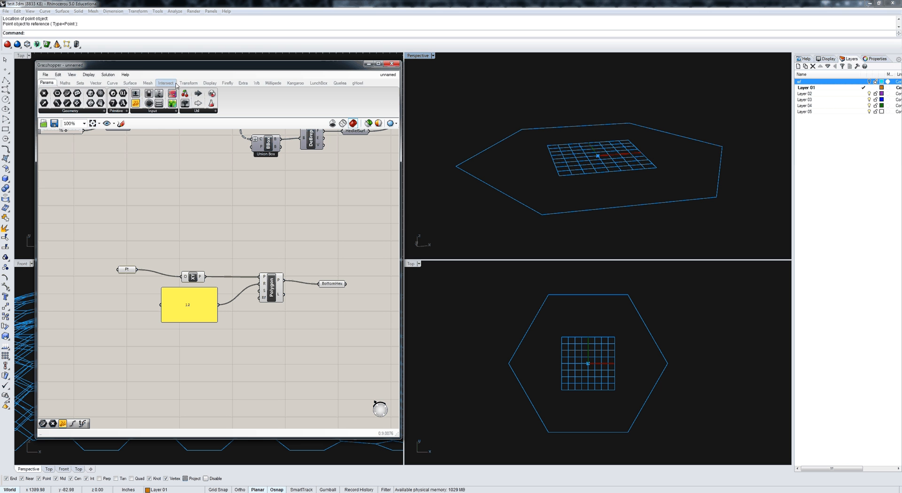
- Move the hexagon up along a Unit Z vector set by the panel, storing it as TopHex
click(188, 83)
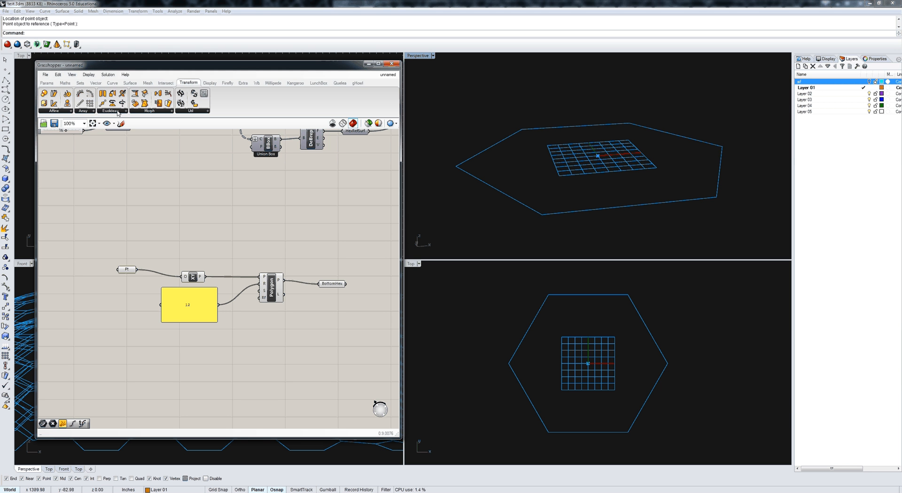
click(110, 110)
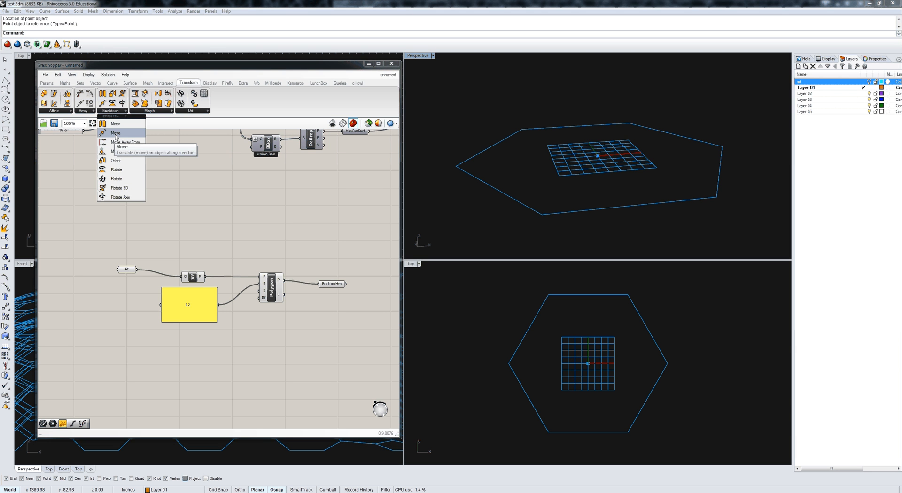
click(116, 133)
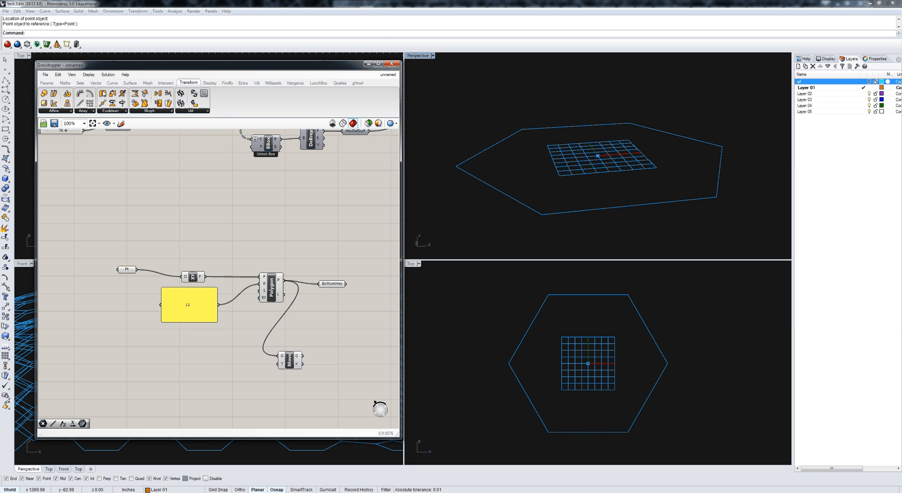
click(96, 82)
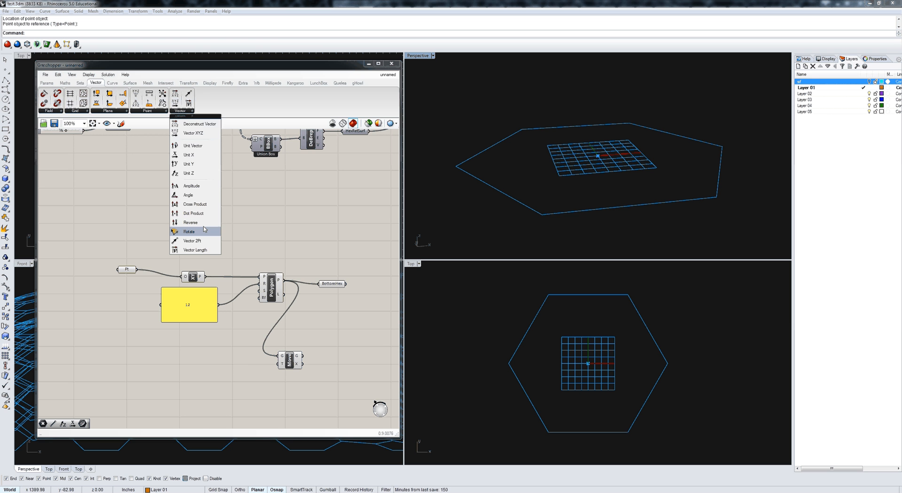
click(189, 231)
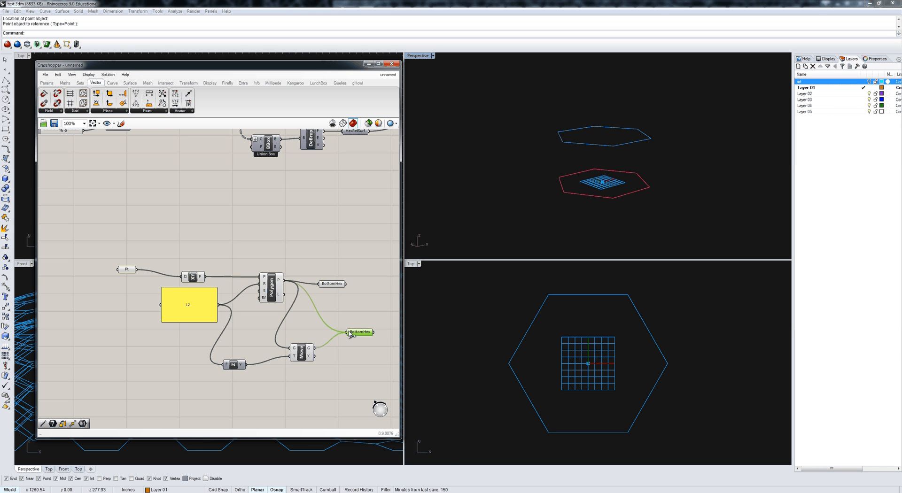
right_click(359, 332)
text(TopHex)
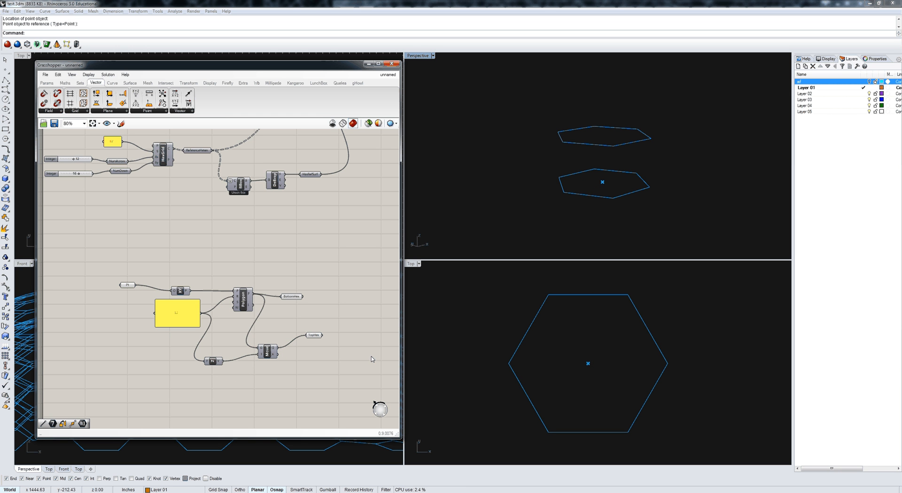
mouse_move(218, 329)
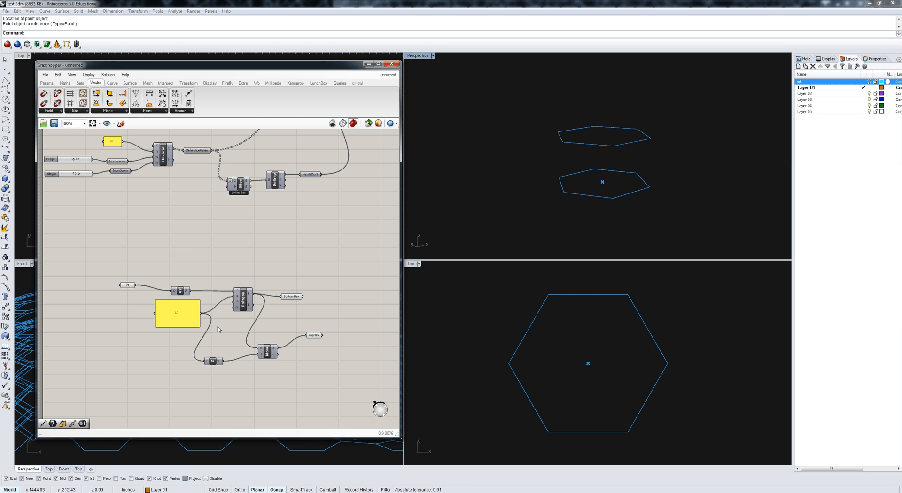
mouse_move(605, 183)
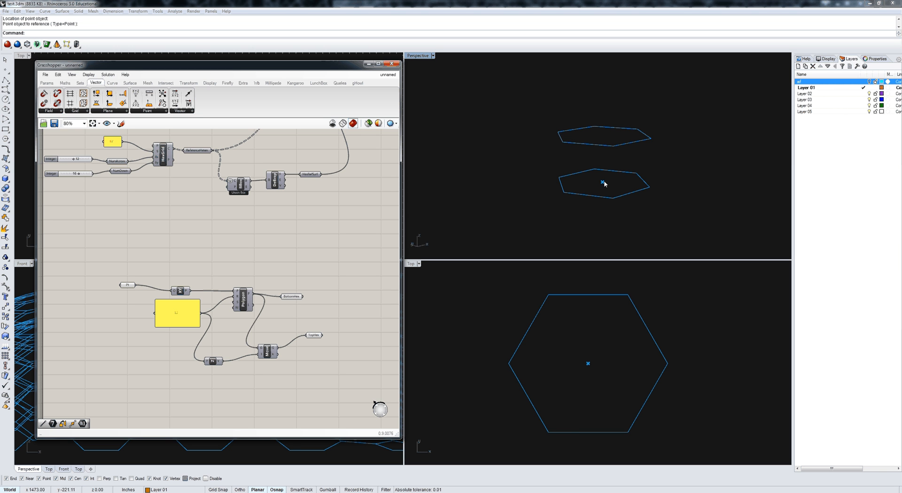
mouse_move(606, 164)
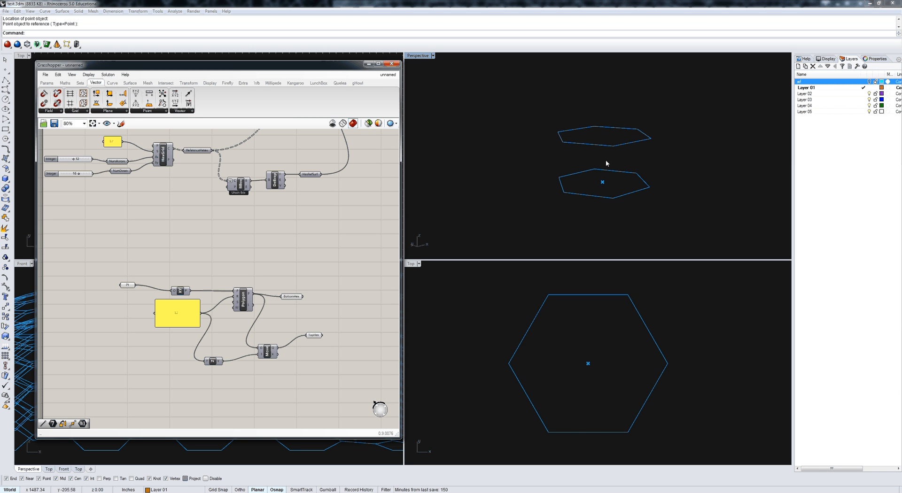
mouse_move(230, 327)
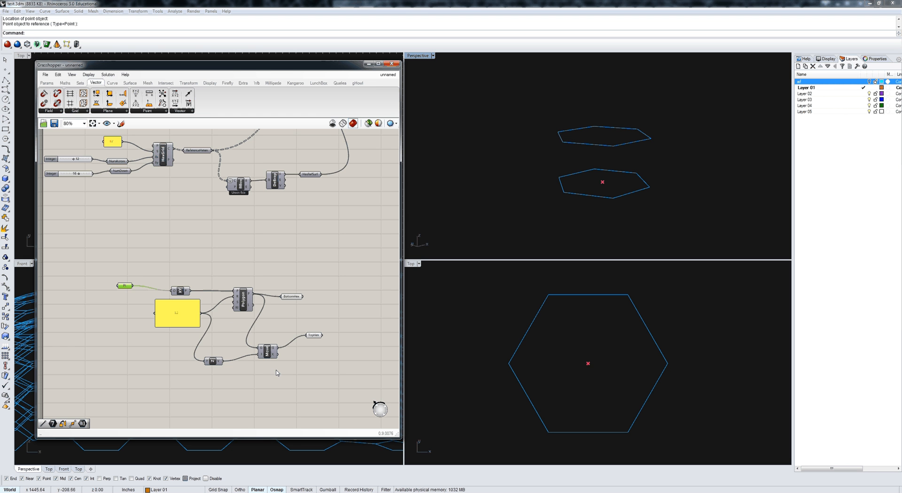
- Lift the centre point with a second Move using the Unit Z vector
click(267, 352)
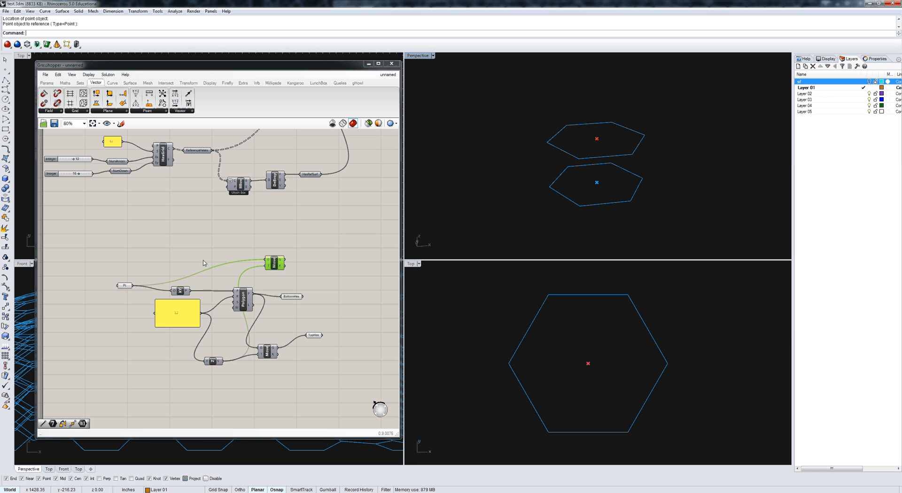
mouse_move(136, 111)
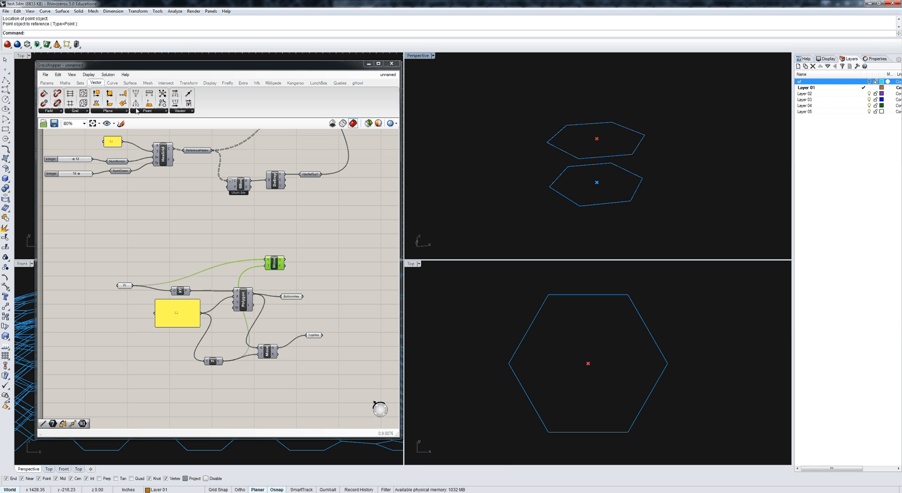
mouse_move(110, 111)
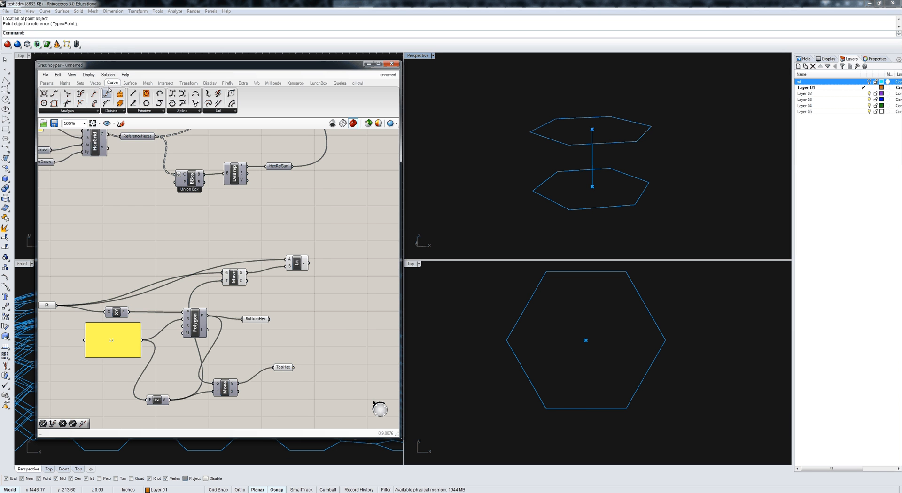
- Evaluate the reparameterized centre line at a slider-driven t and collect the point in a parameter
click(67, 102)
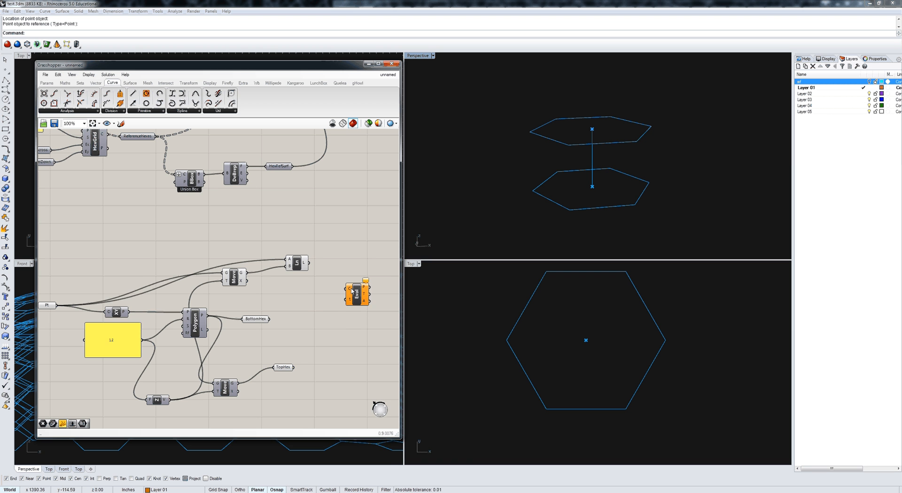
right_click(356, 293)
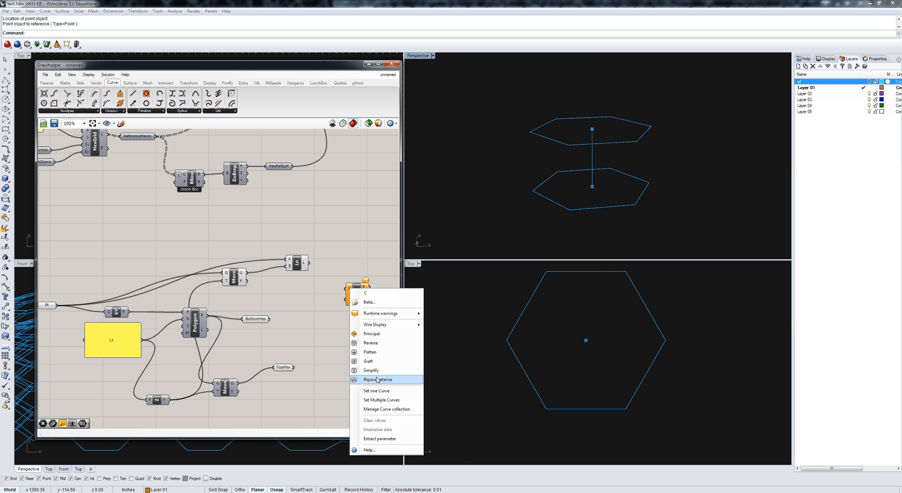
click(377, 380)
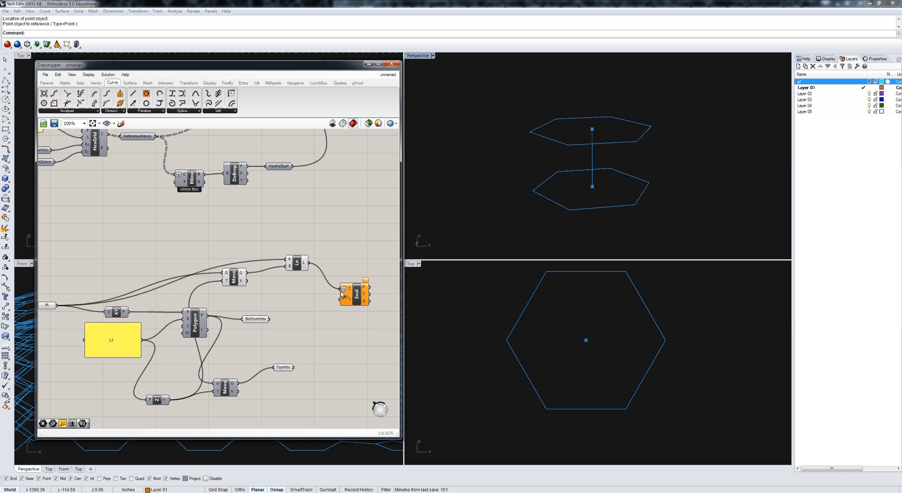
click(46, 83)
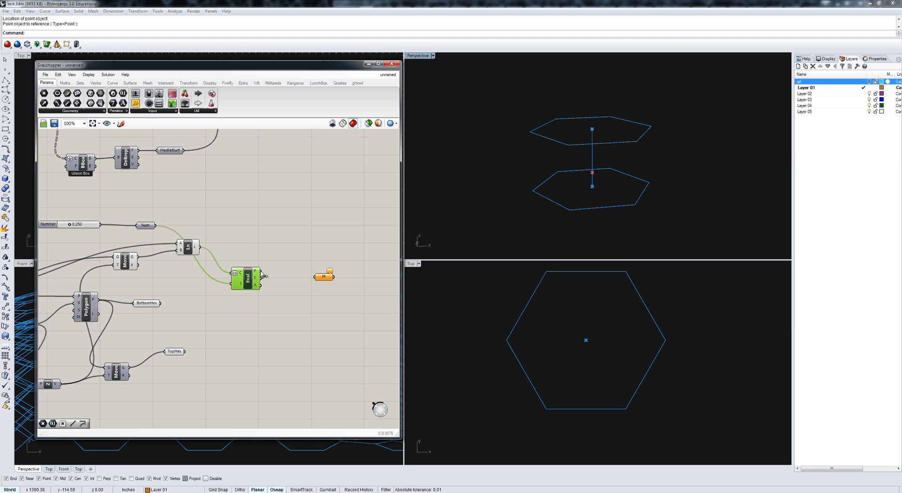
right_click(324, 277)
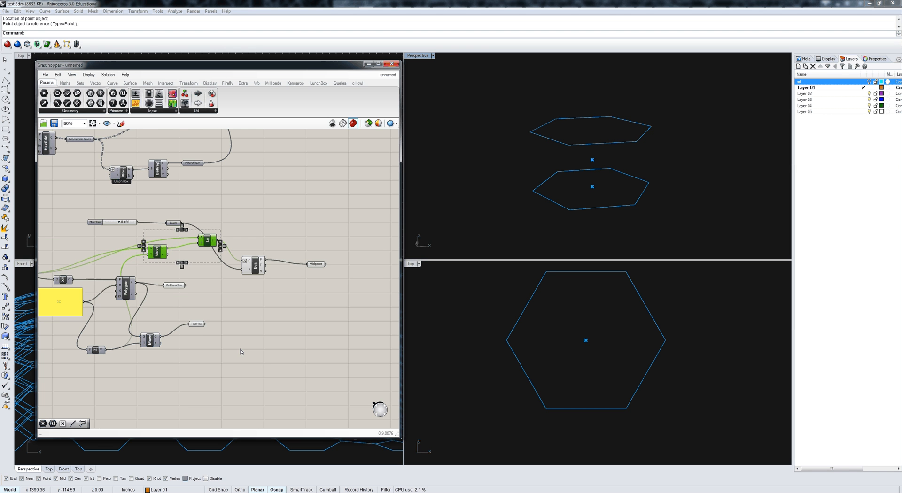
mouse_move(620, 211)
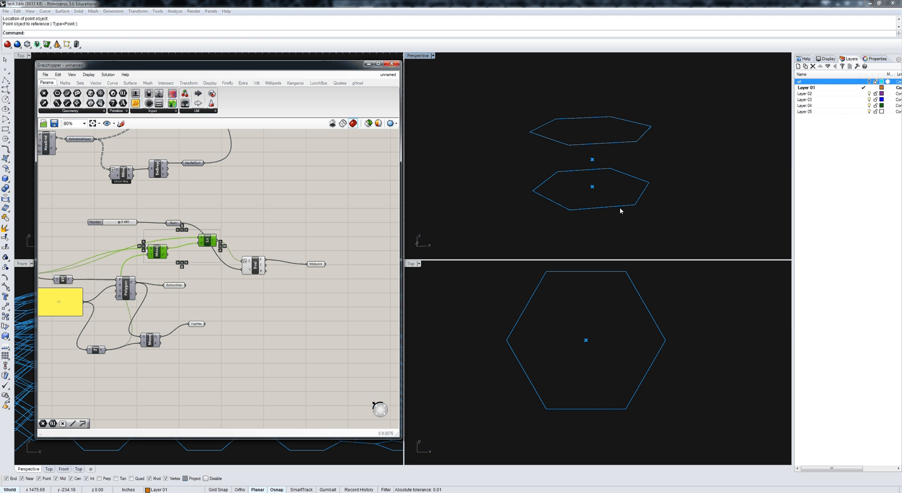
mouse_move(551, 202)
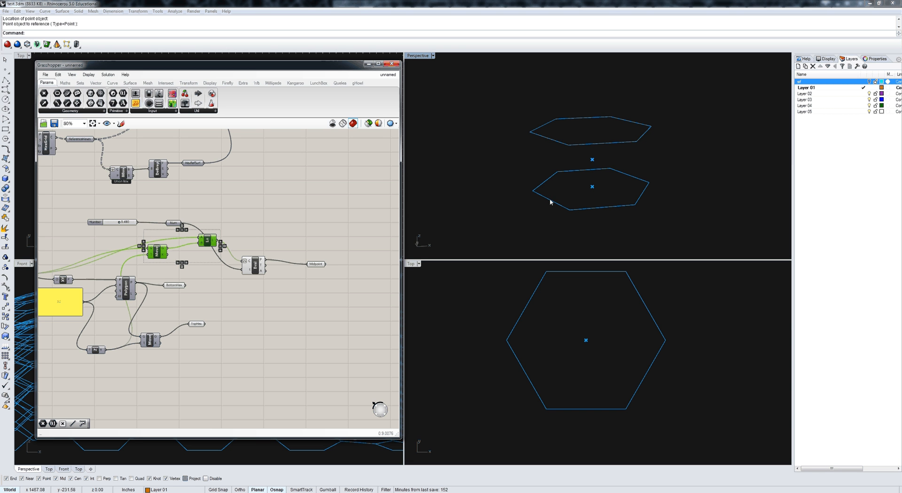
mouse_move(631, 231)
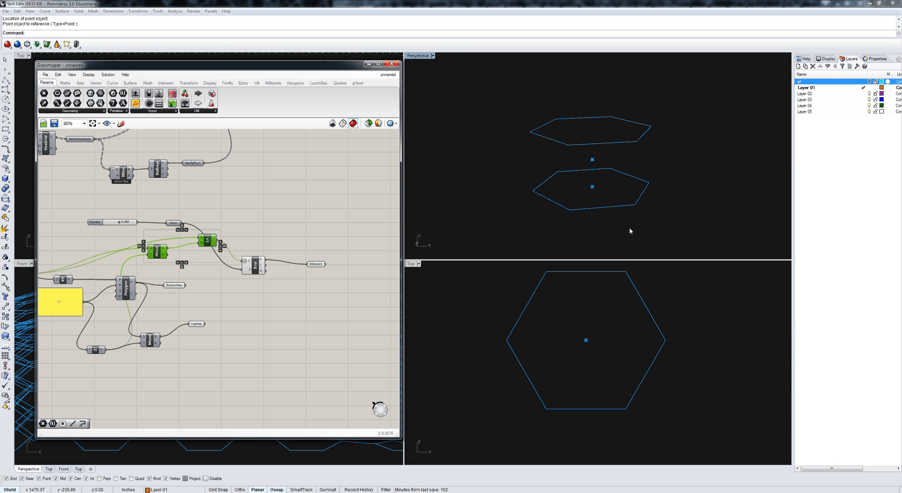
mouse_move(592, 166)
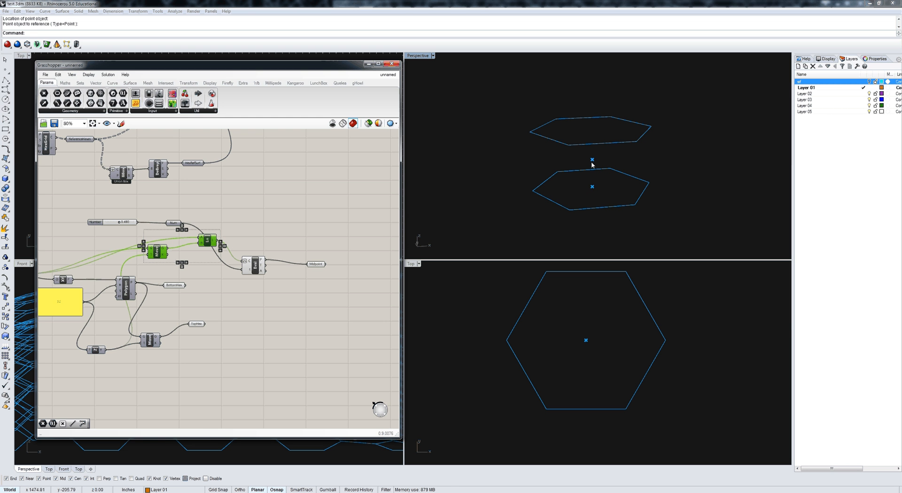
- Divide the hexagon into points falling on its corners, with kinks enabled
click(112, 82)
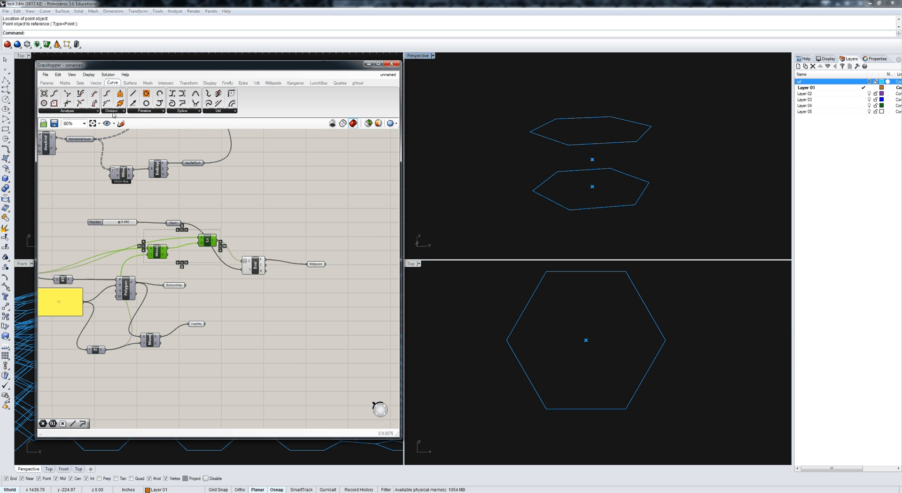
click(113, 102)
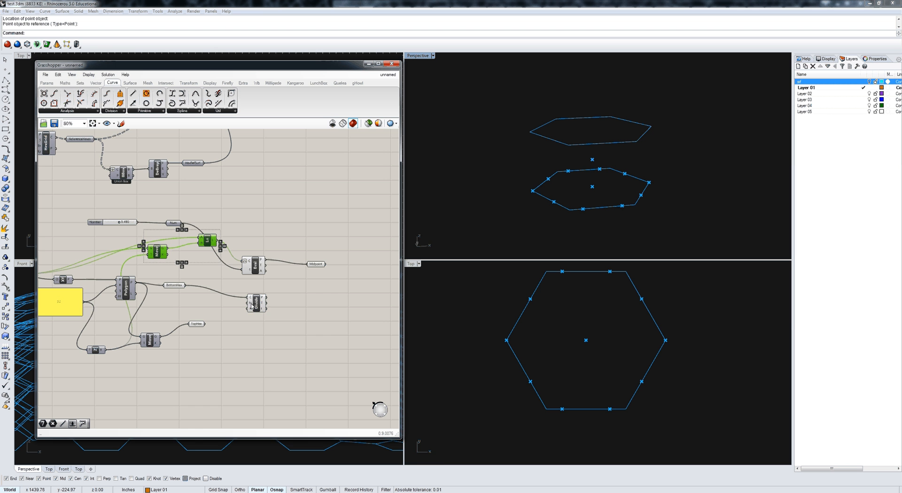
right_click(256, 299)
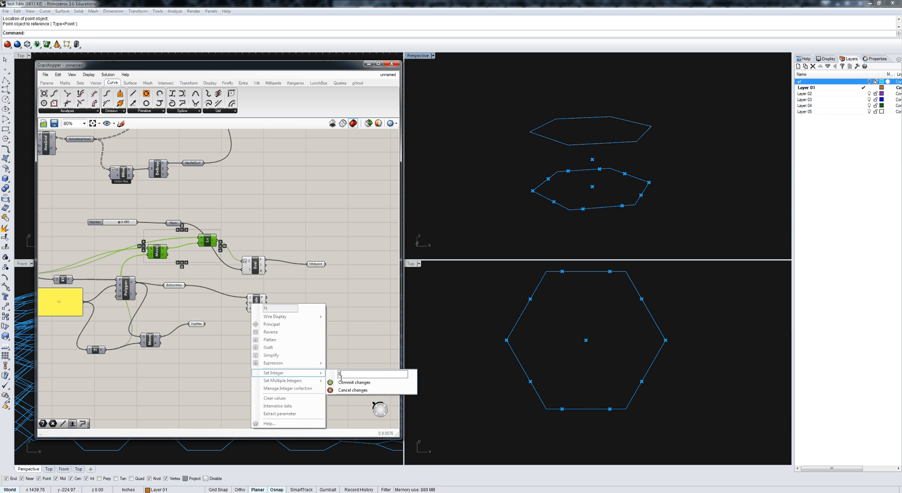
click(354, 382)
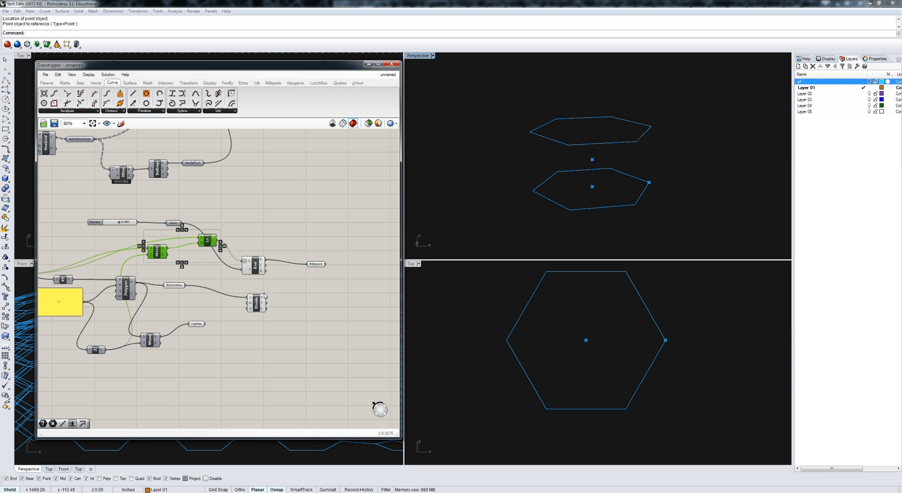
mouse_move(251, 312)
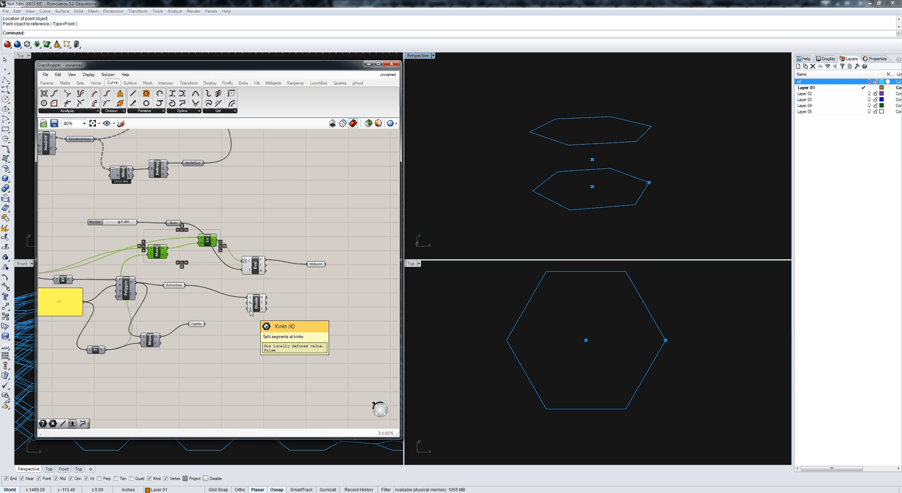
right_click(258, 304)
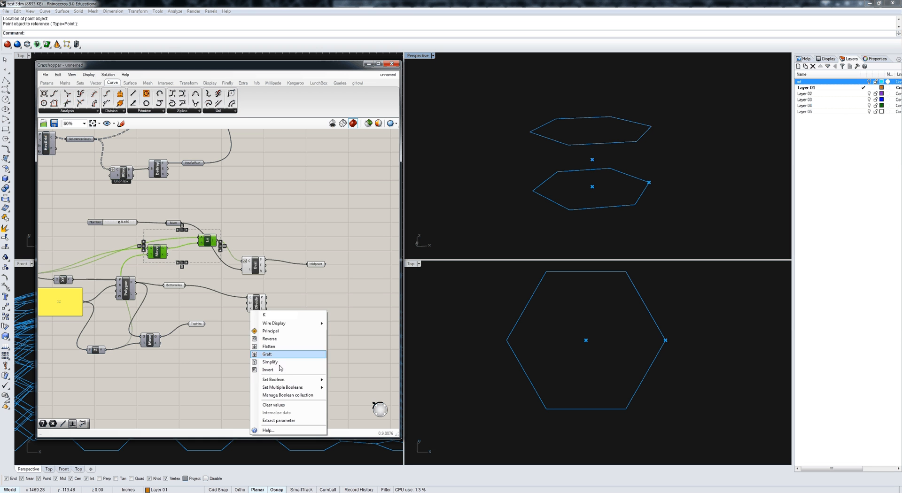
click(268, 355)
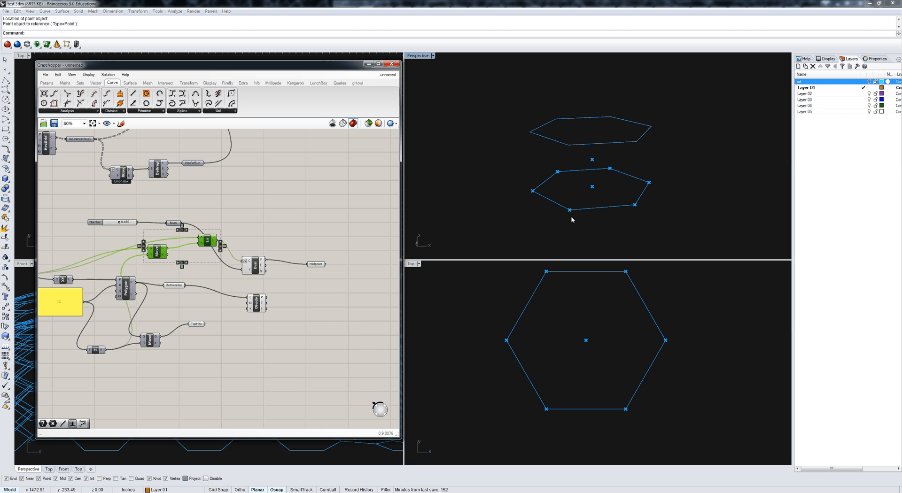
mouse_move(297, 326)
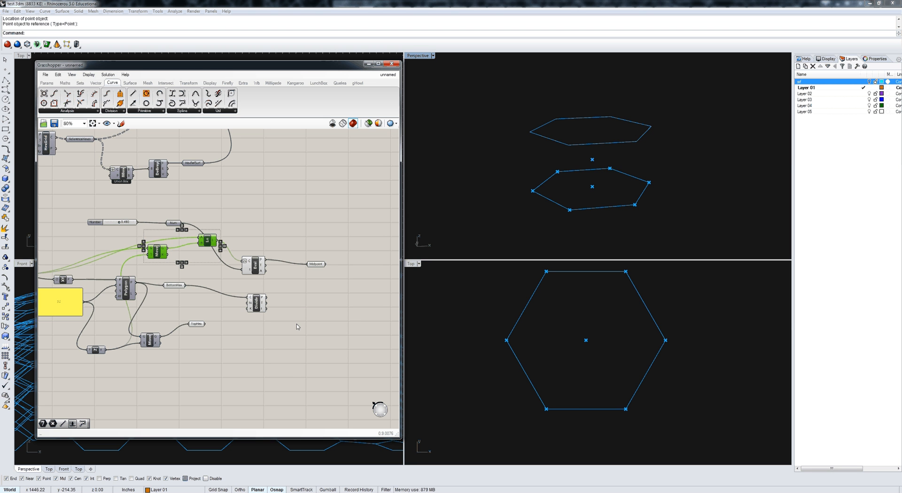
- Store the corner points in parameters named BottomPts and TopPts
click(46, 83)
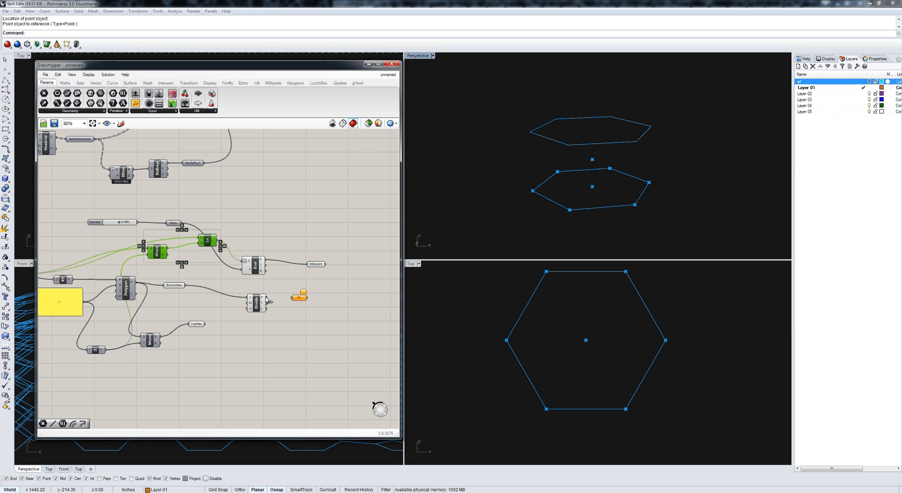
right_click(299, 296)
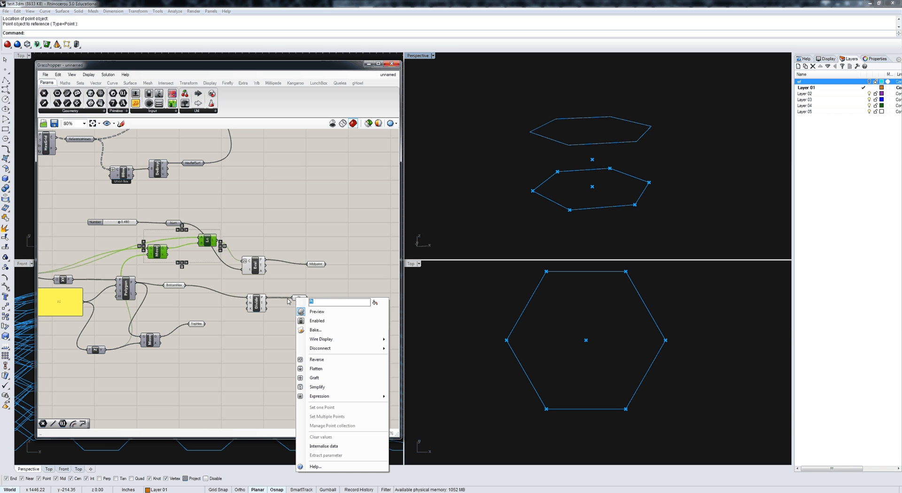
text(BottomPts)
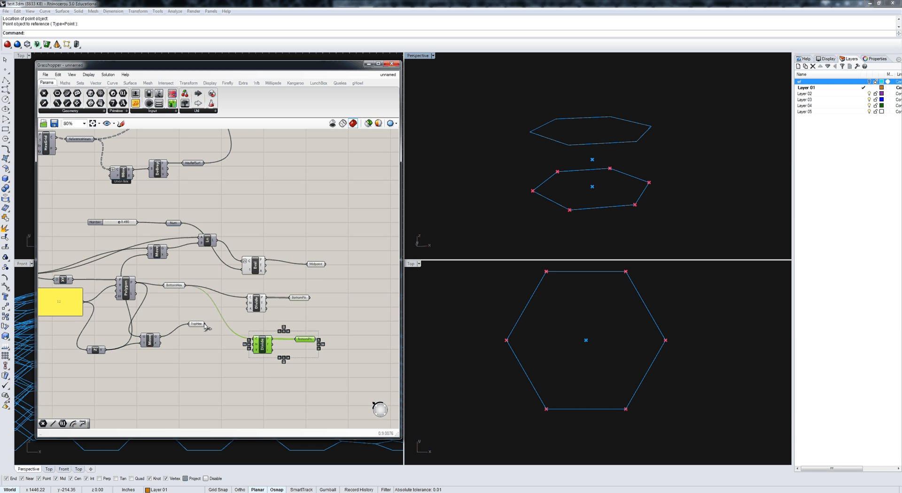
right_click(308, 339)
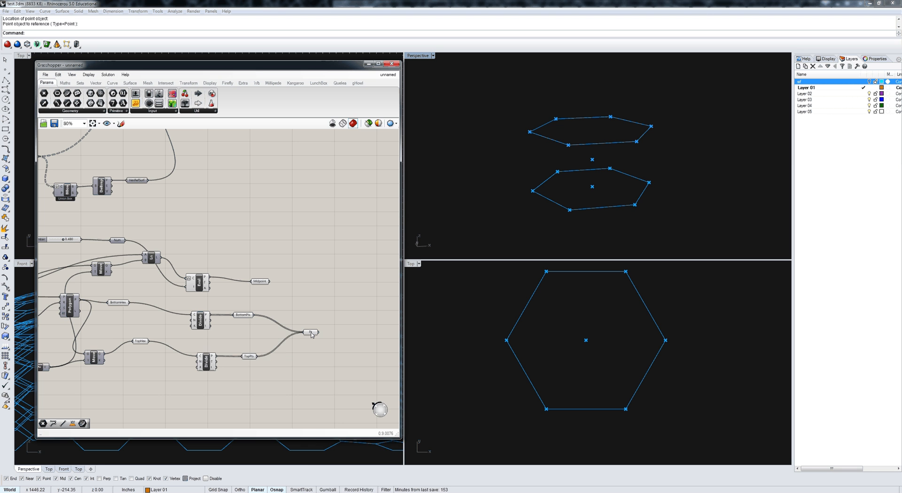
- Combine corners into EdgePoints, draw Midpoint-to-corner lines, and store them as ComponentEdges
right_click(310, 332)
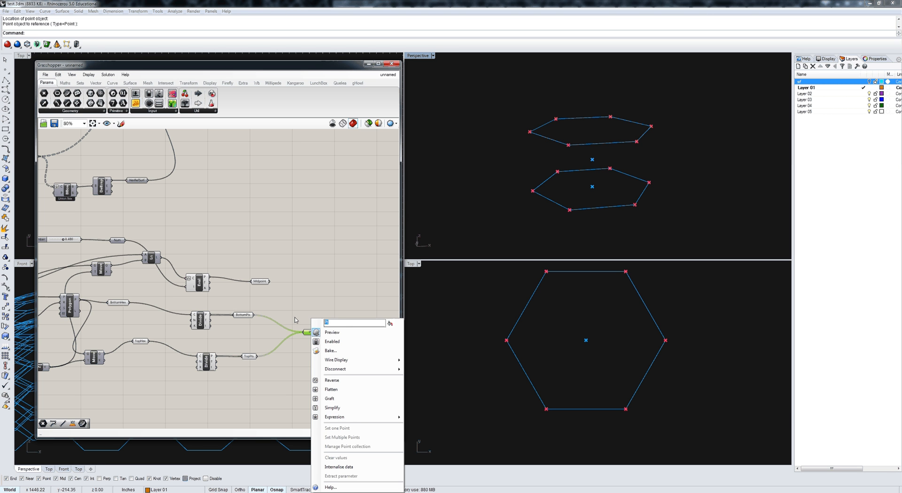
text(EdgePoints)
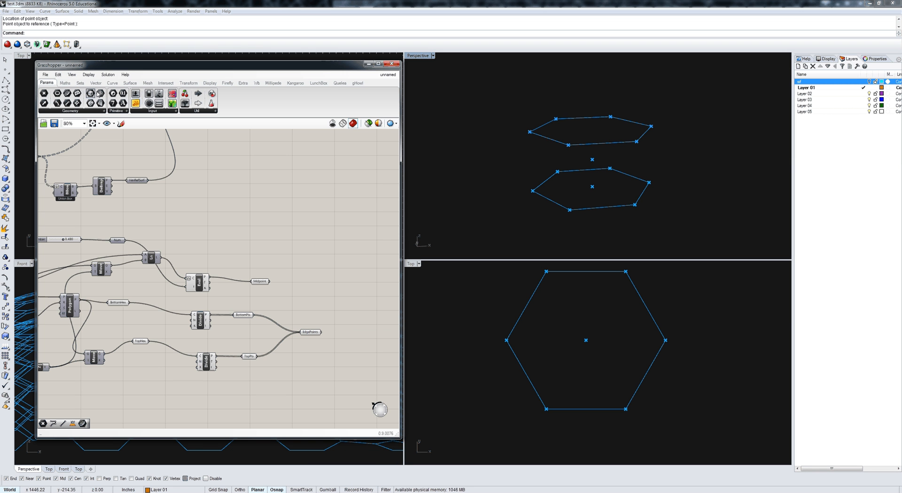
click(150, 266)
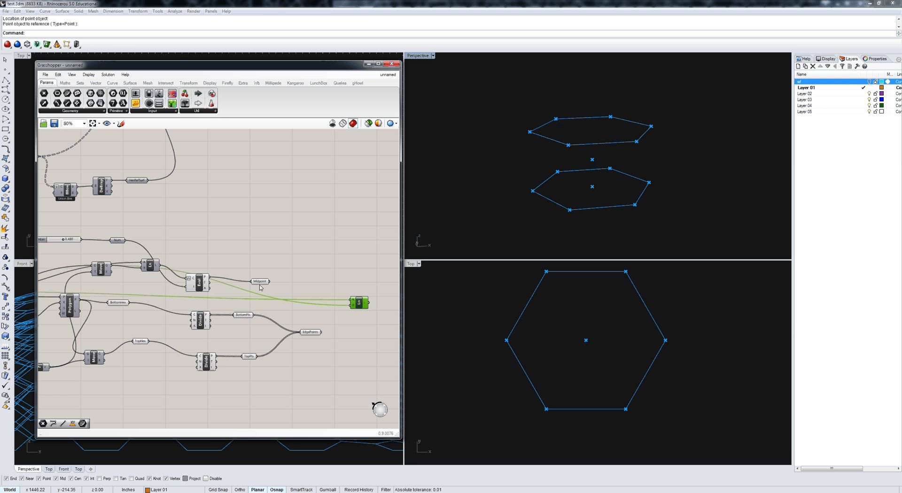
mouse_move(325, 339)
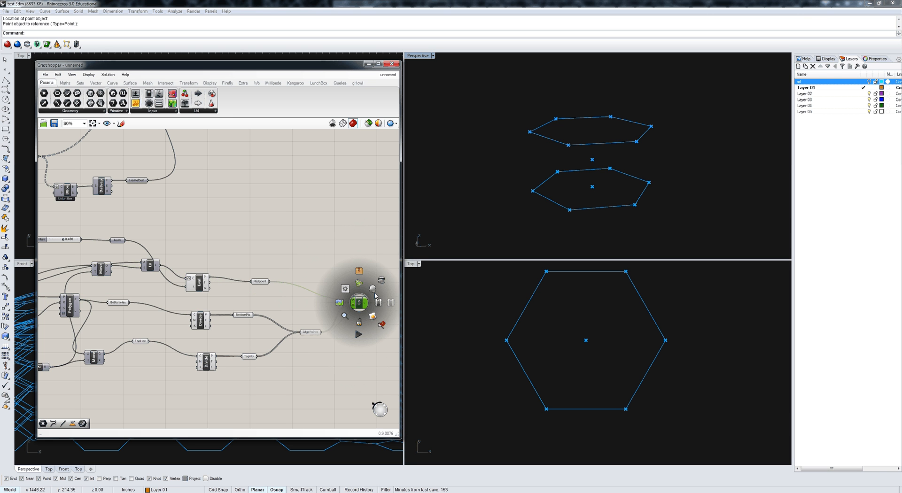
click(359, 303)
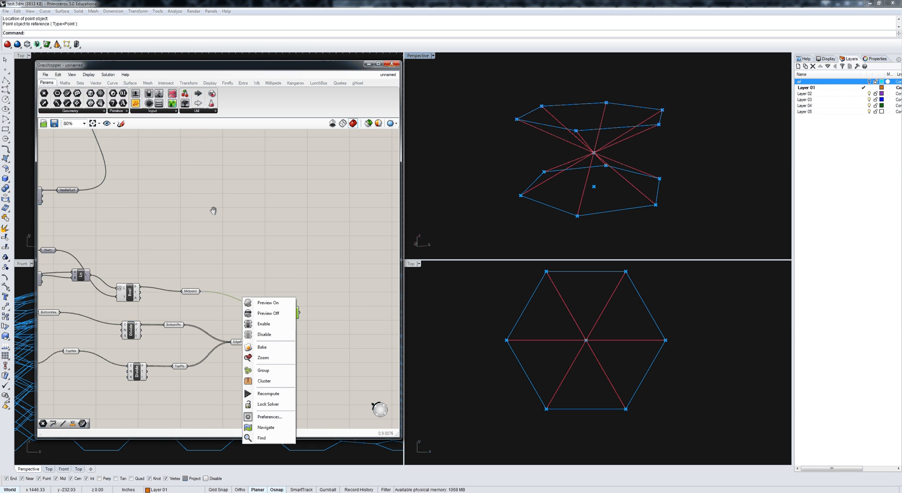
click(268, 313)
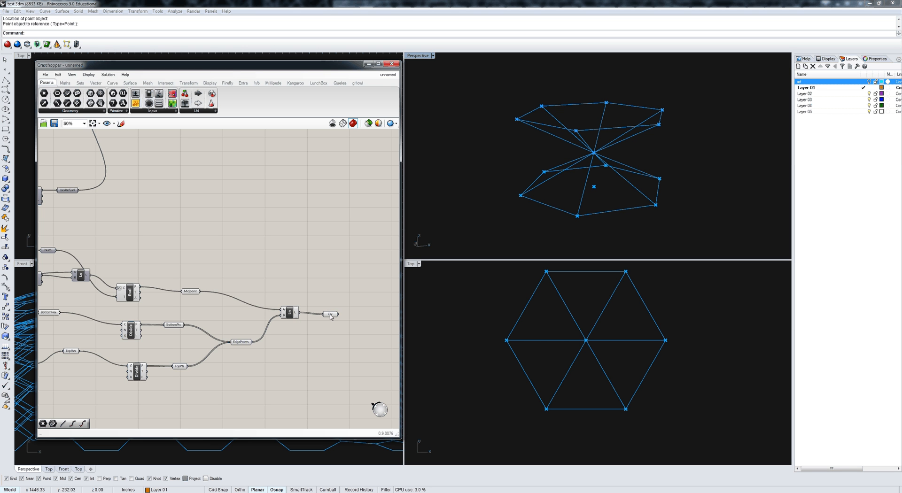
right_click(331, 315)
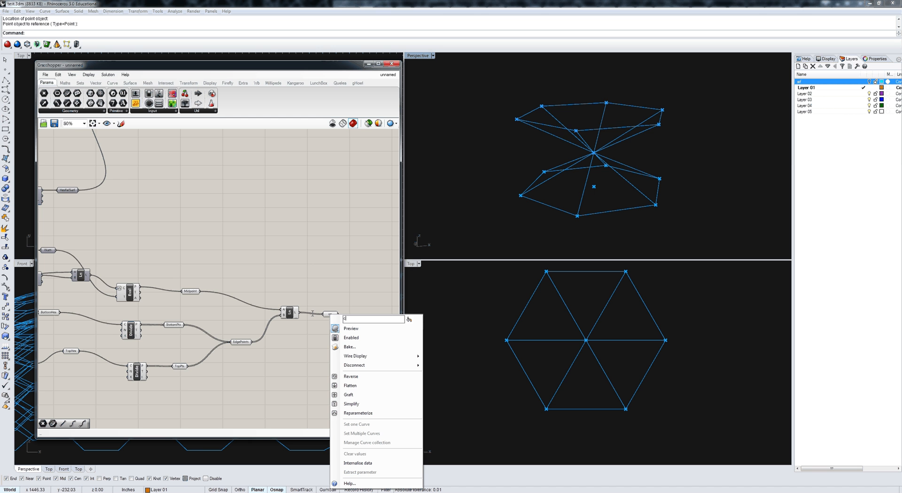
text(omponentEdges)
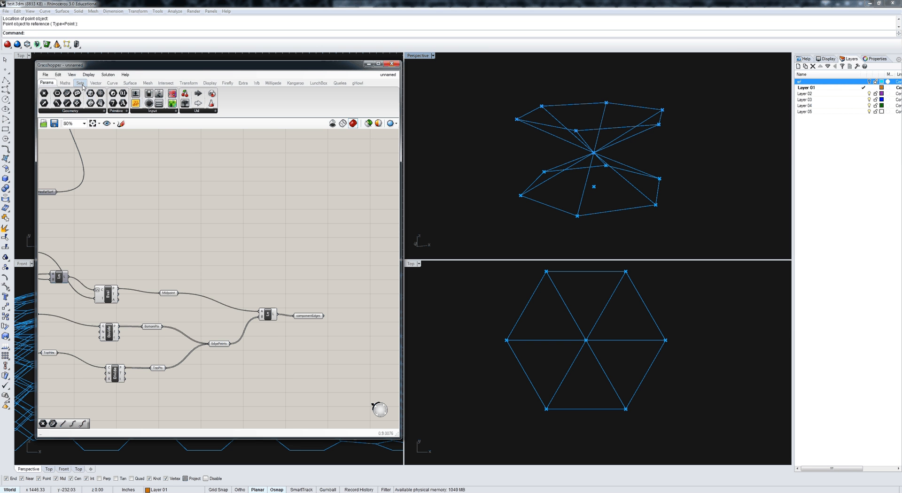
- Place a Group component from Transform > Util after ComponentEdges
click(80, 82)
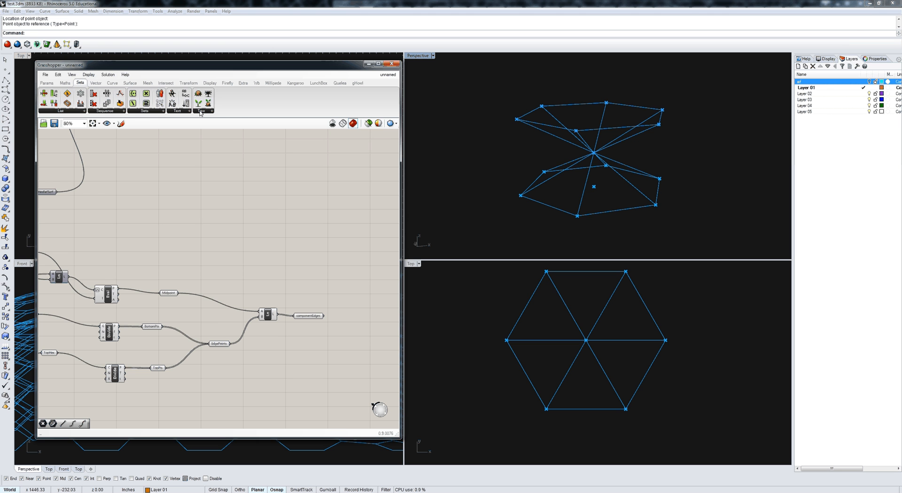
click(201, 111)
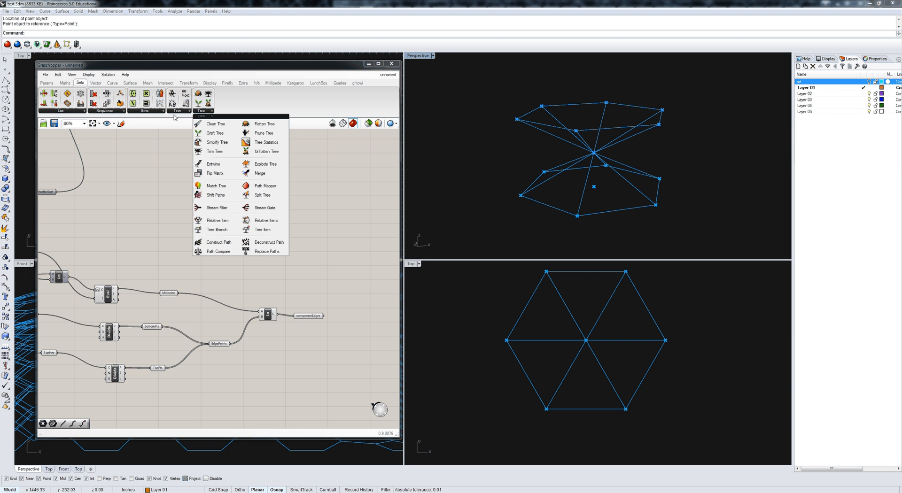
click(144, 111)
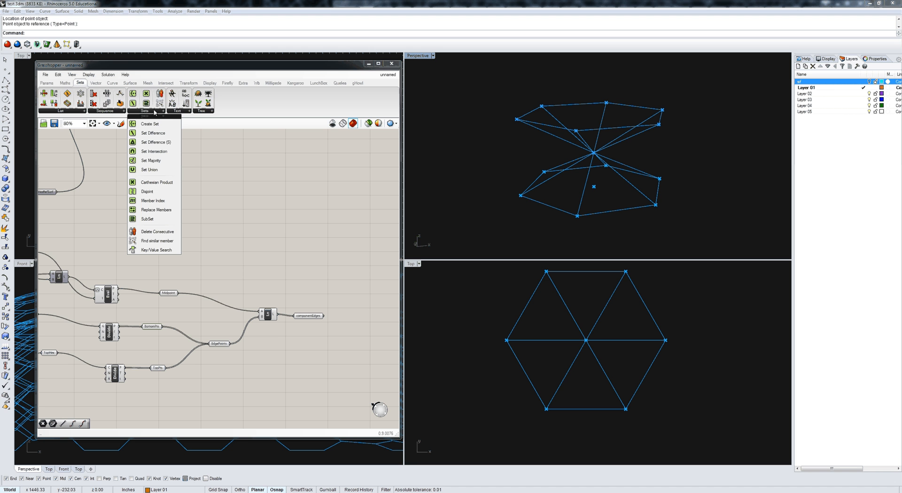
mouse_move(186, 114)
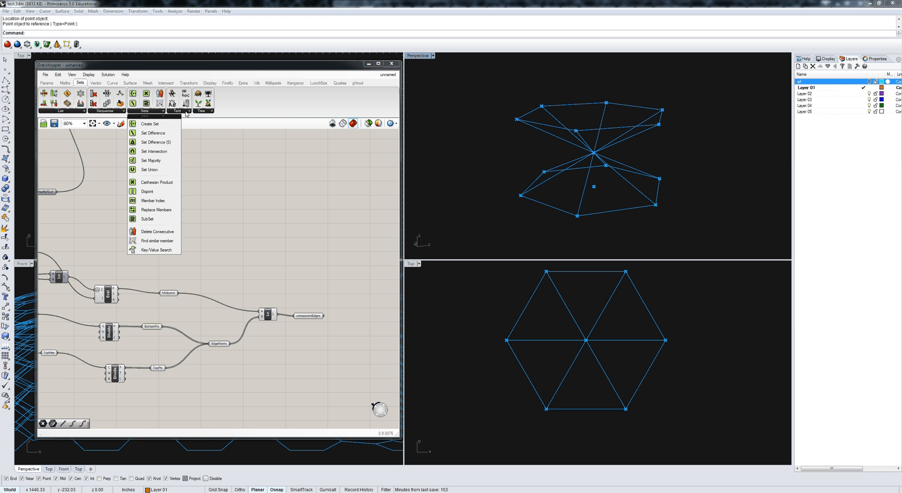
click(200, 111)
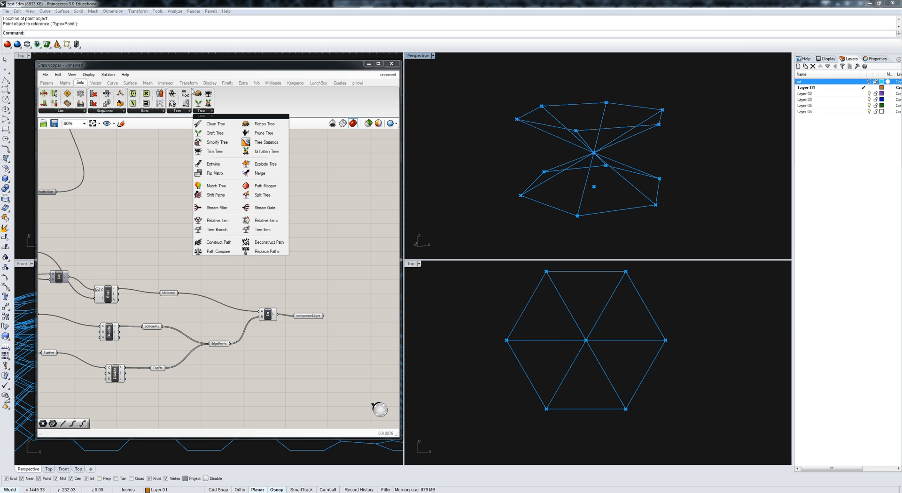
click(188, 83)
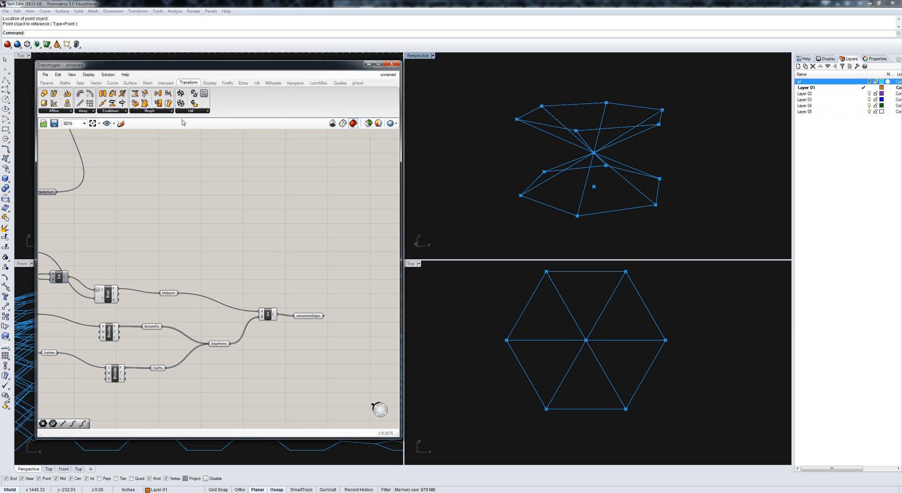
click(191, 111)
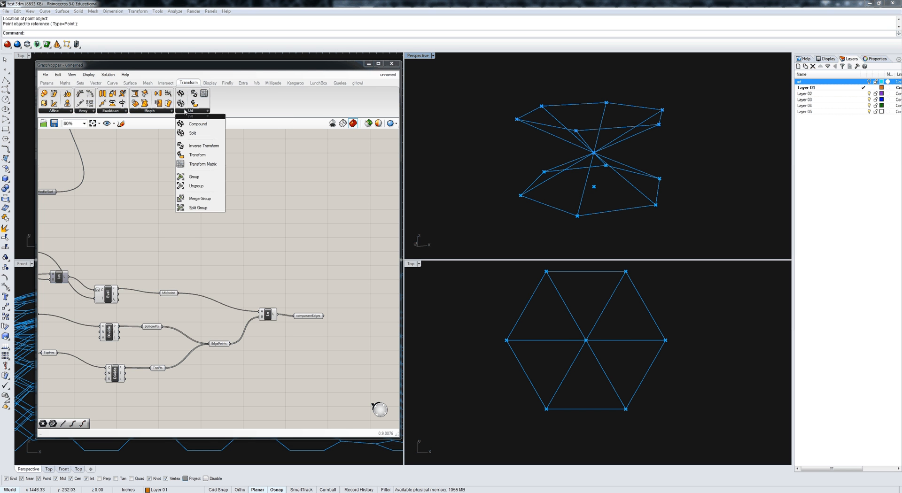
mouse_move(196, 185)
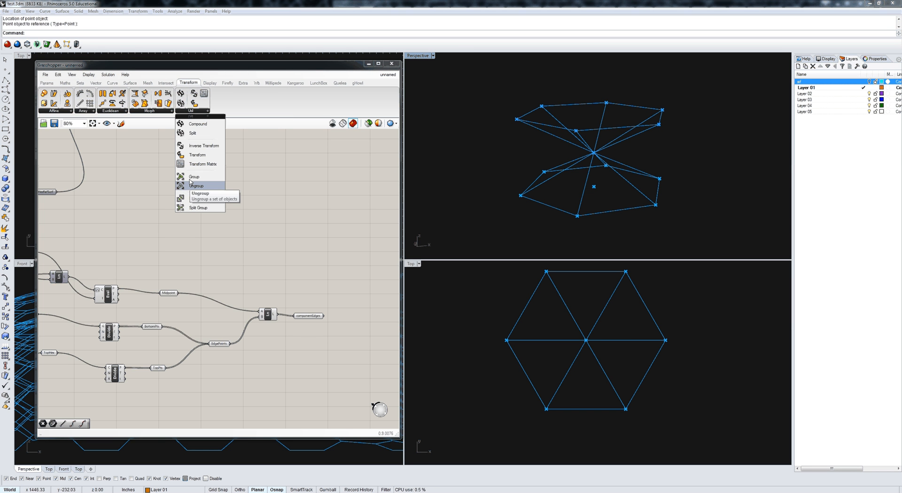
click(194, 177)
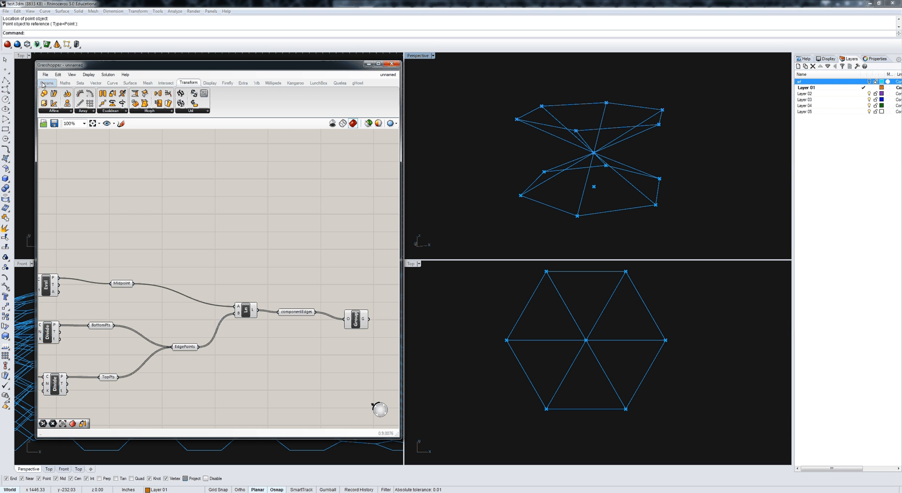
- Attach a geometry parameter named ComponentGrp to the group output
click(47, 83)
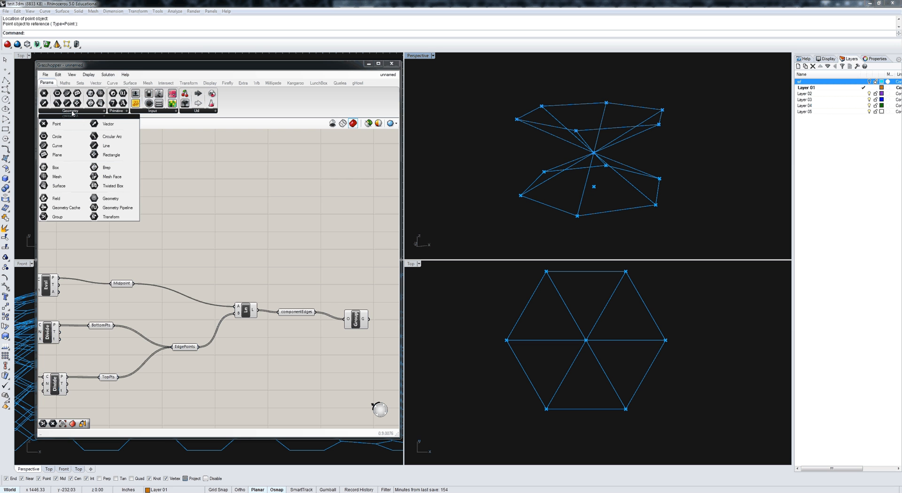
mouse_move(57, 218)
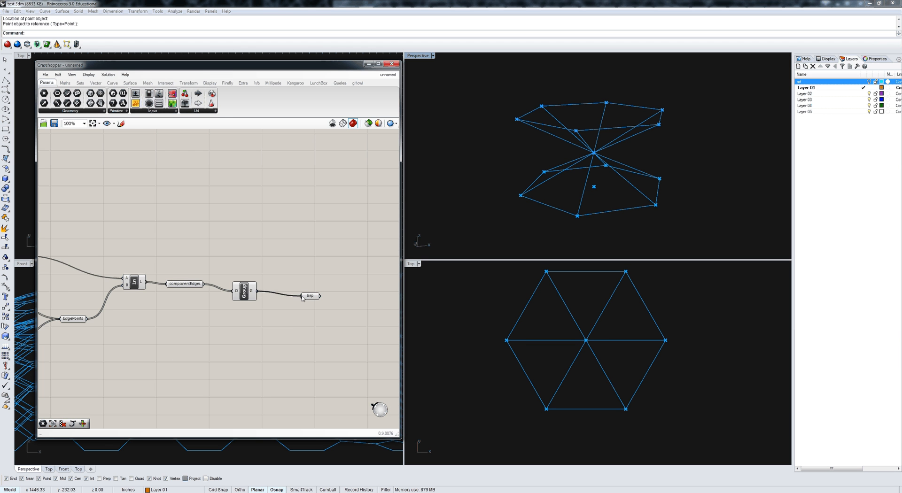
right_click(310, 296)
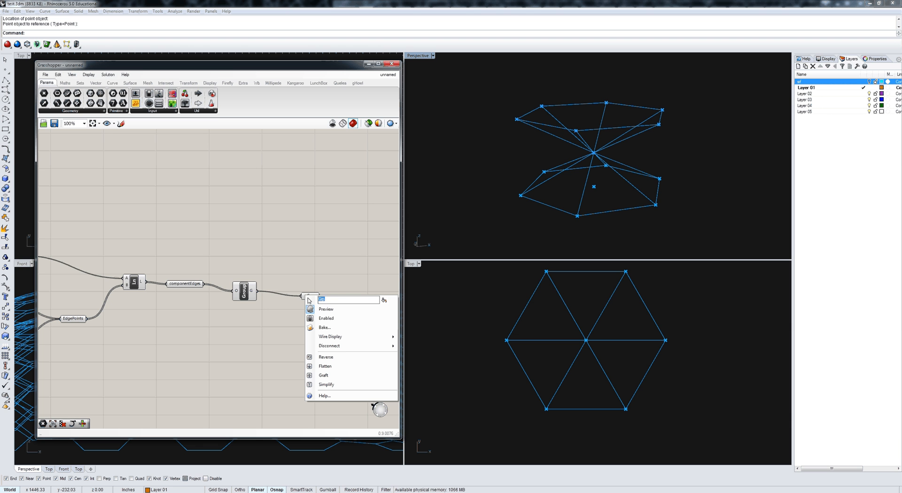
text(Component)
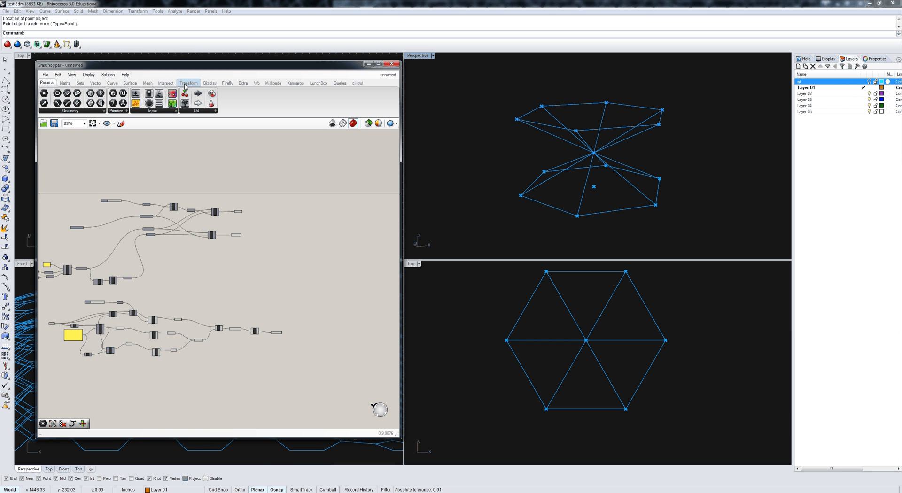
right_click(258, 250)
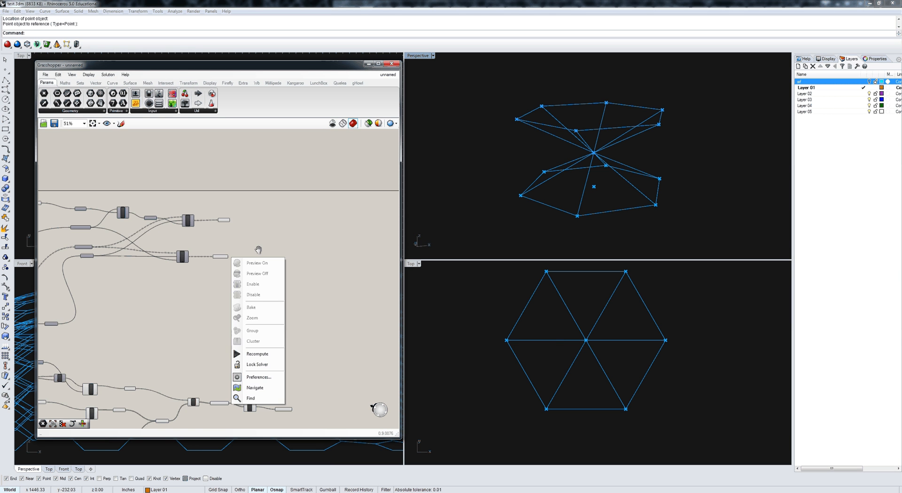
click(257, 354)
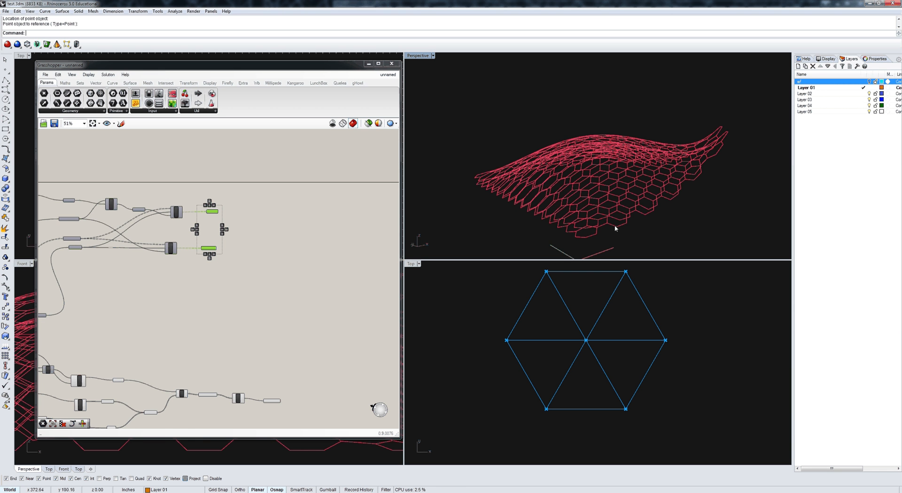
mouse_move(583, 232)
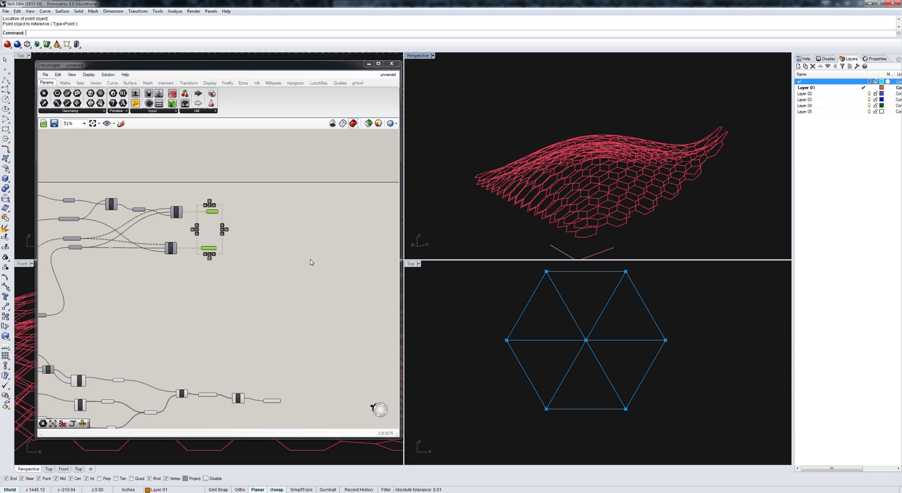
click(188, 83)
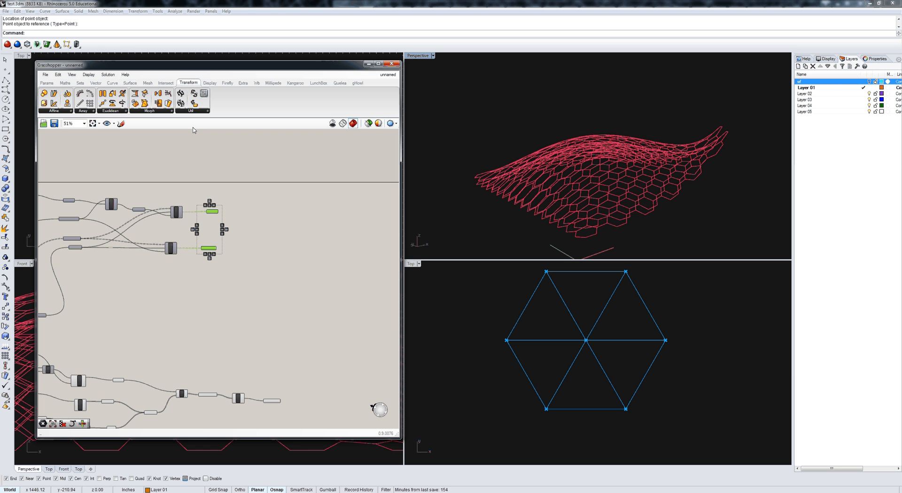
- Place a Spatial Deform fed by ComponentGrp and inspect the EdgePoints parameter
click(149, 110)
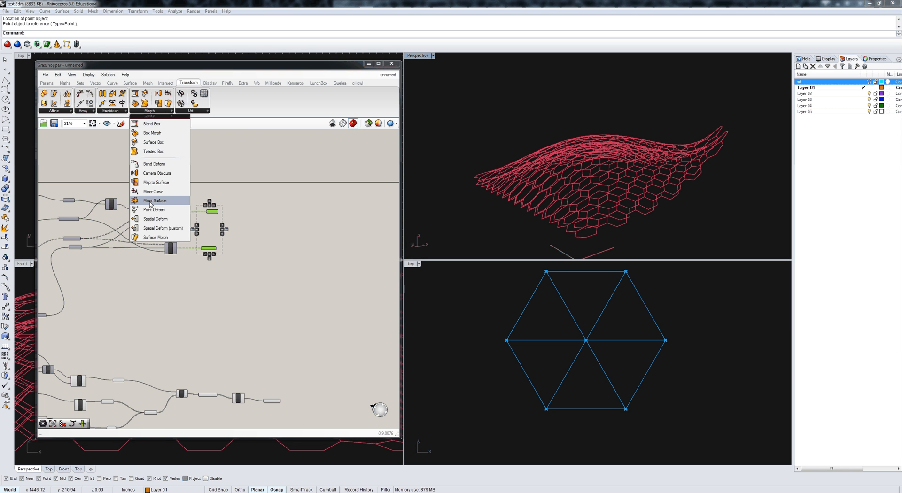
mouse_move(156, 219)
text(X)
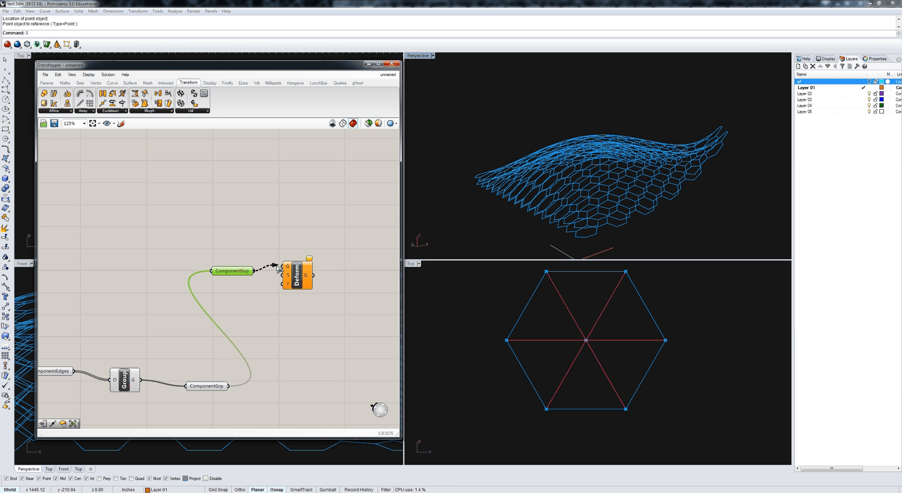
mouse_move(287, 279)
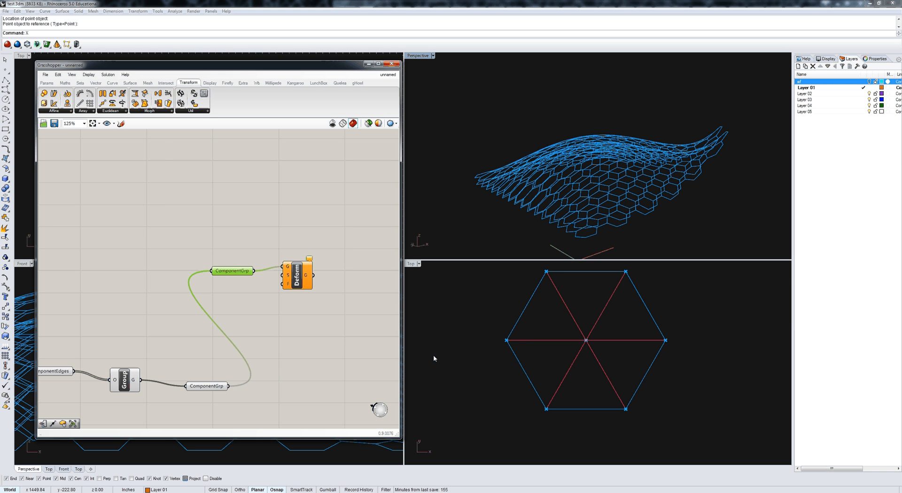
mouse_move(298, 326)
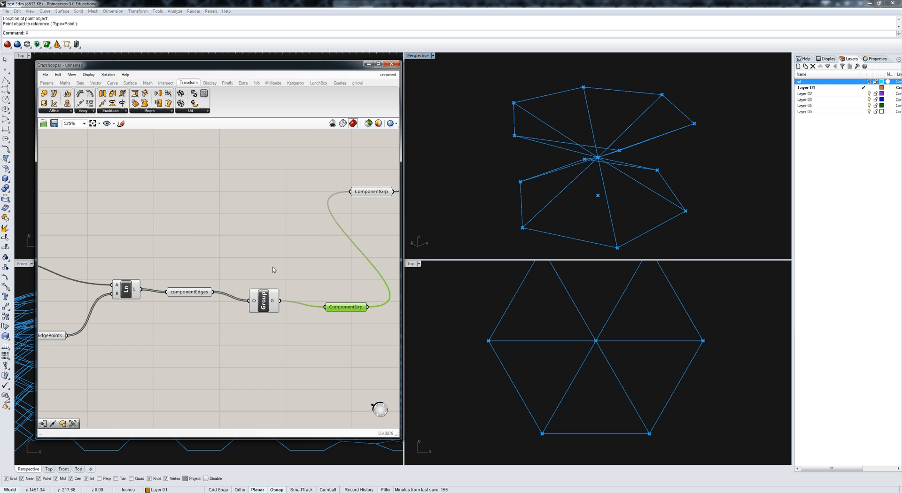
scroll(down, 3)
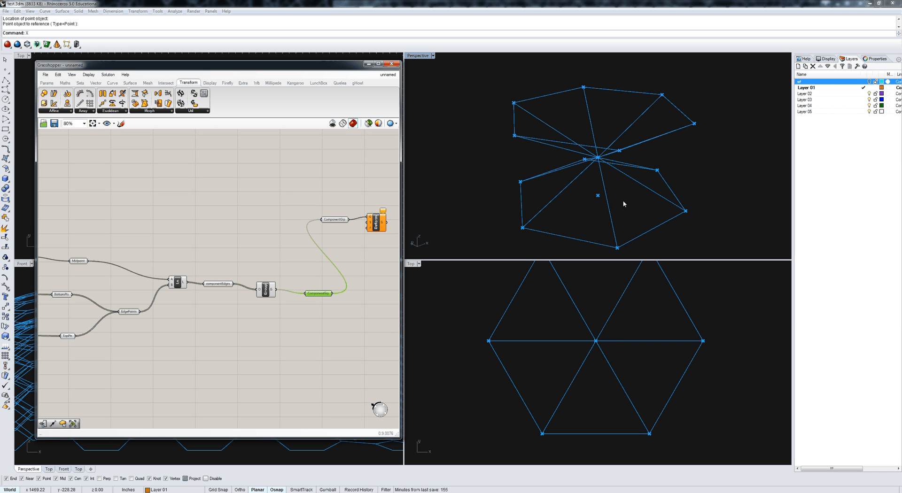
click(128, 311)
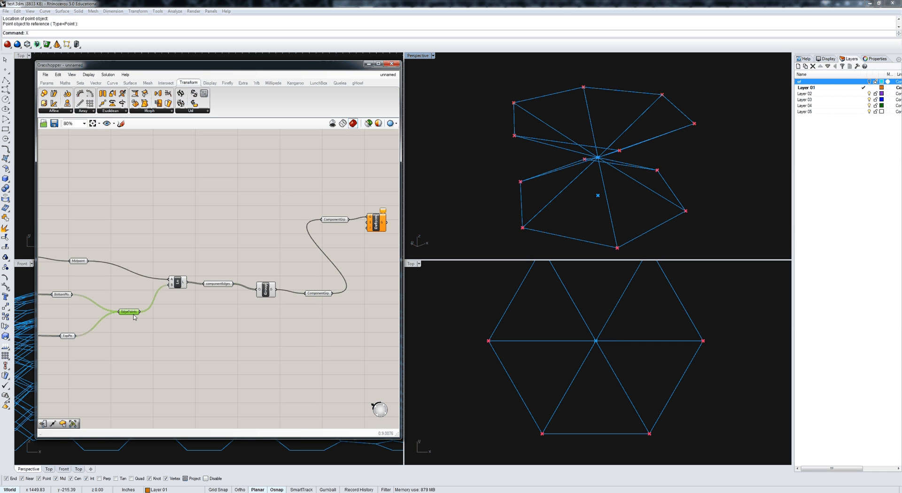
mouse_move(128, 311)
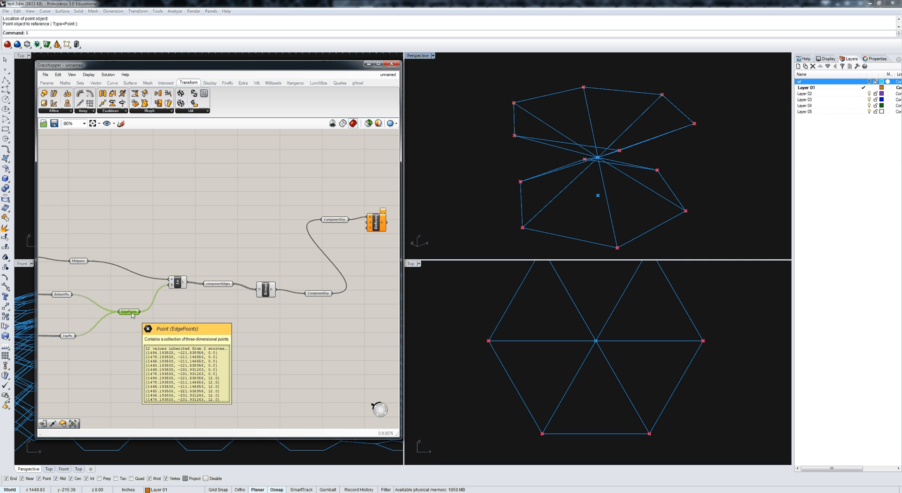
scroll(down, 3)
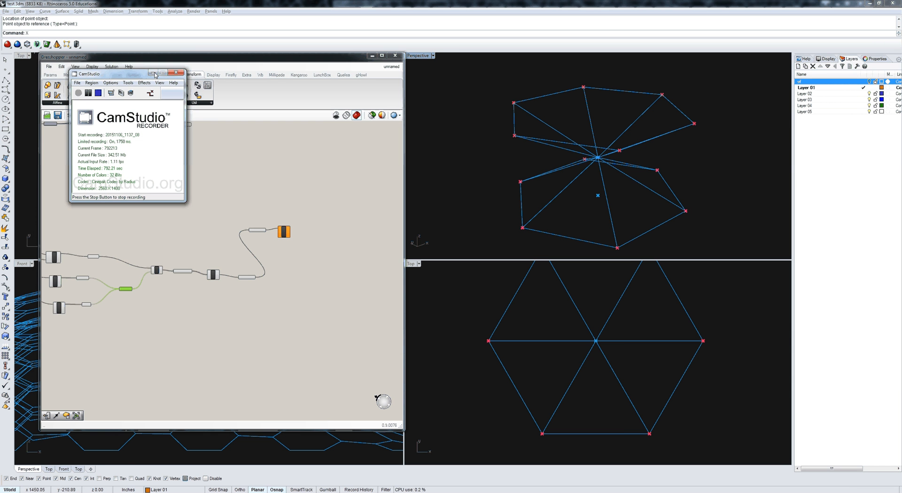
- Label the EdgePoints corners with a Point List, raising its size slider's maximum
click(176, 74)
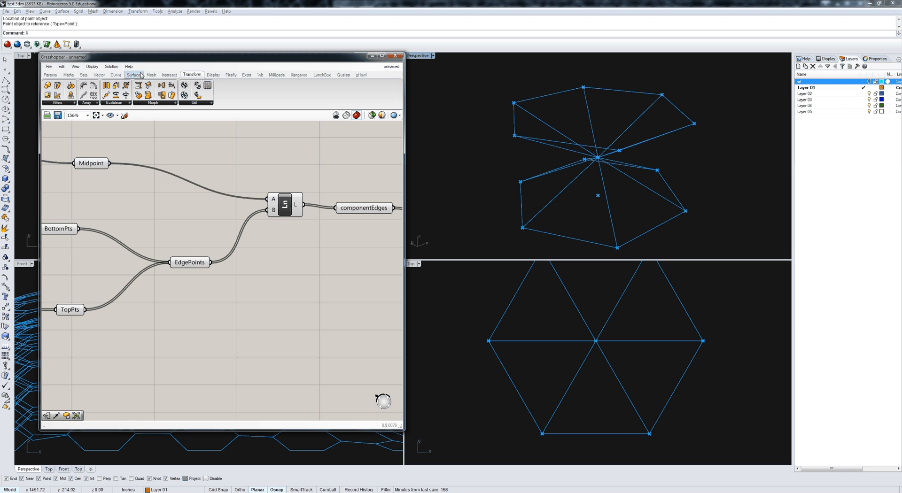
mouse_move(210, 98)
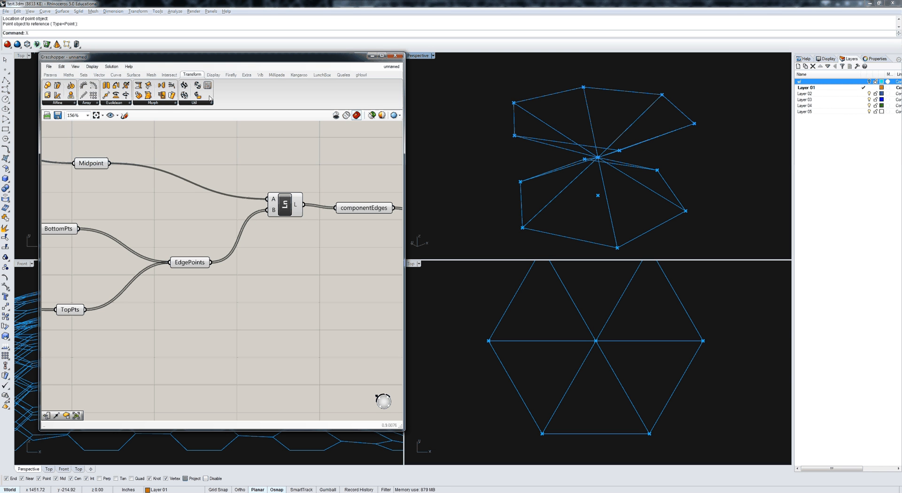
click(213, 74)
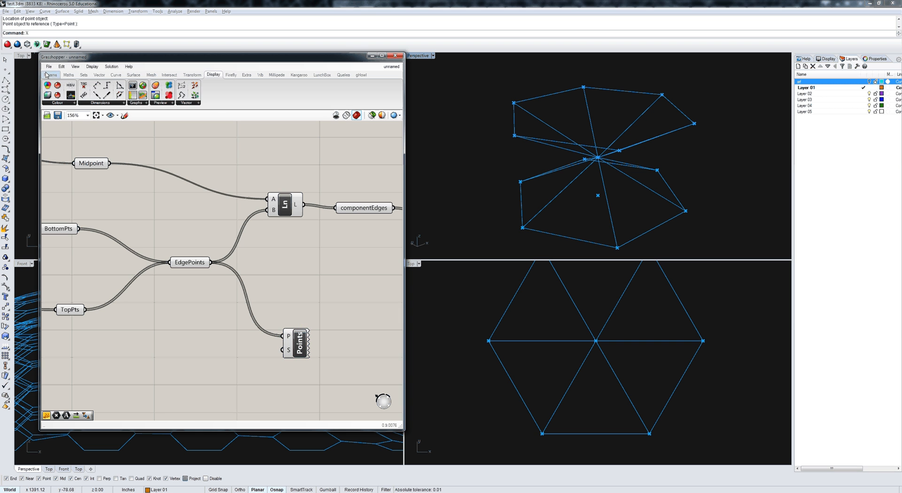
click(51, 75)
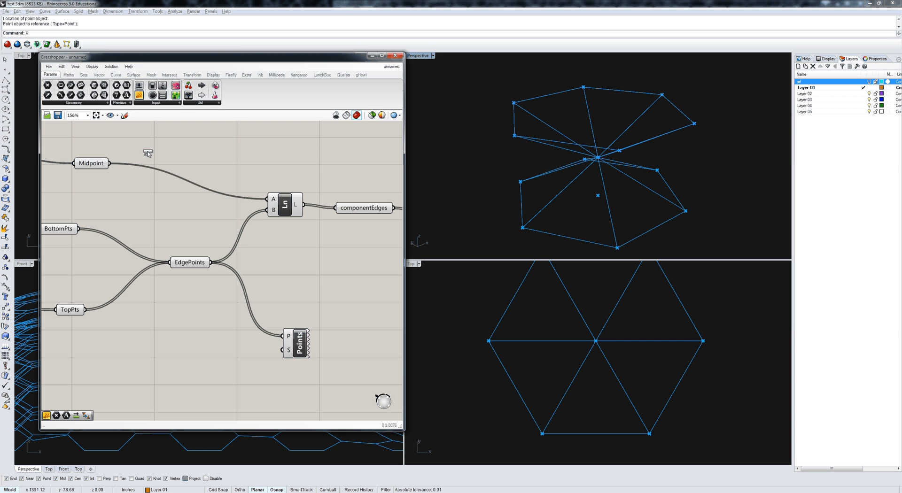
double_click(224, 352)
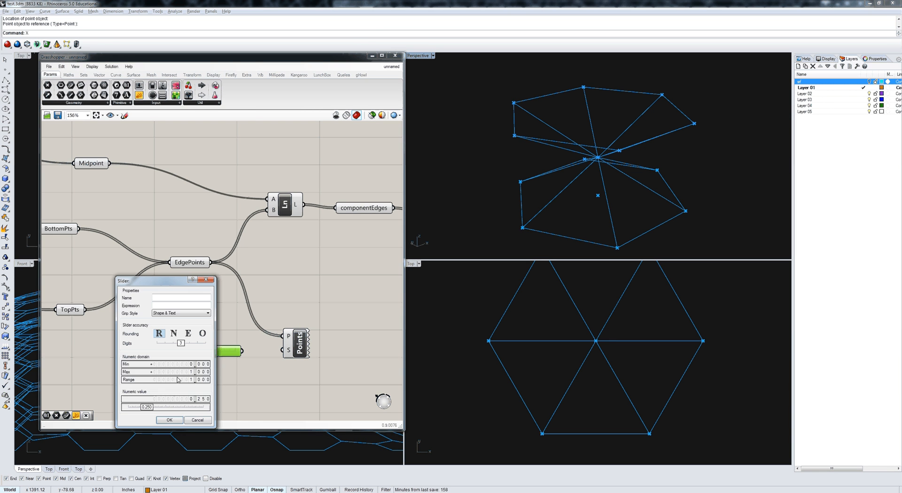
double_click(158, 372)
text(48.000)
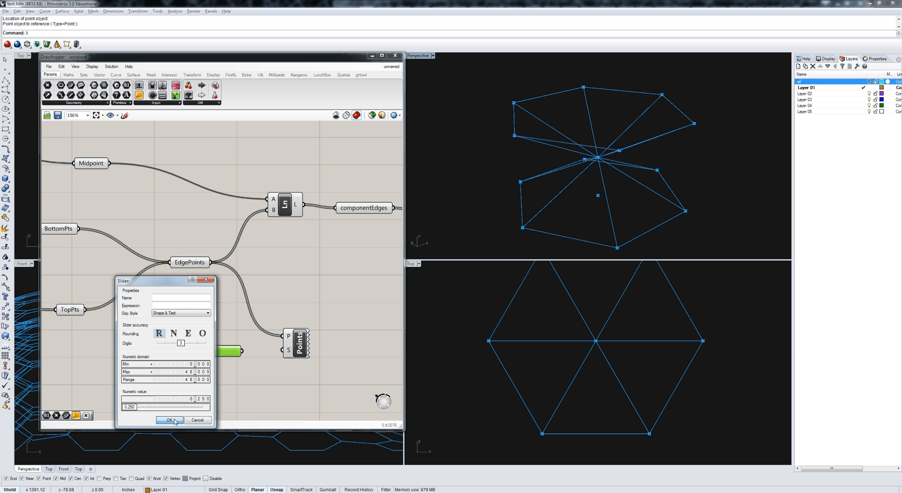
click(168, 421)
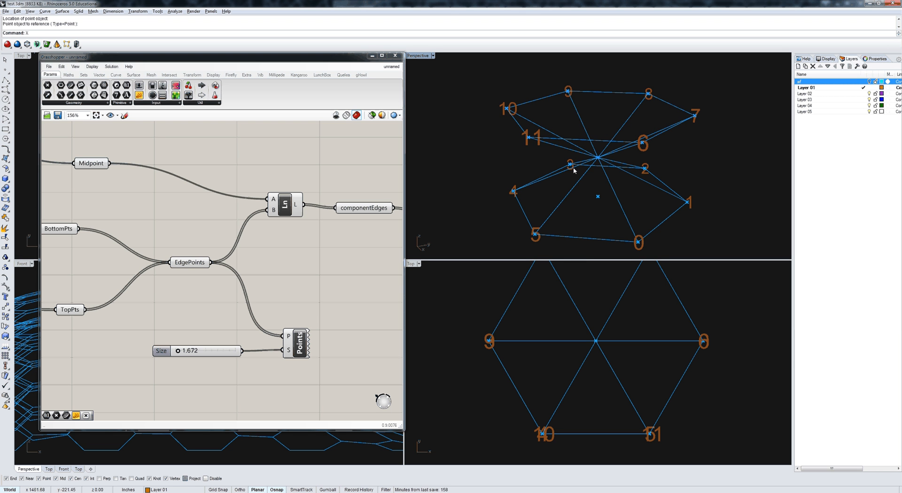
mouse_move(623, 146)
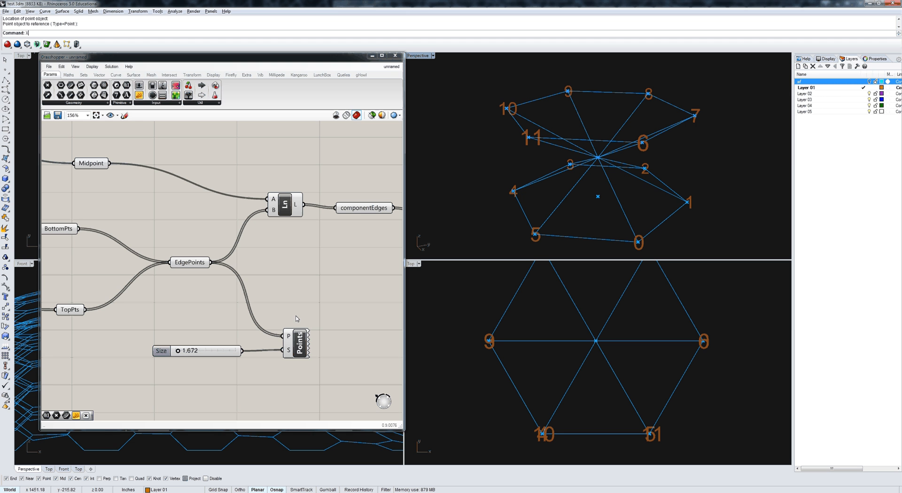
mouse_move(331, 372)
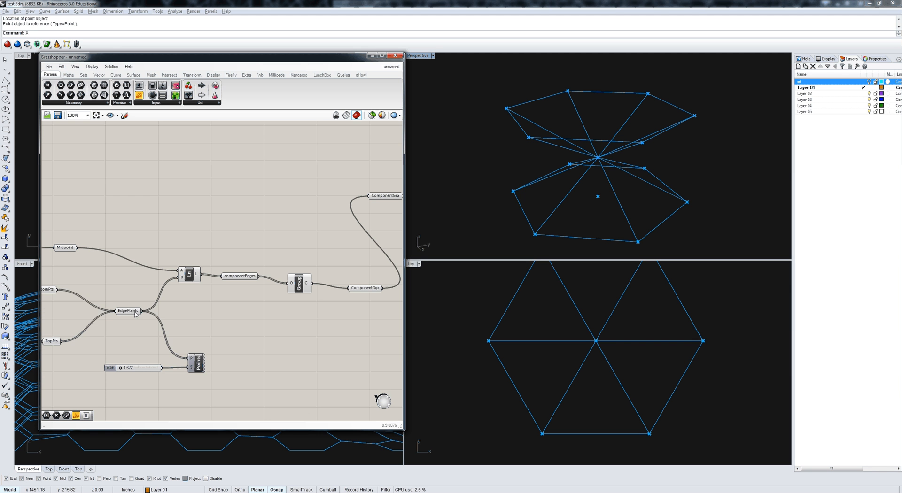
- Add Spatial Deform with ComponentGrp as geometry and EdgePoints as source points
click(128, 314)
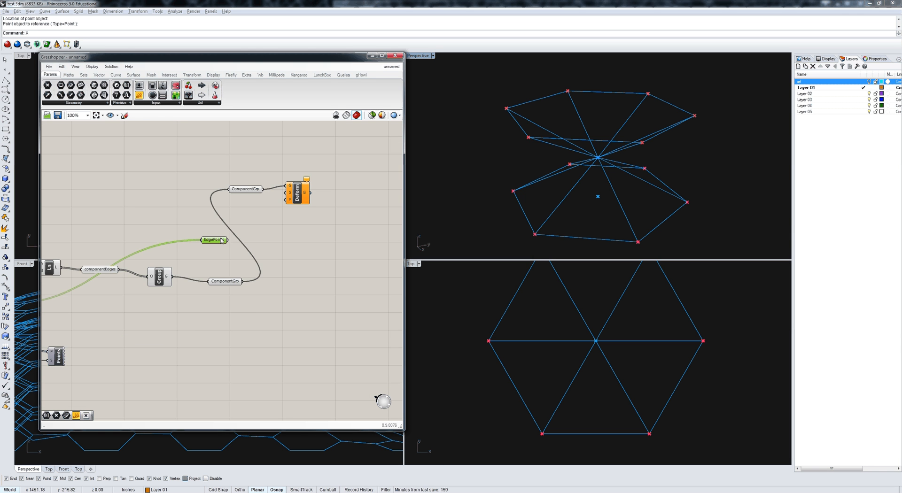
scroll(up, 3)
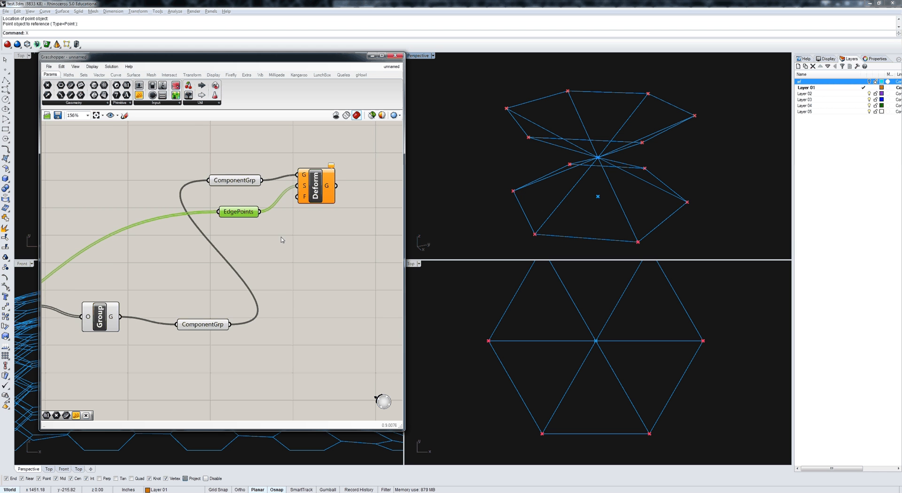
scroll(down, 3)
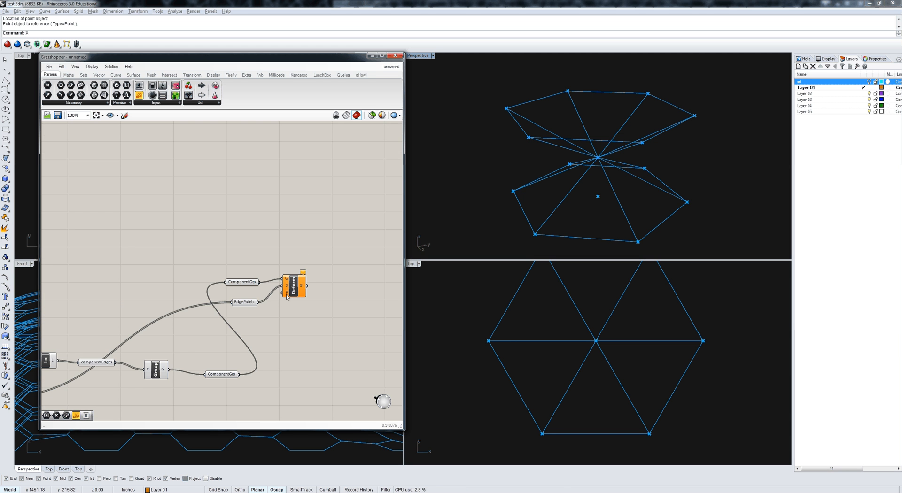
mouse_move(287, 295)
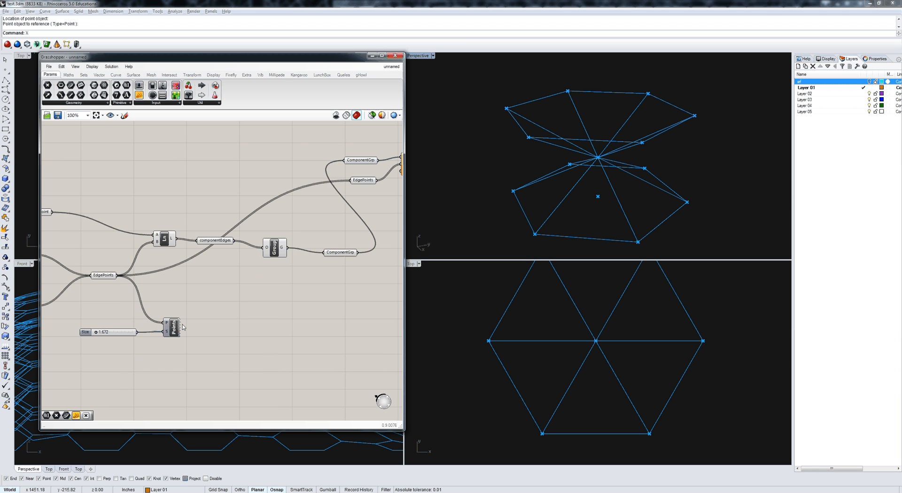
click(171, 328)
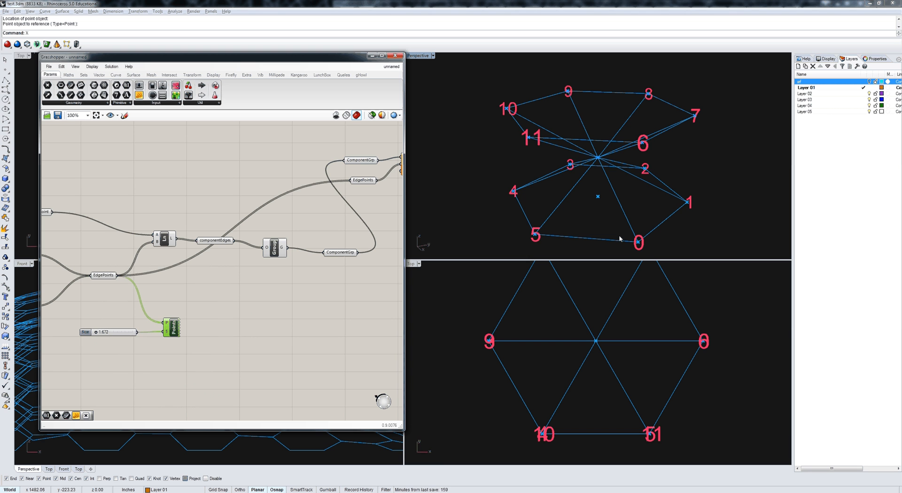
mouse_move(251, 332)
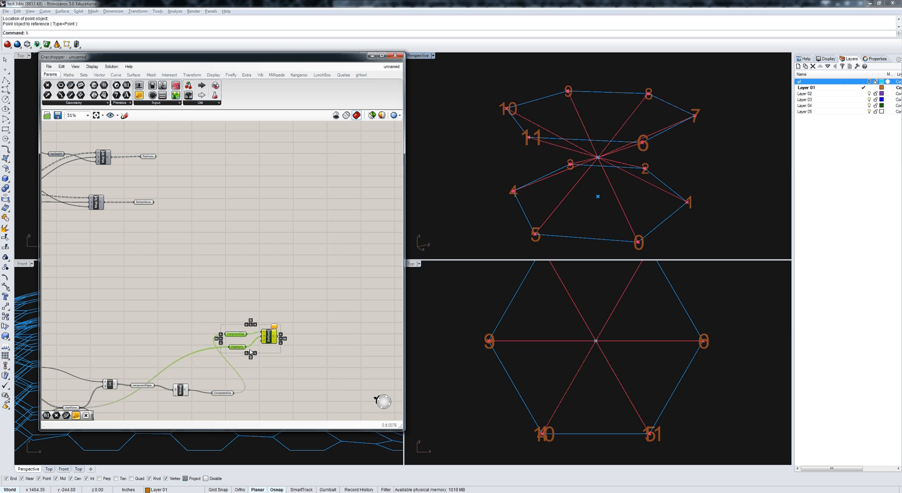
- Zoom the Rhino view to frame the mapped top and bottom hex grids
scroll(down, 3)
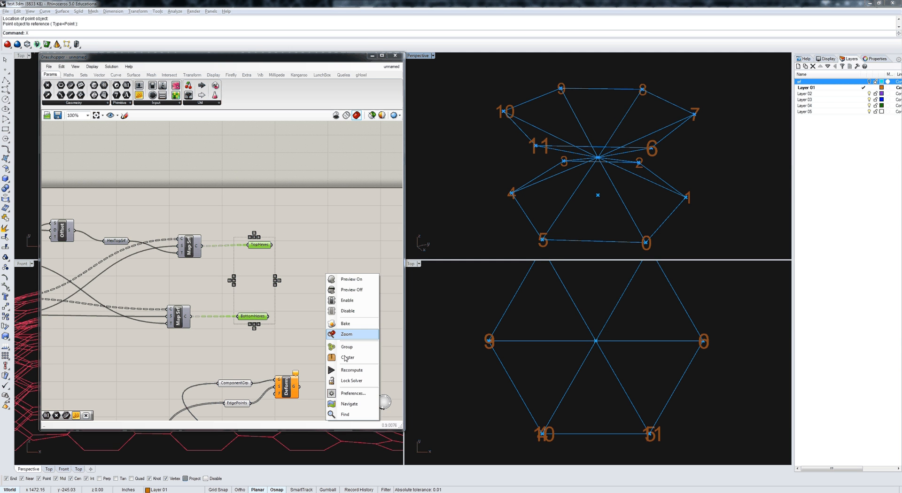
click(352, 279)
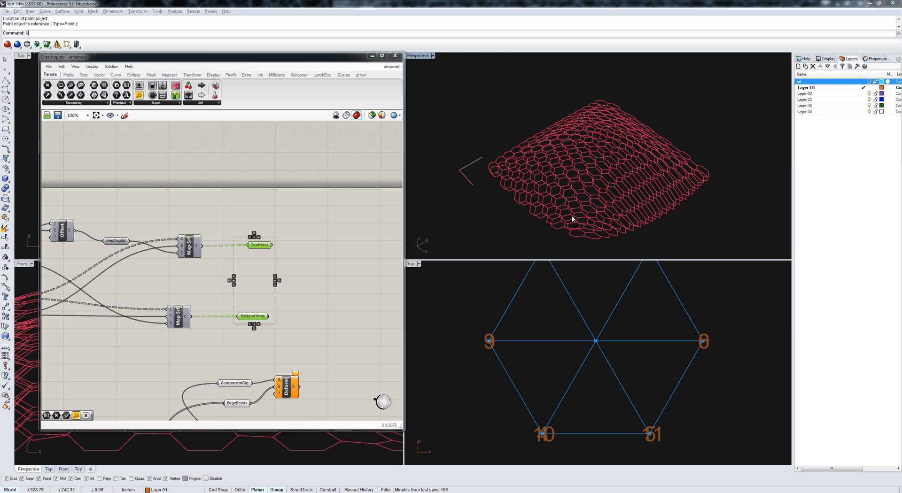
mouse_move(643, 201)
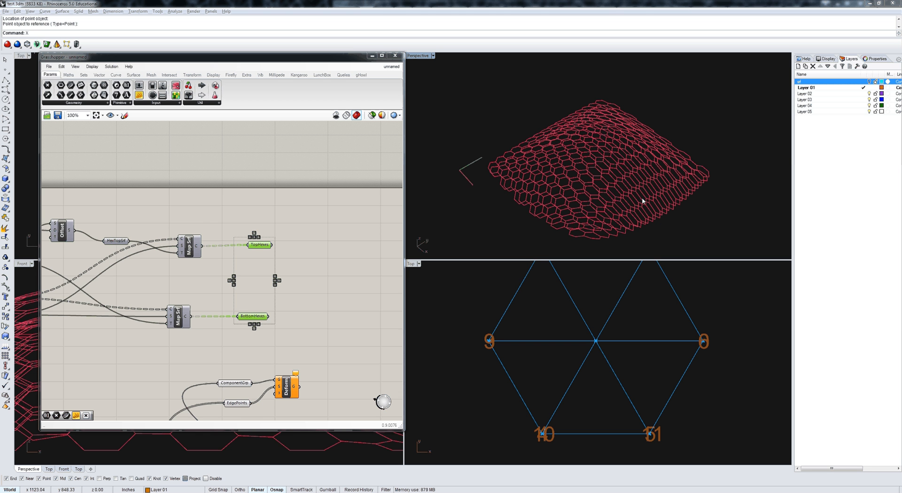
scroll(down, 3)
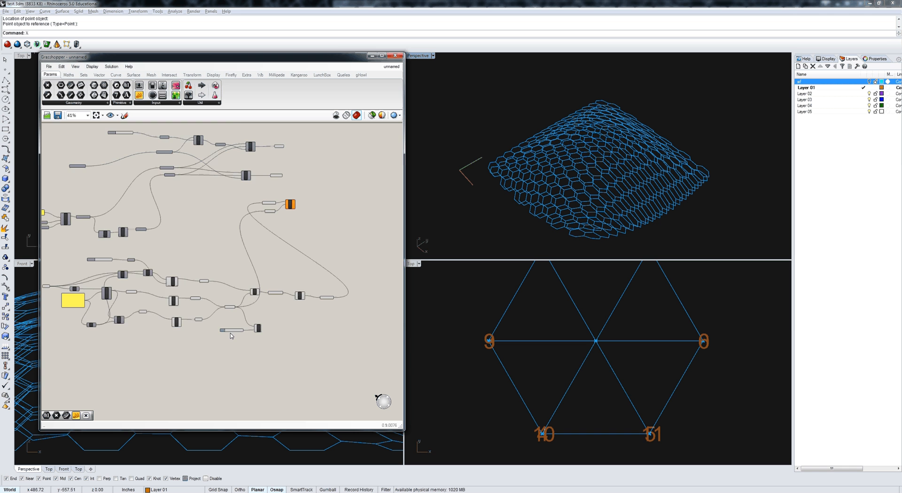
scroll(up, 3)
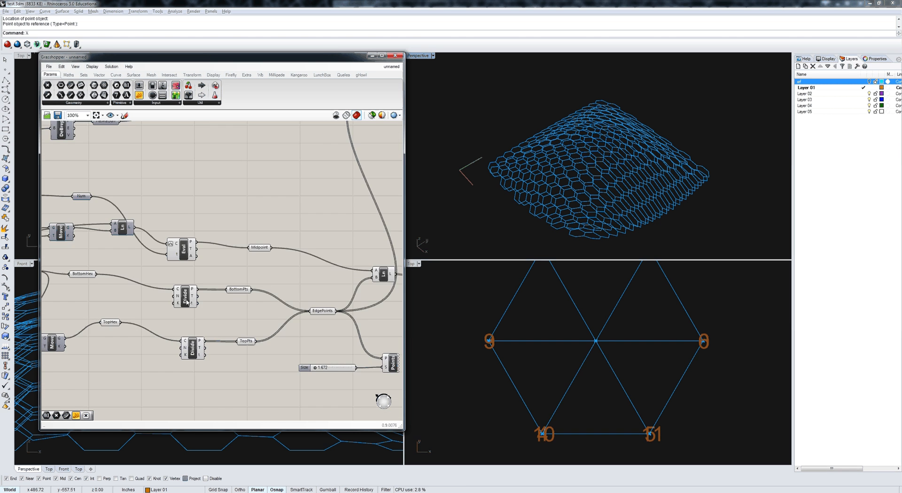
scroll(down, 3)
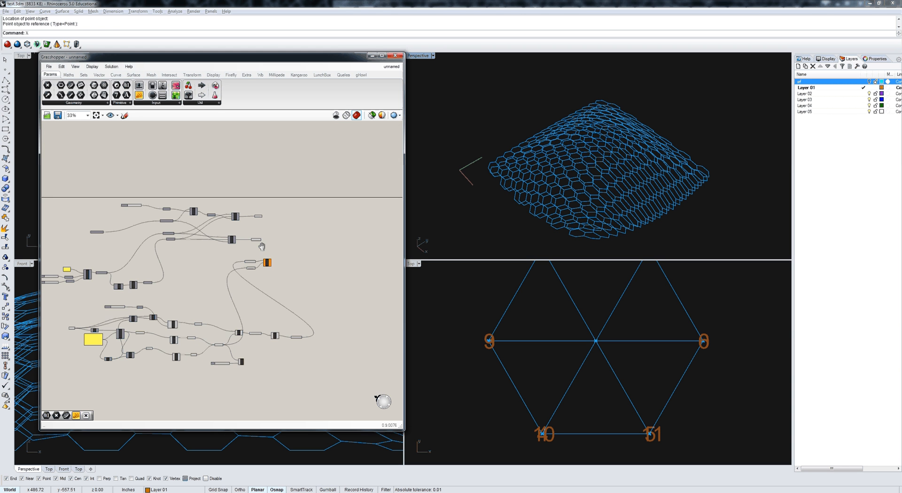
- Add Divide Curve components for the hexagon curves and set the division count input
click(116, 74)
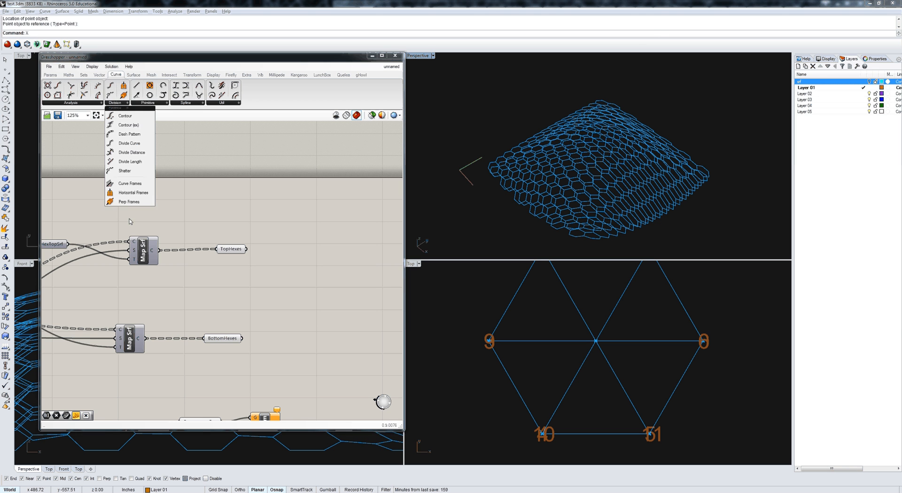
mouse_move(129, 144)
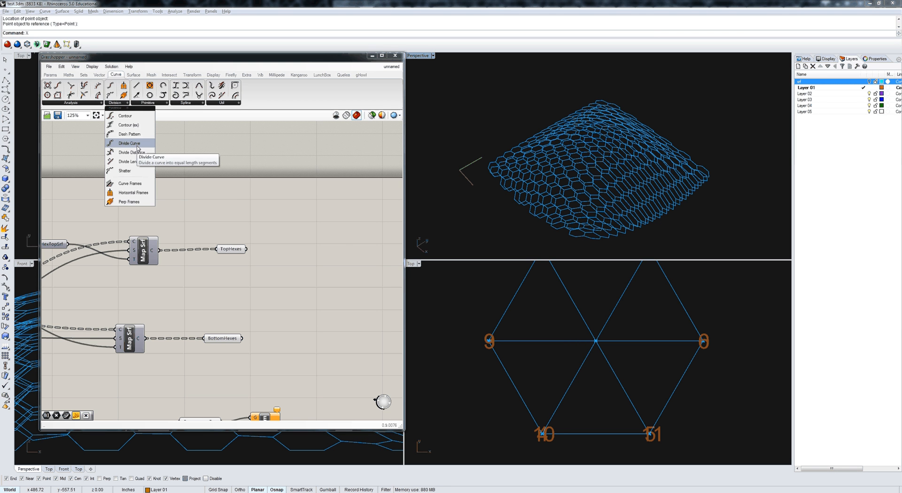
click(130, 143)
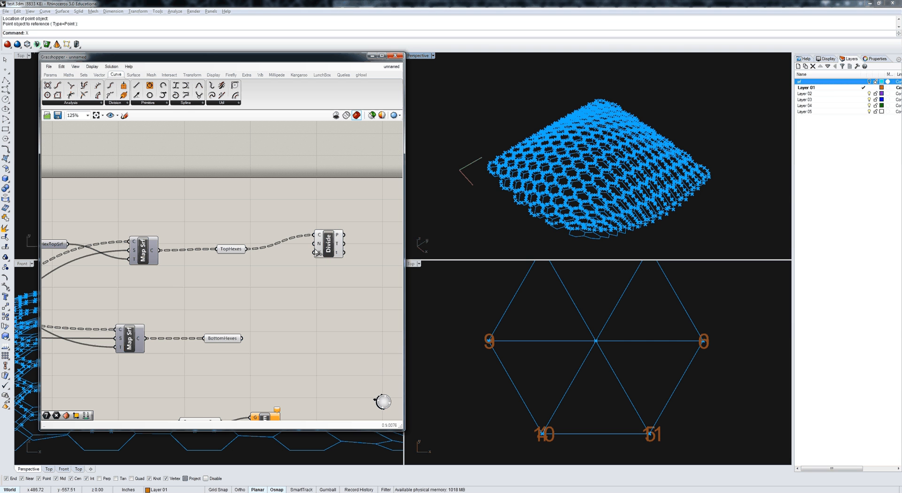
right_click(320, 244)
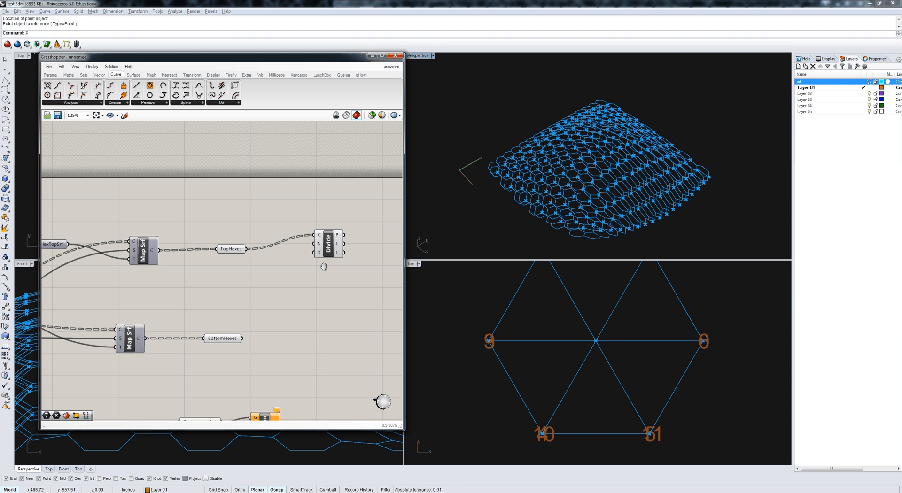
right_click(328, 244)
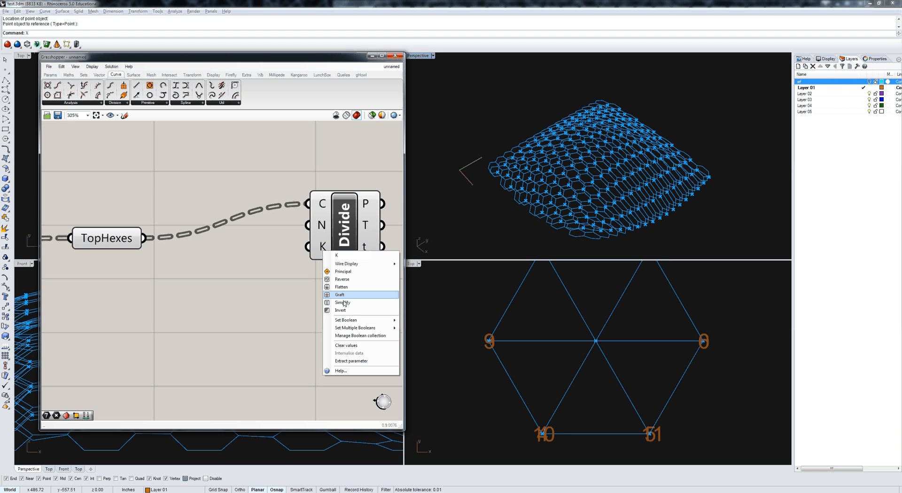
click(339, 295)
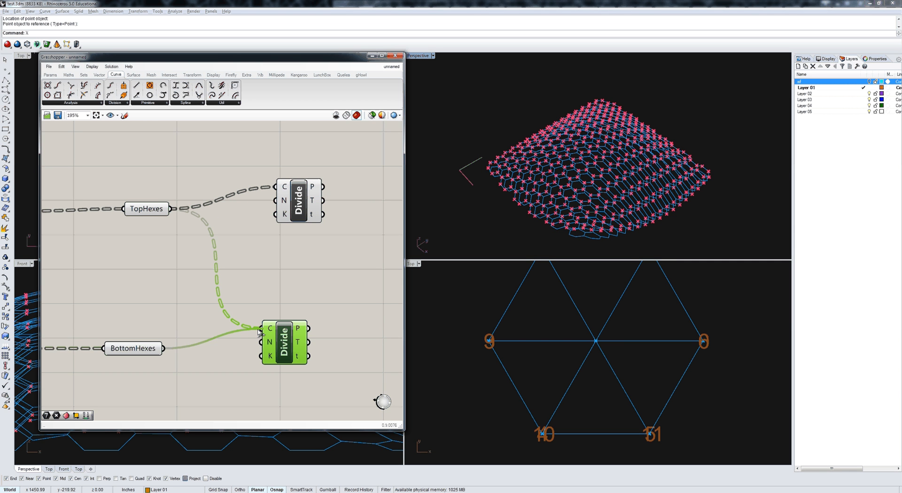
- Feed BottomHexes into the second divide and name its point collection BottomPts
click(50, 75)
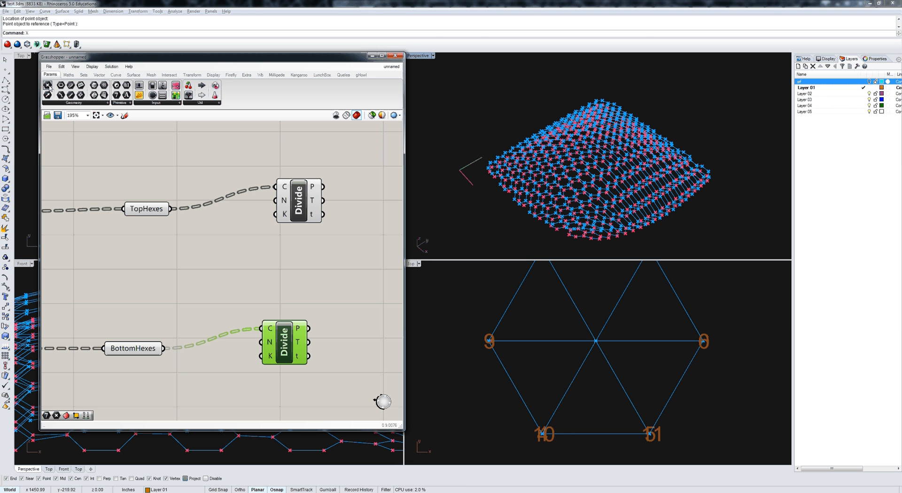
mouse_move(354, 335)
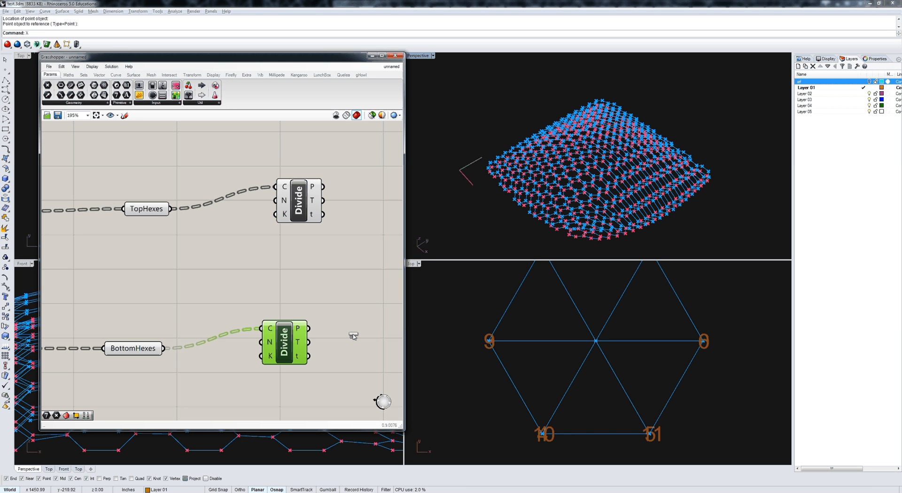
right_click(373, 340)
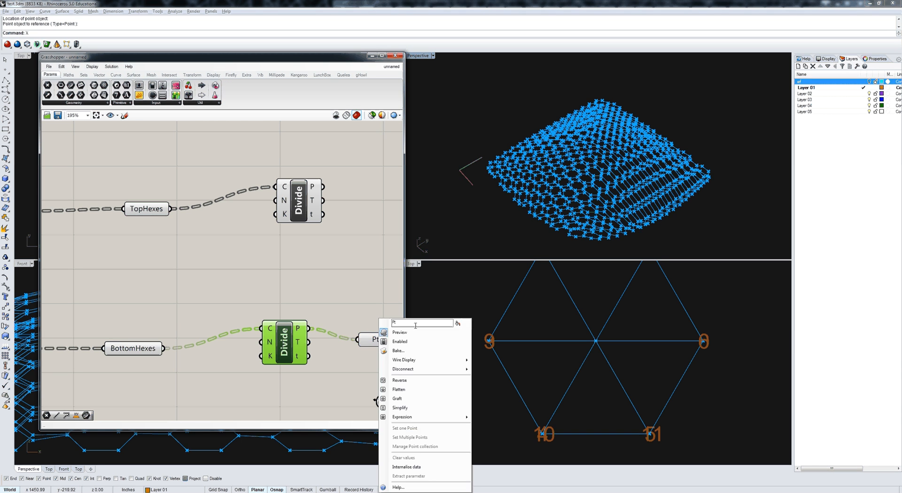
text(BottomPts)
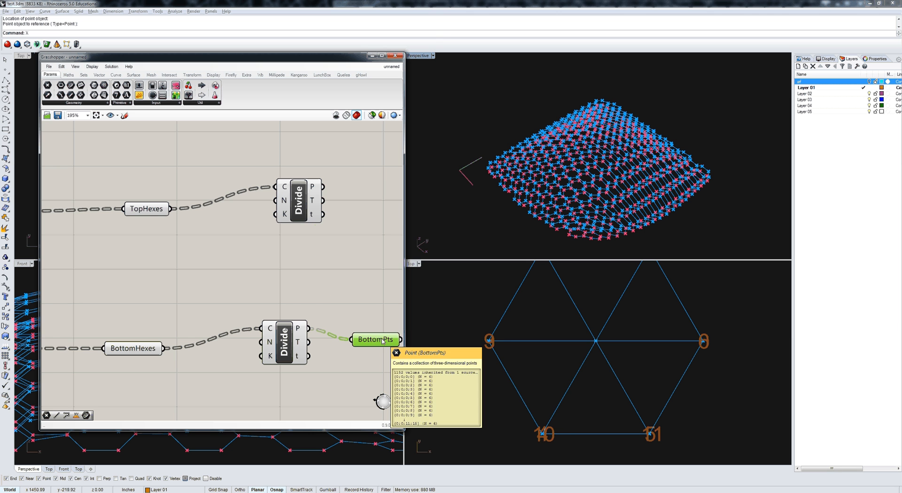
right_click(375, 339)
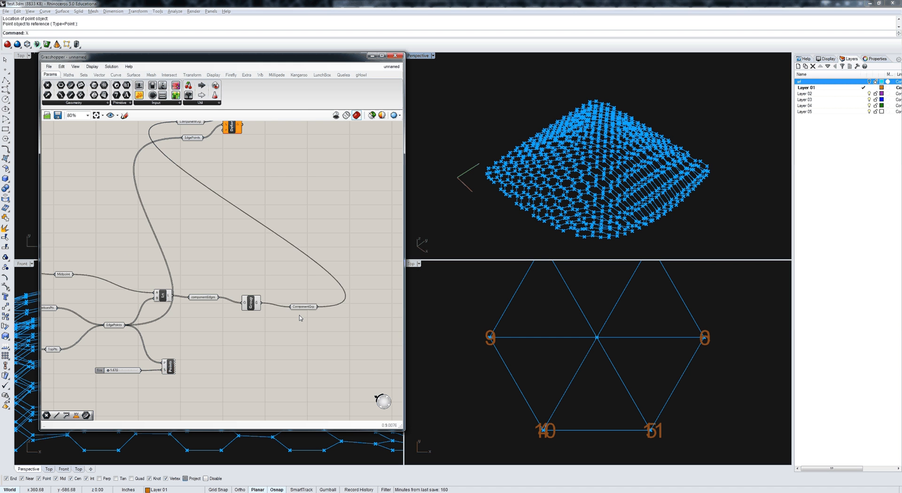
click(303, 307)
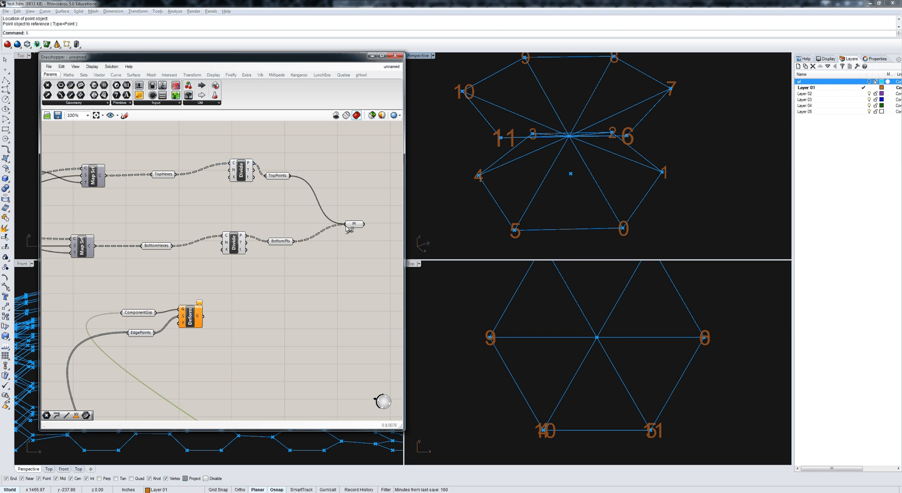
mouse_move(355, 224)
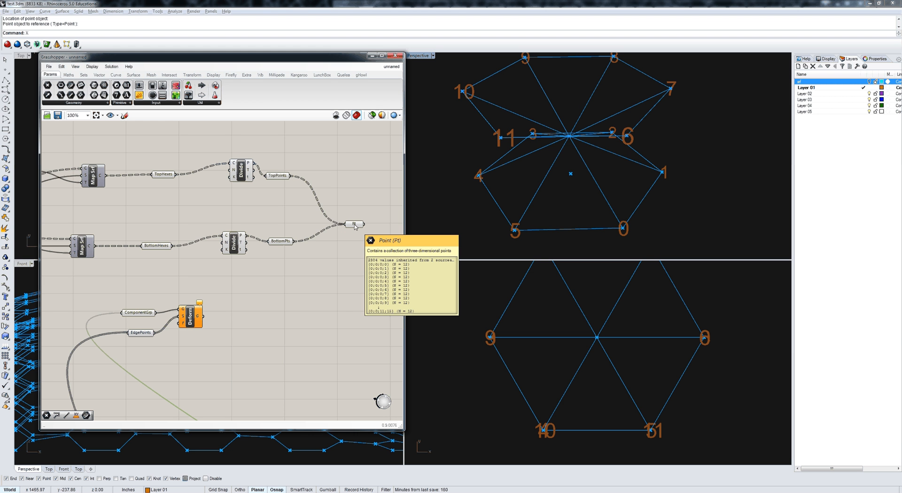
- Graft the combined top and bottom point parameter and rename it TargetPoints
right_click(355, 224)
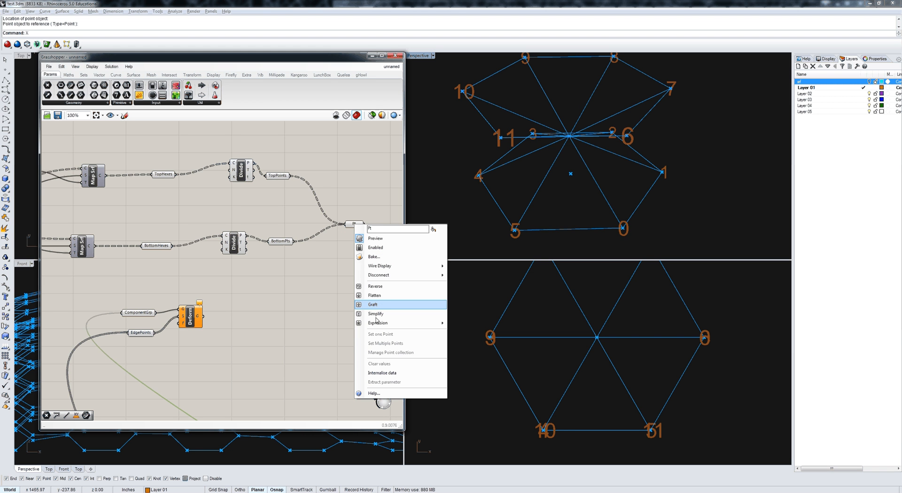
click(372, 304)
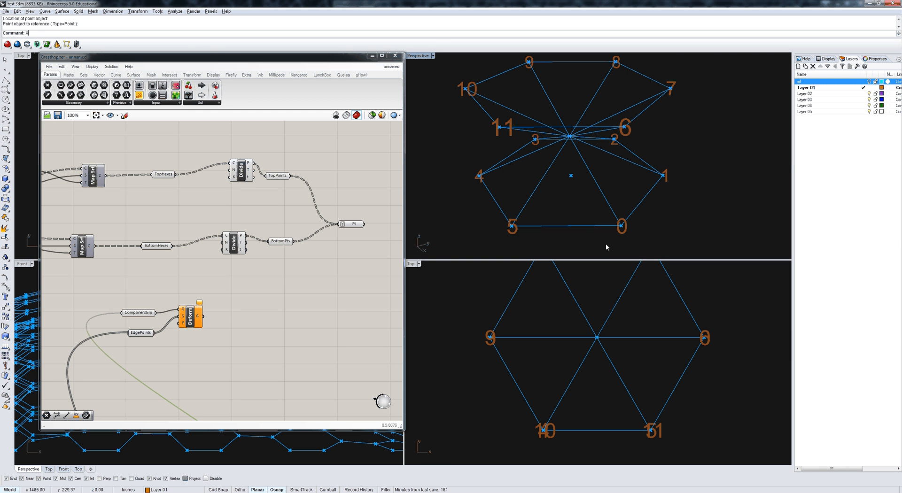
mouse_move(587, 228)
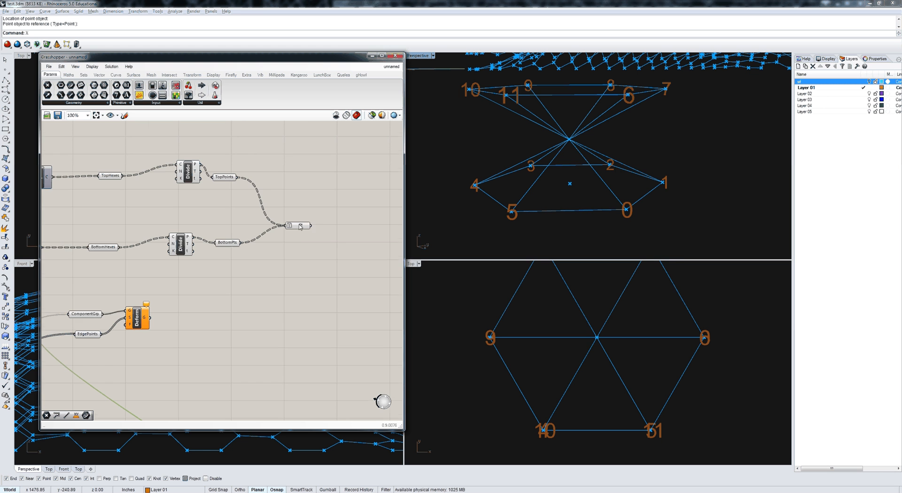
right_click(297, 226)
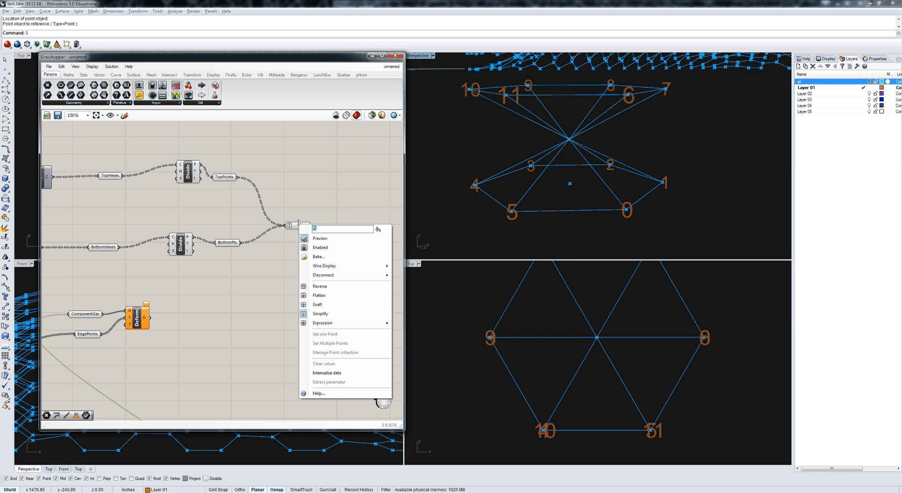
text(TargetPoints)
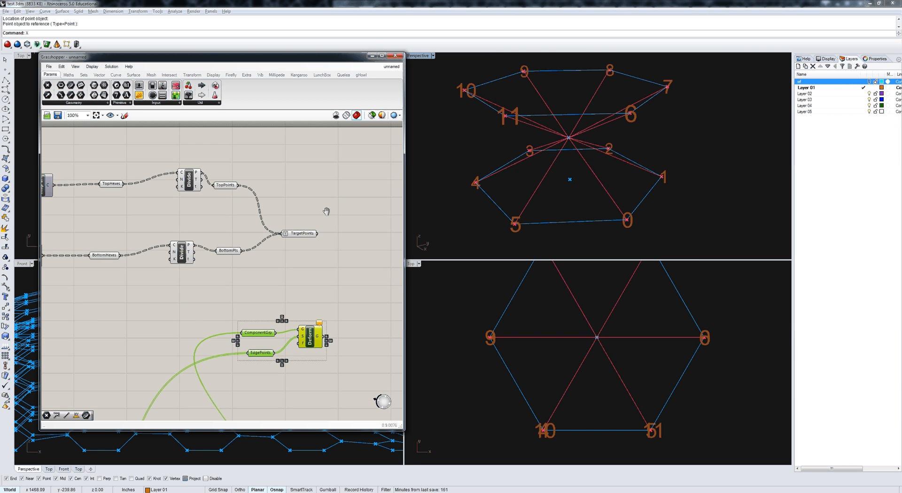
- Label the TargetPoints with index numbers via a Point List and zoom in to inspect
right_click(282, 253)
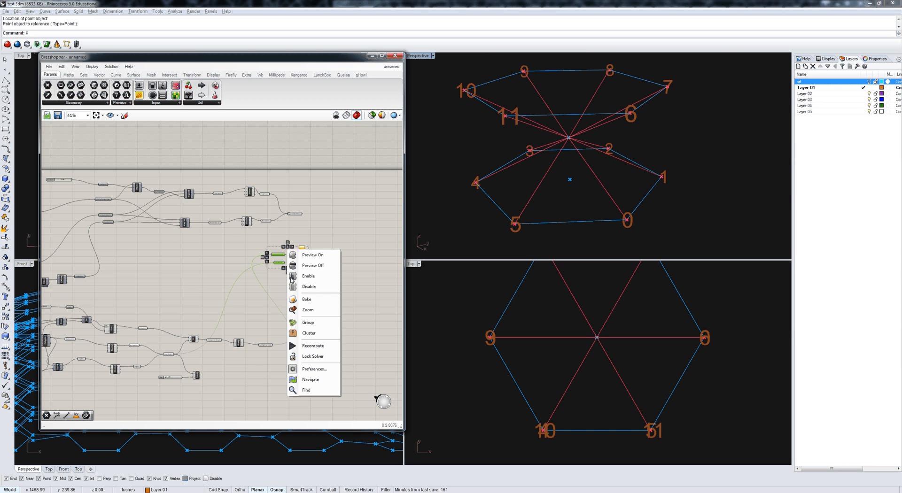
click(307, 310)
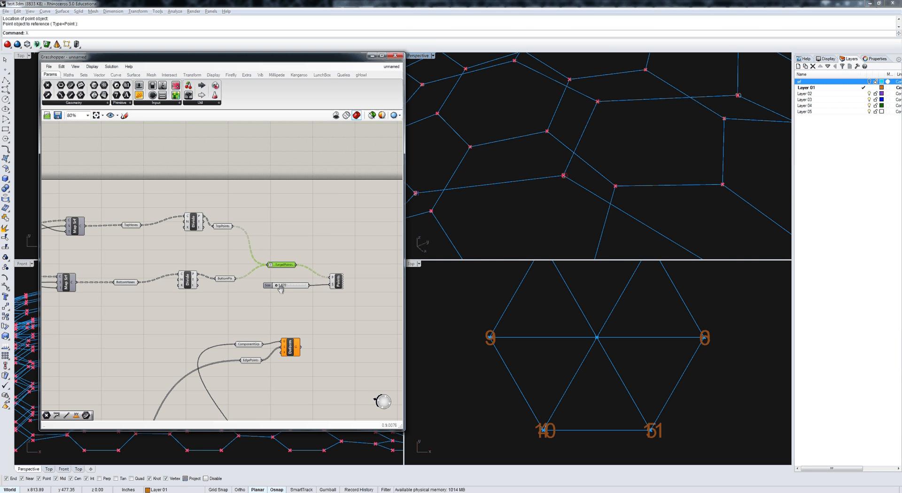
scroll(up, 3)
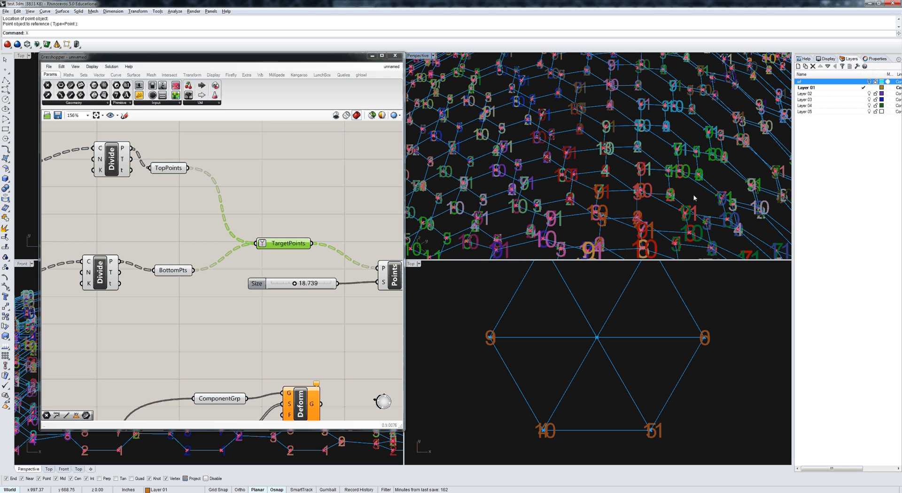
mouse_move(577, 131)
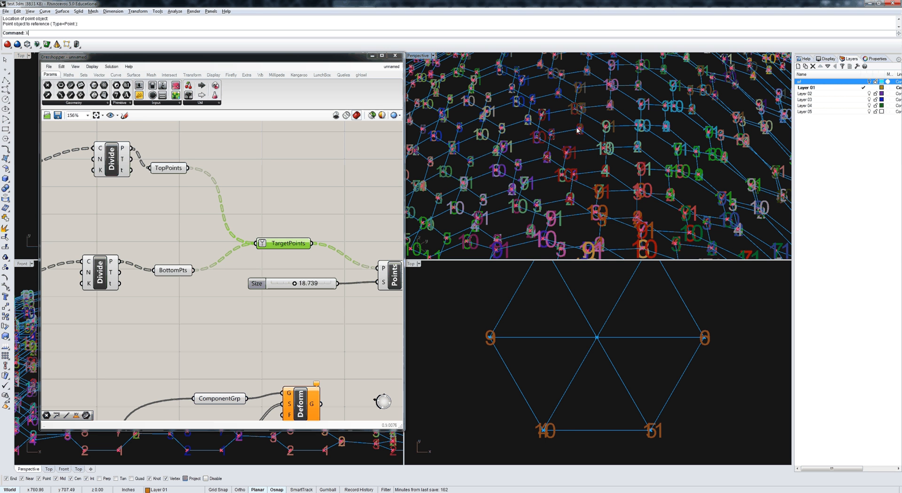
mouse_move(387, 232)
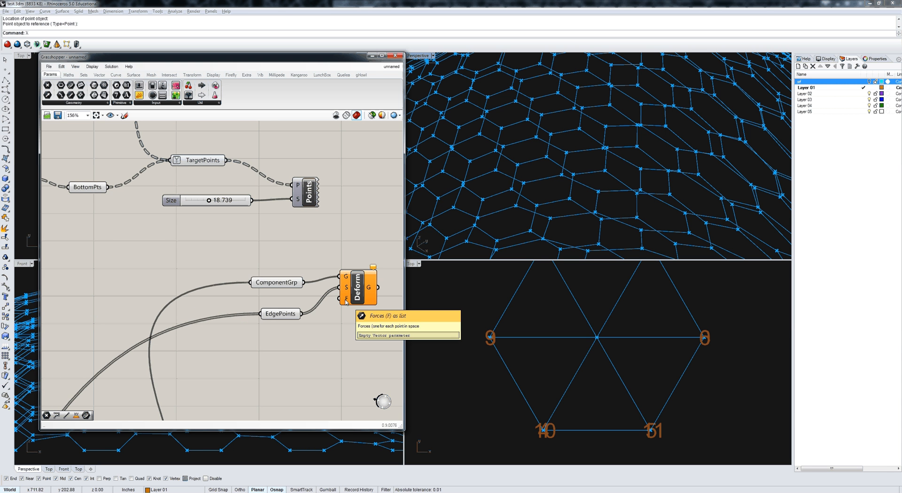
mouse_move(320, 316)
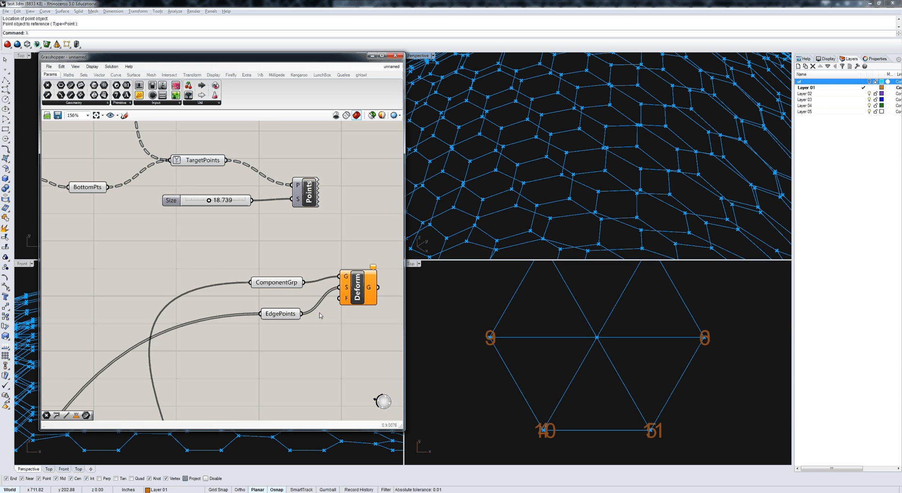
- Check where the EdgePoints data flows and browse the Vector components
click(280, 313)
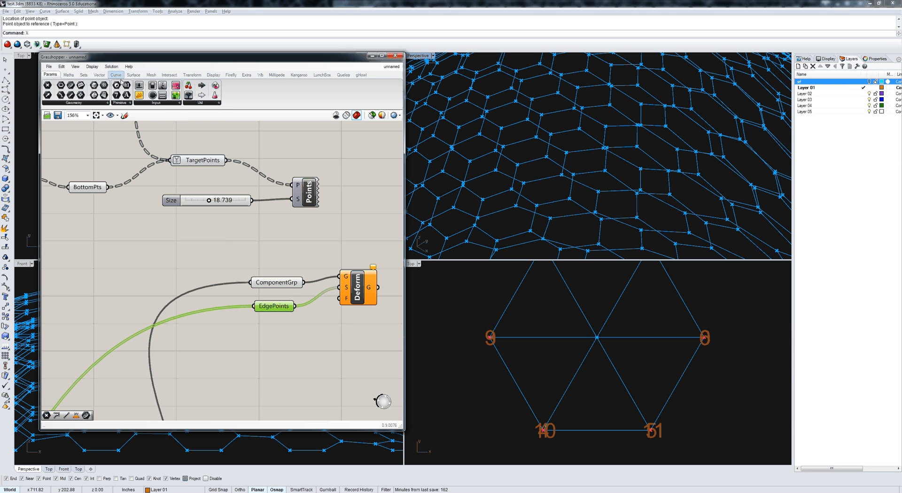
click(98, 75)
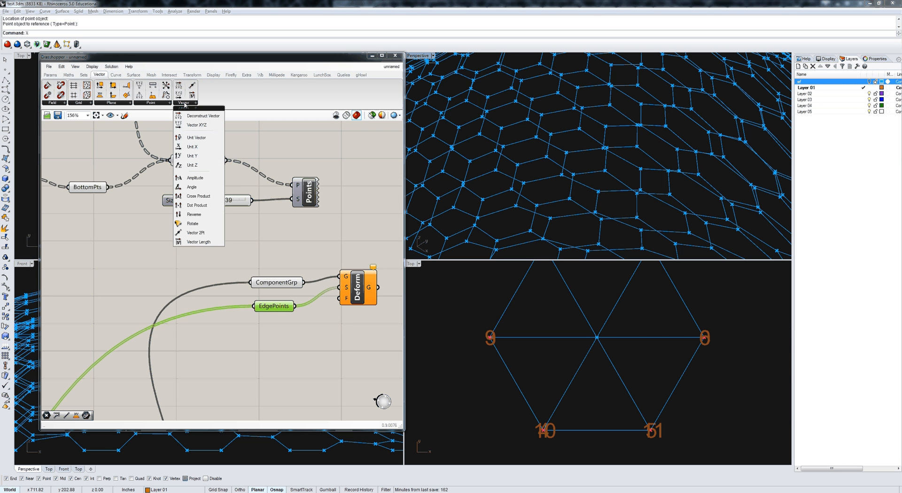
mouse_move(196, 233)
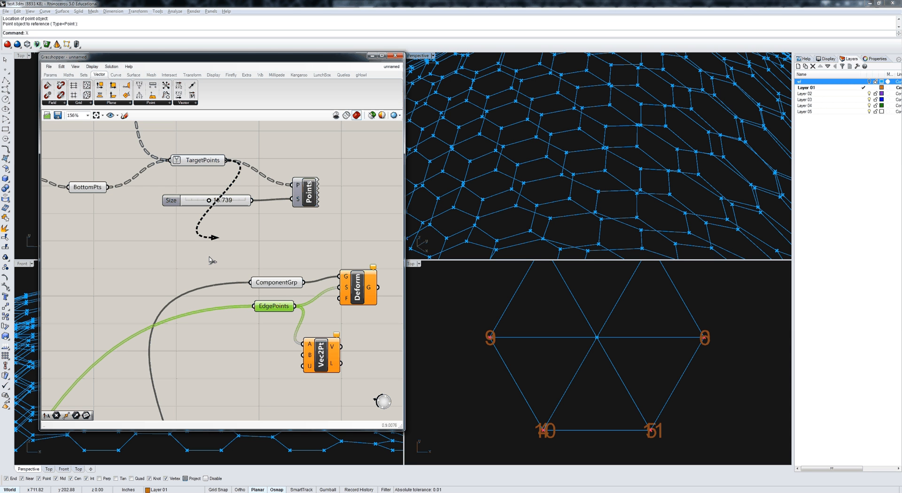
mouse_move(340, 347)
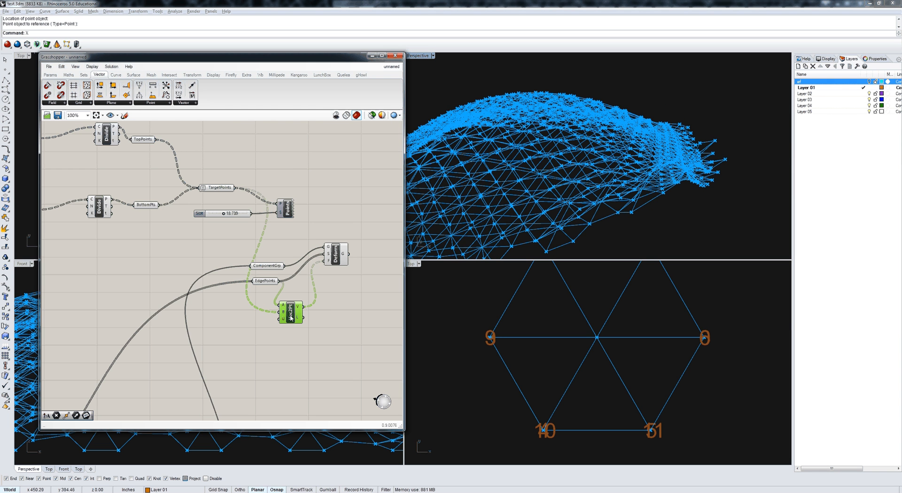
scroll(down, 3)
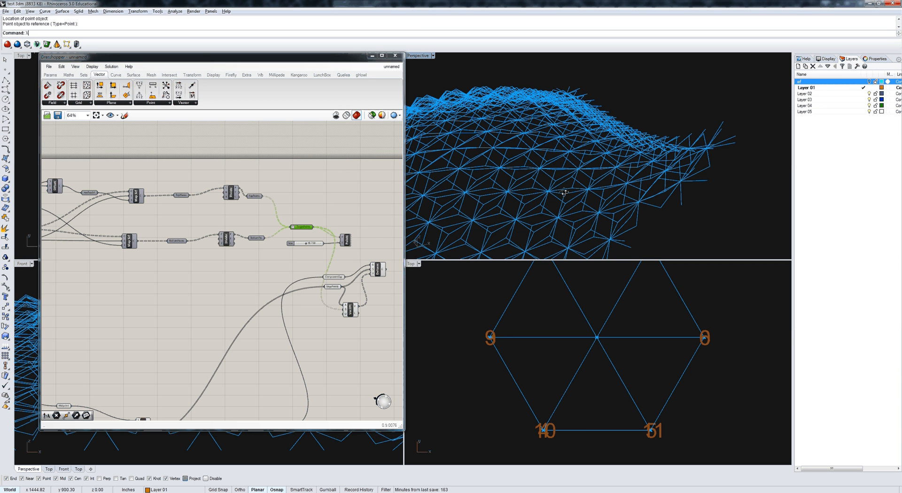
scroll(down, 3)
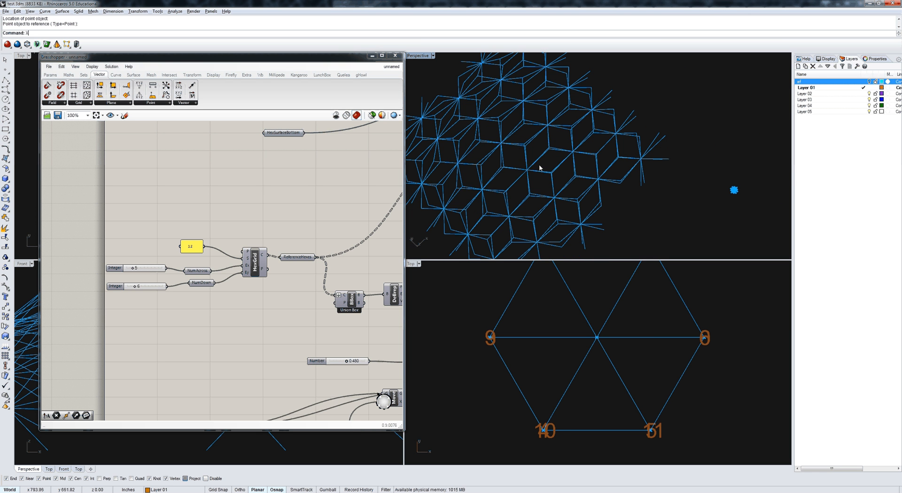
- Sweep the Number slider between about 80 and 53, settling on 70
scroll(down, 3)
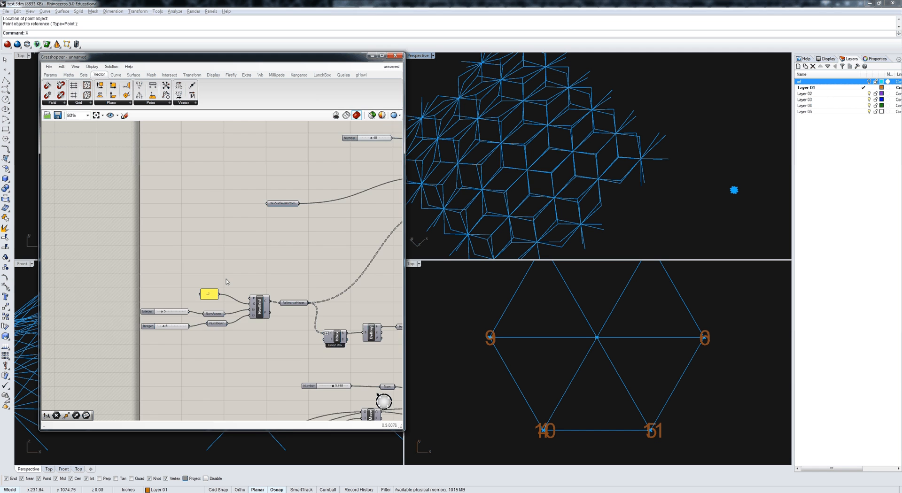
scroll(up, 3)
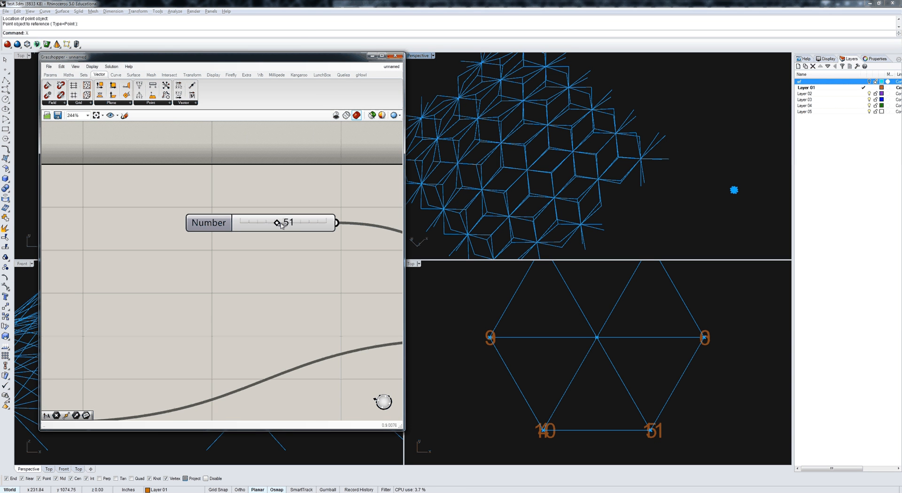
drag(276, 223, 297, 223)
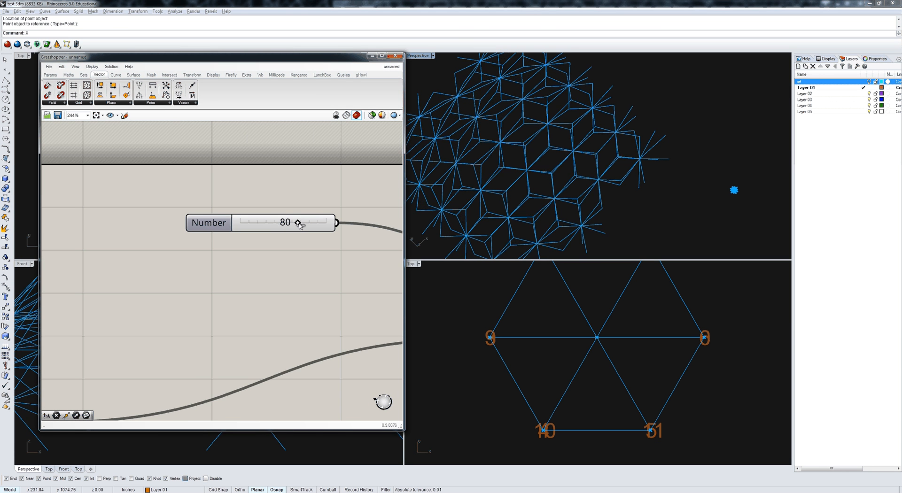
drag(297, 224, 300, 223)
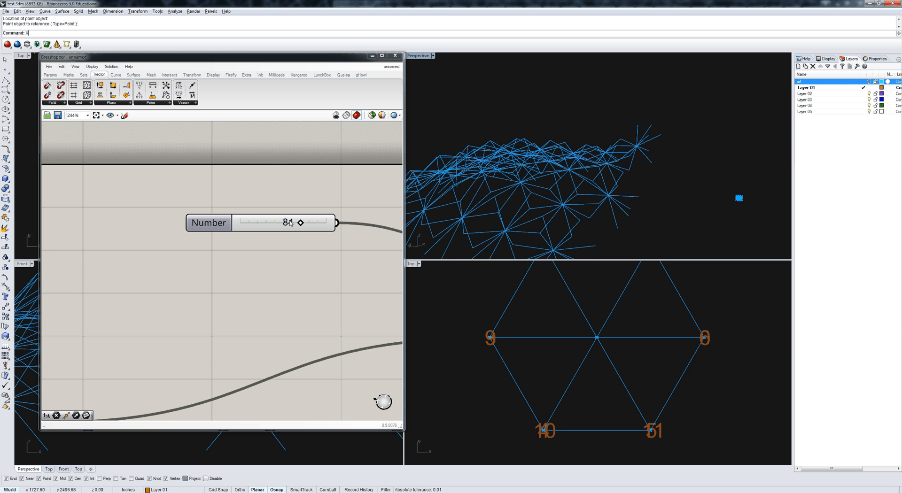
drag(300, 222, 279, 223)
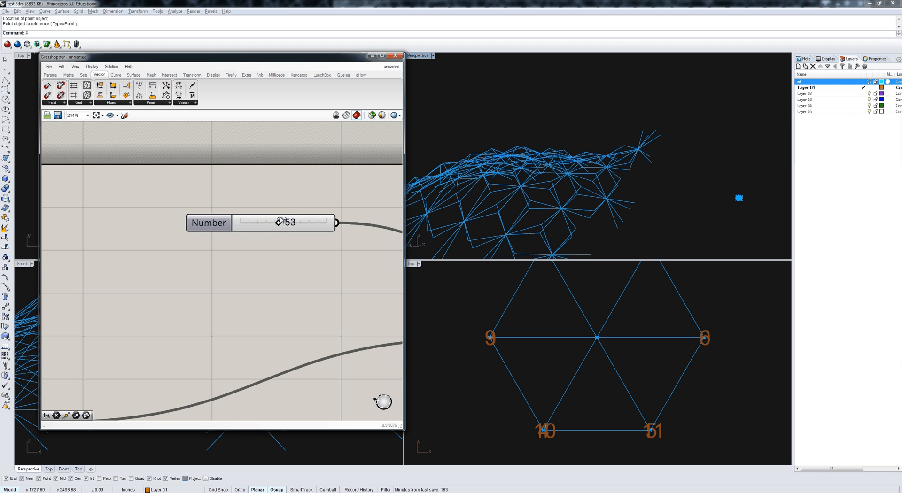
drag(279, 223, 297, 223)
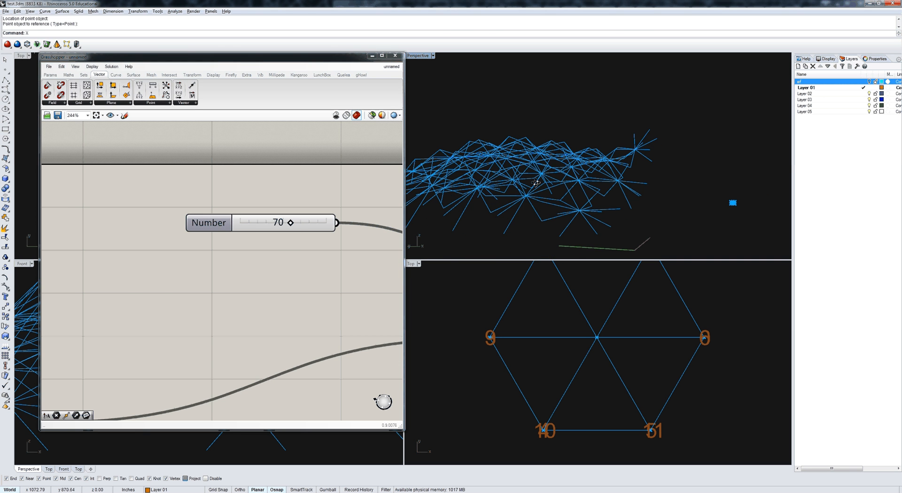
scroll(down, 3)
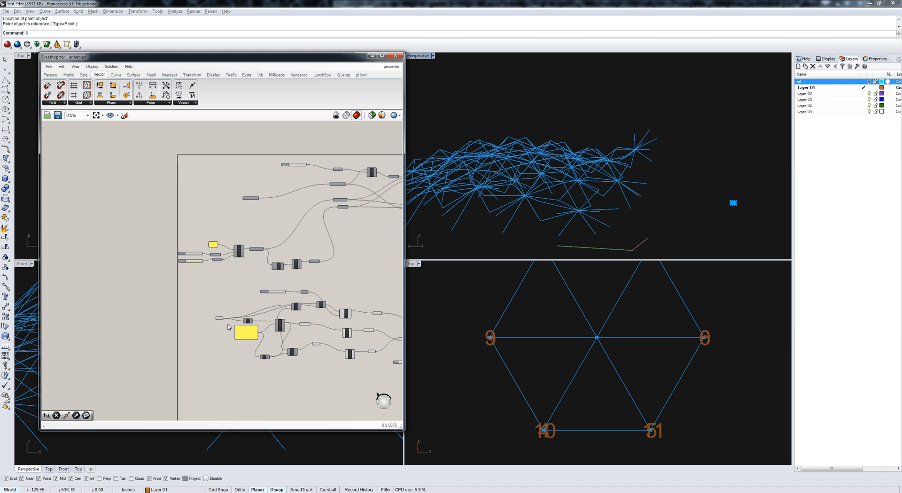
scroll(up, 3)
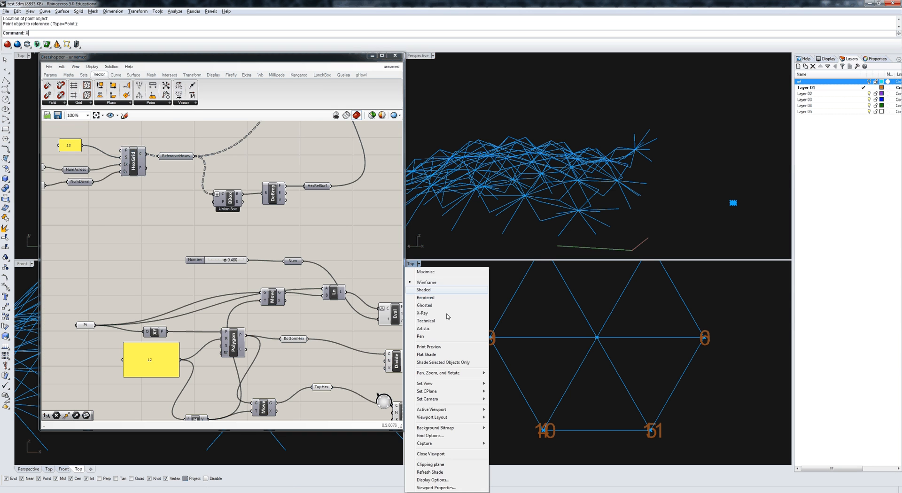
mouse_move(444, 373)
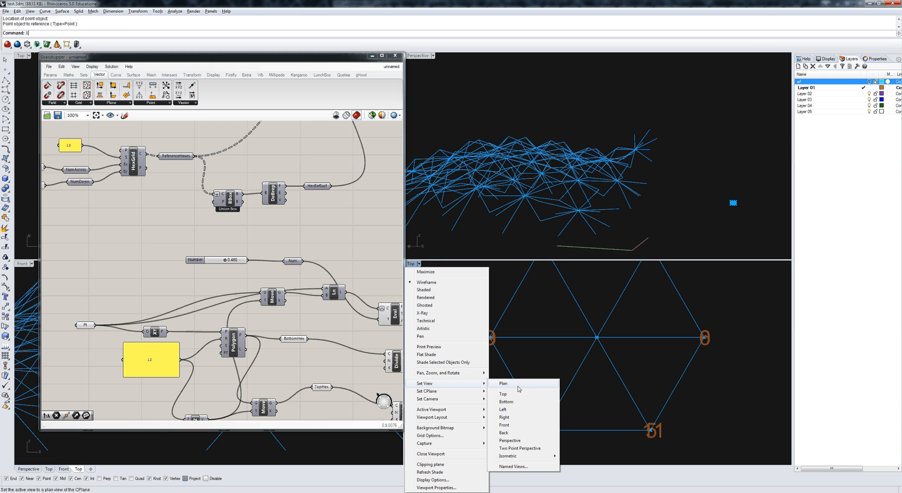
- Switch the Top viewport to Perspective and raise the central node to about 0.94
click(510, 440)
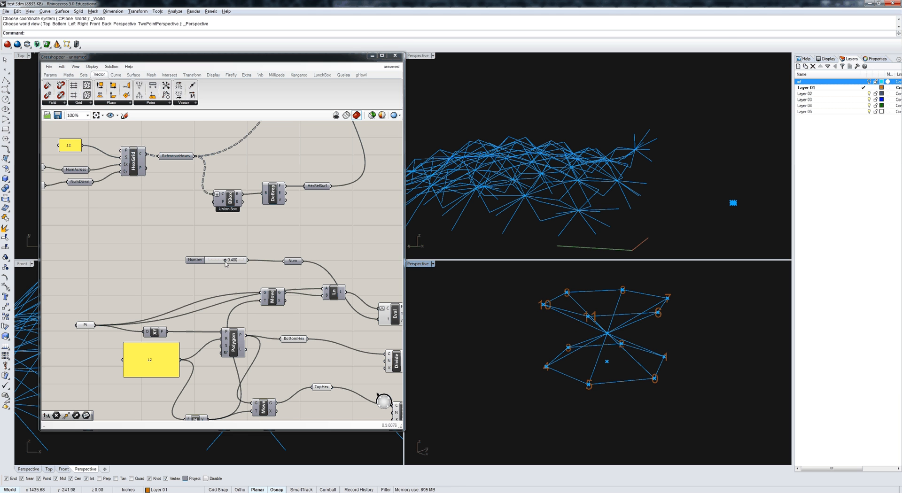
drag(225, 259, 242, 260)
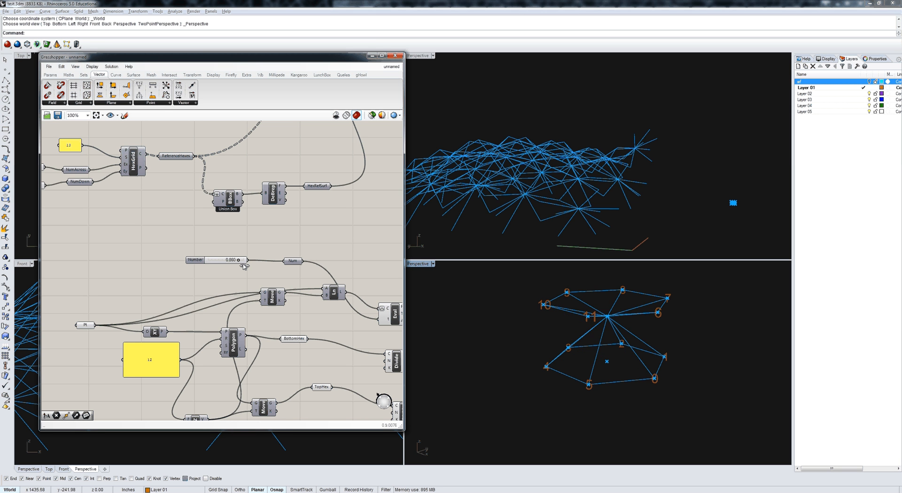
drag(219, 260, 236, 260)
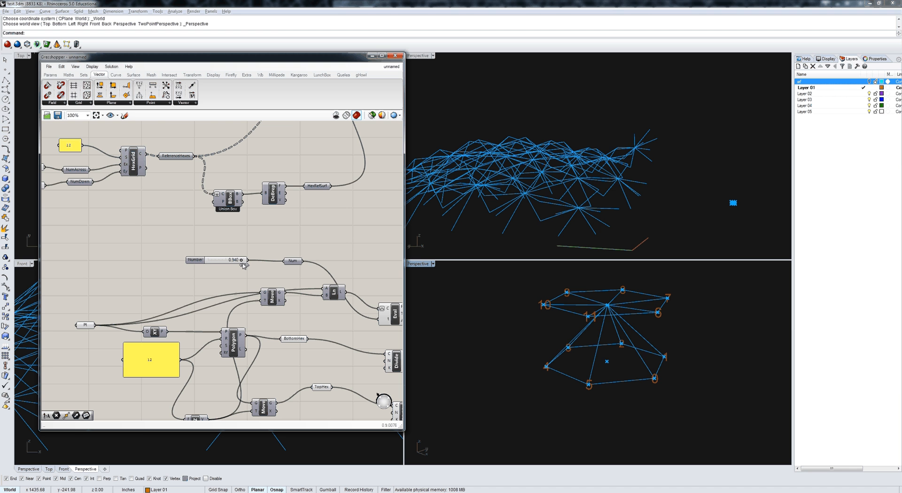
drag(241, 260, 214, 260)
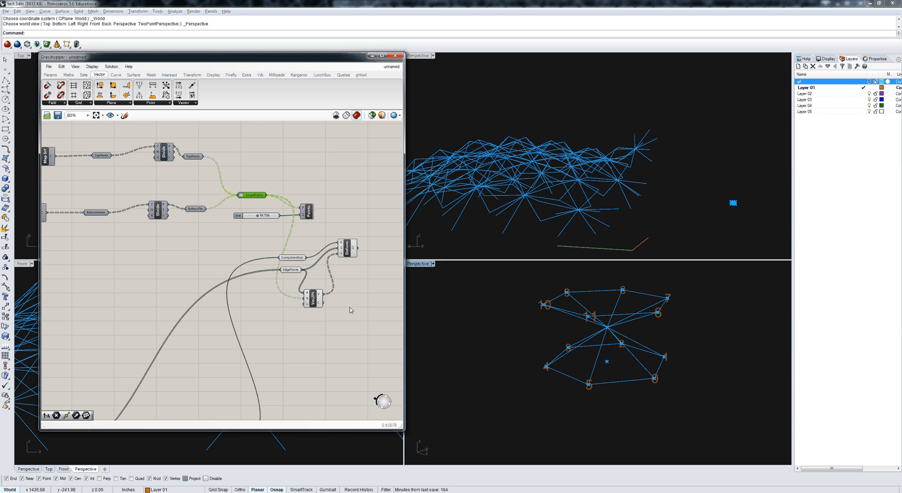
mouse_move(309, 327)
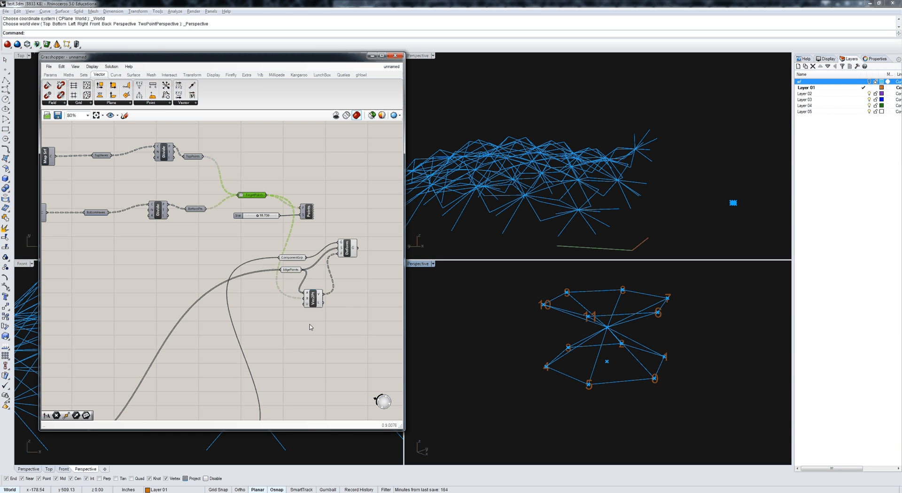
click(870, 82)
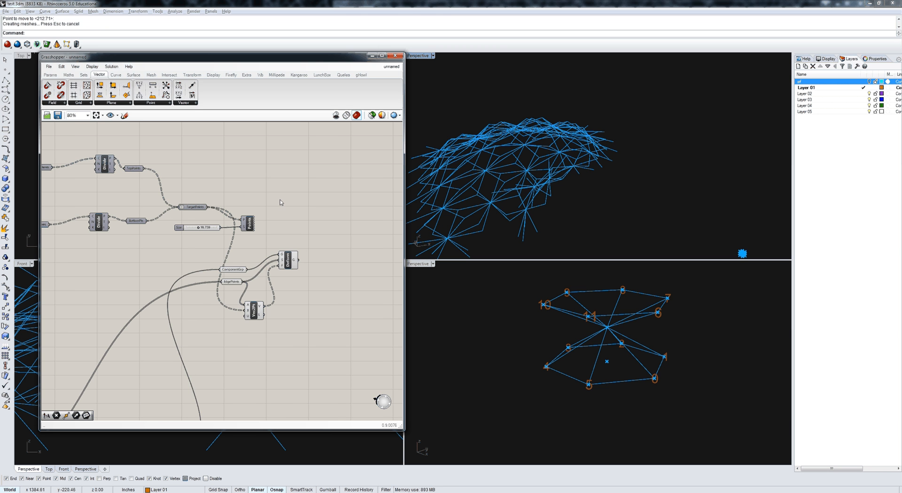
- Add an Ungroup component on Deform's output and place a Curve parameter beside it
click(192, 75)
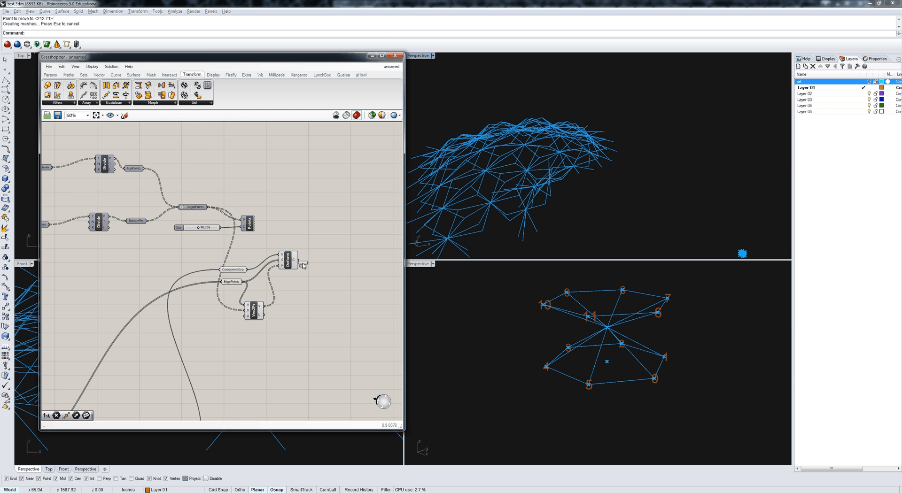
scroll(up, 3)
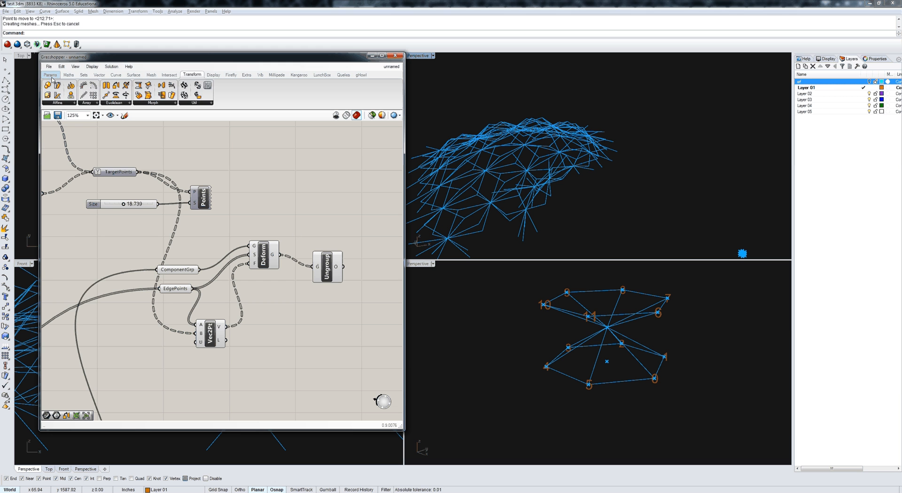
click(50, 75)
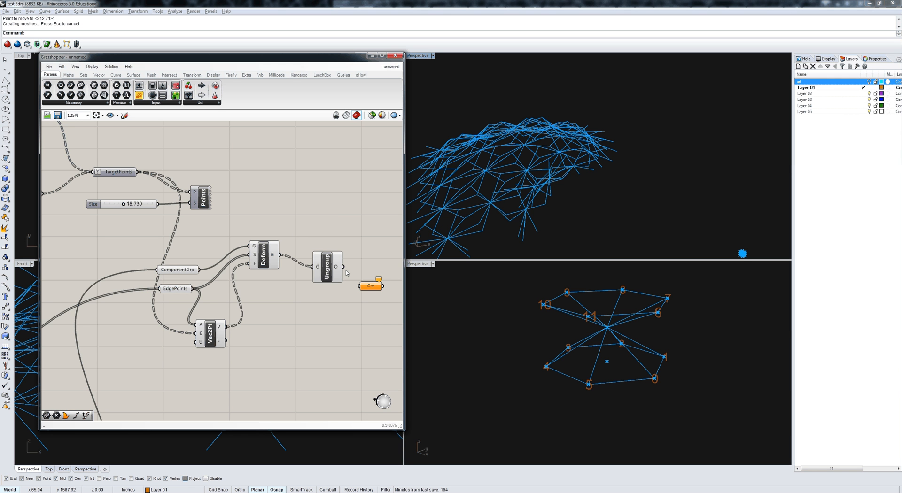
mouse_move(371, 286)
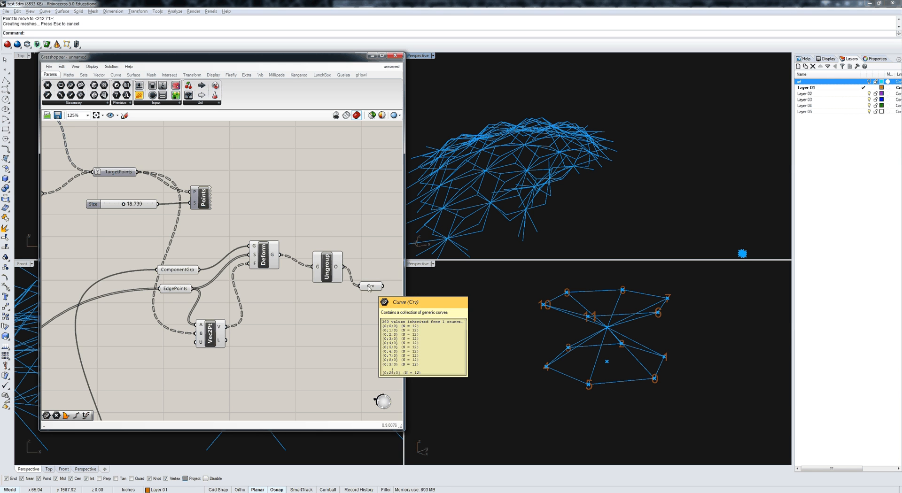